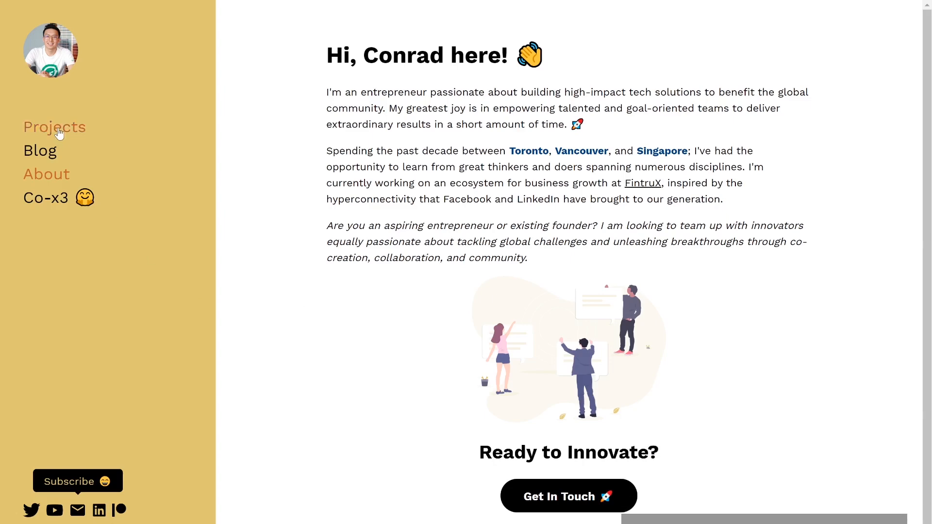
Browse the personal site's Projects page, then open its Blog page
{"action": "left_click", "coordinate": [54, 126]}
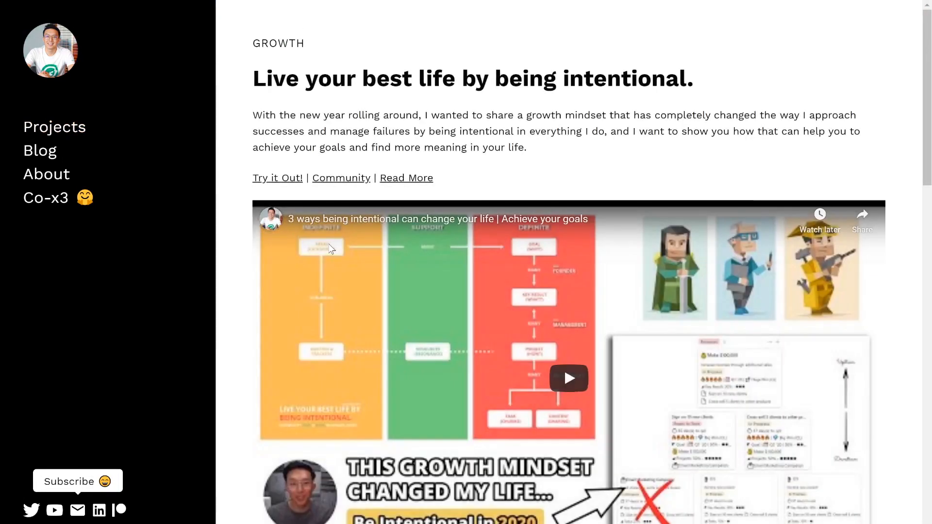
{"action": "left_click", "coordinate": [54, 127]}
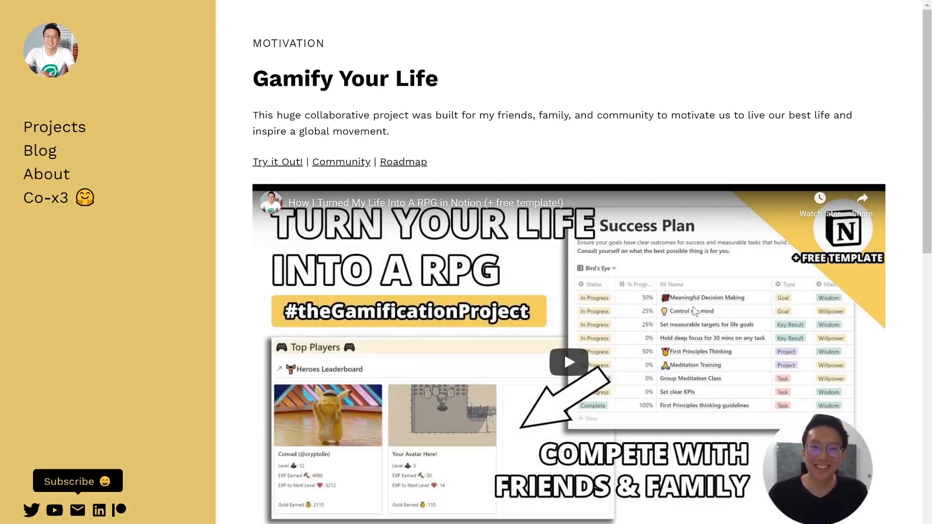
{"action": "mouse_move", "coordinate": [40, 150]}
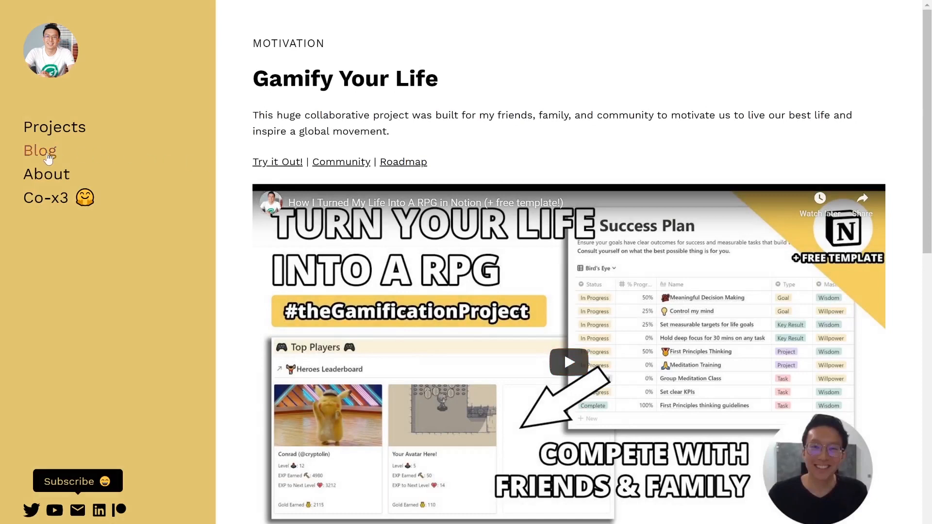
{"action": "left_click", "coordinate": [40, 150]}
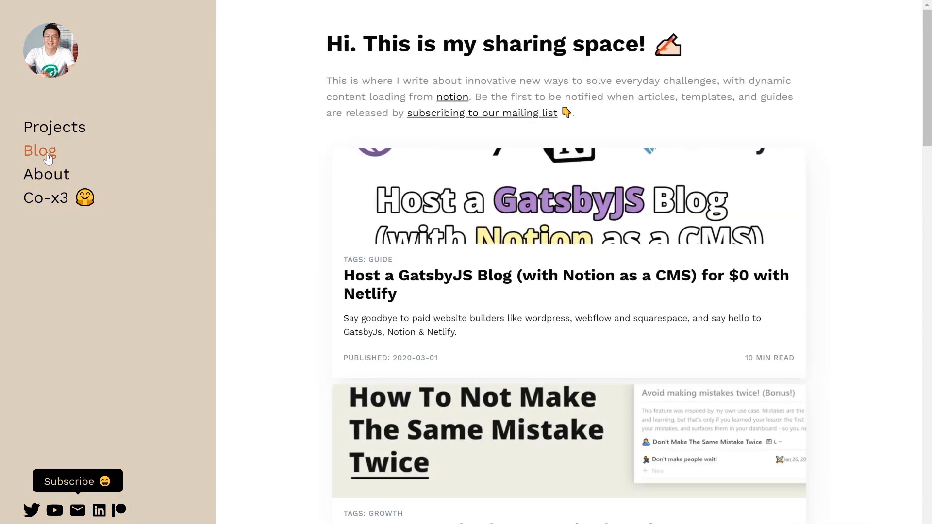
{"action": "mouse_move", "coordinate": [220, 255]}
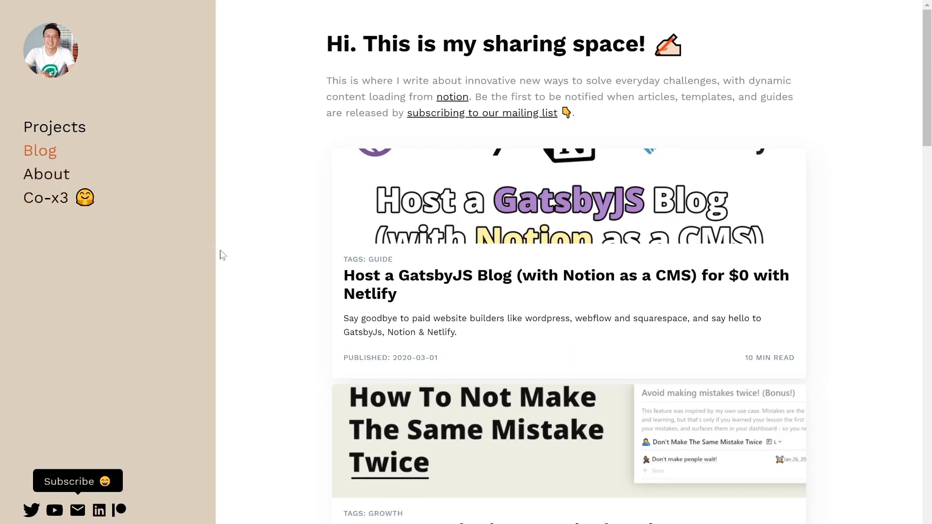
{"action": "mouse_move", "coordinate": [419, 279]}
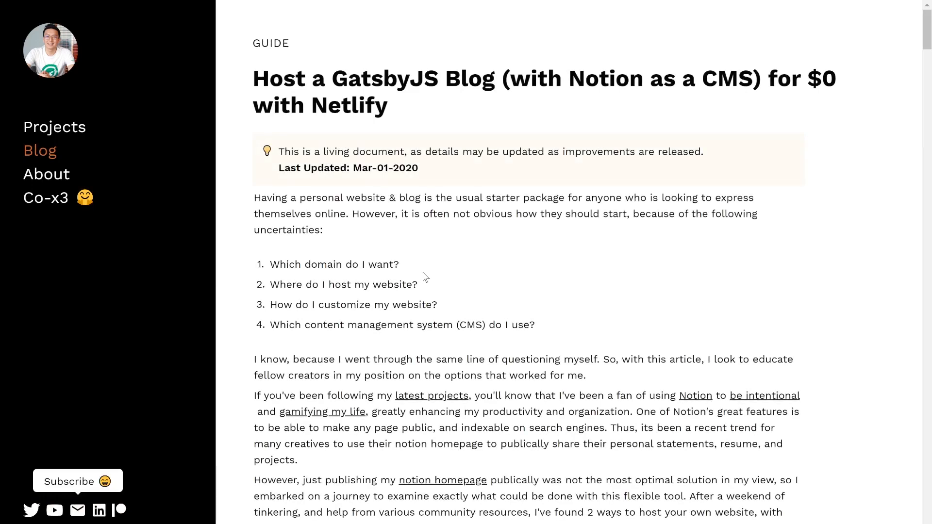
{"action": "scroll", "scroll_direction": "down", "scroll_amount": 3}
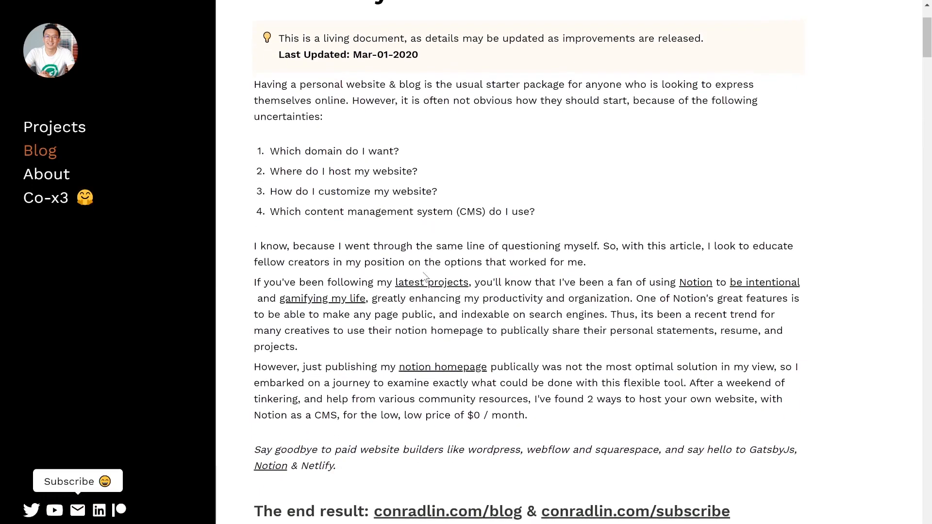
{"action": "scroll", "scroll_direction": "down", "scroll_amount": 3}
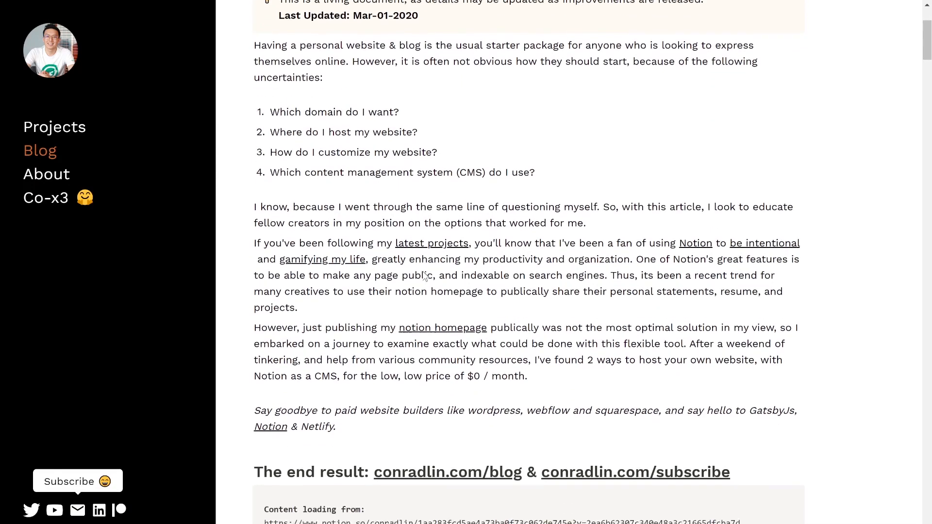
{"action": "scroll", "scroll_direction": "down", "scroll_amount": 3}
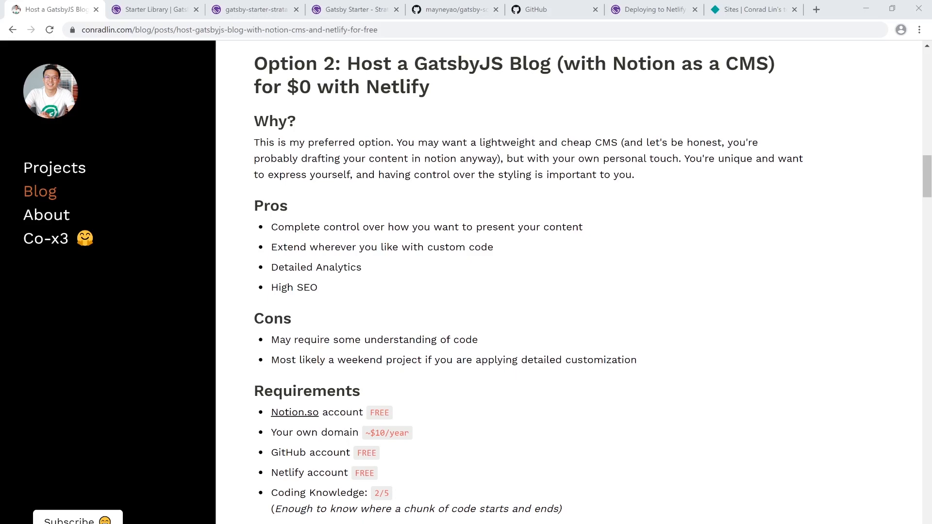
{"action": "mouse_move", "coordinate": [659, 329]}
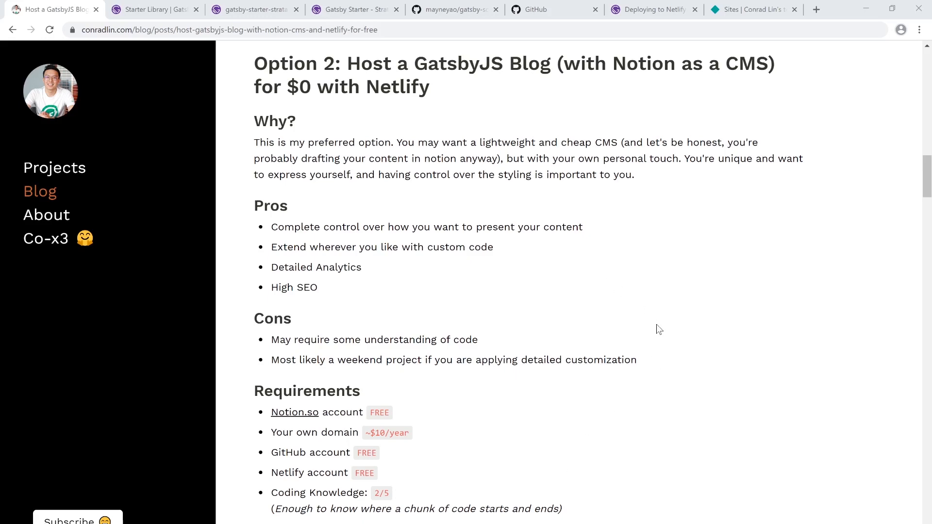
{"action": "scroll", "scroll_direction": "down", "scroll_amount": 3}
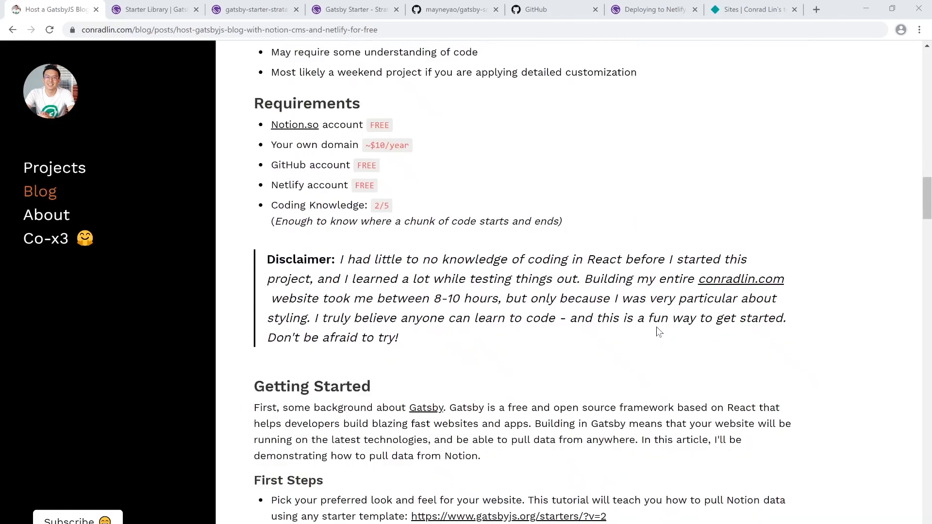
{"action": "scroll", "scroll_direction": "down", "scroll_amount": 3}
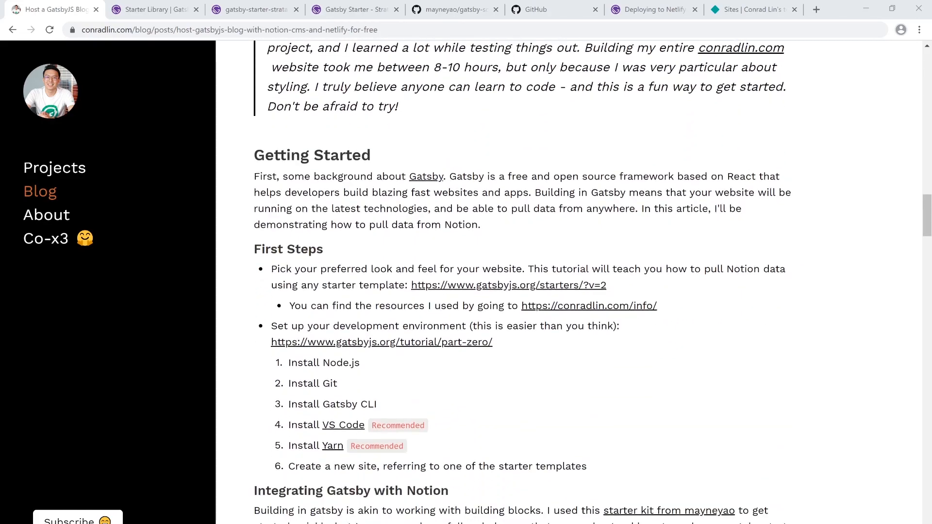
{"action": "scroll", "scroll_direction": "down", "scroll_amount": 3}
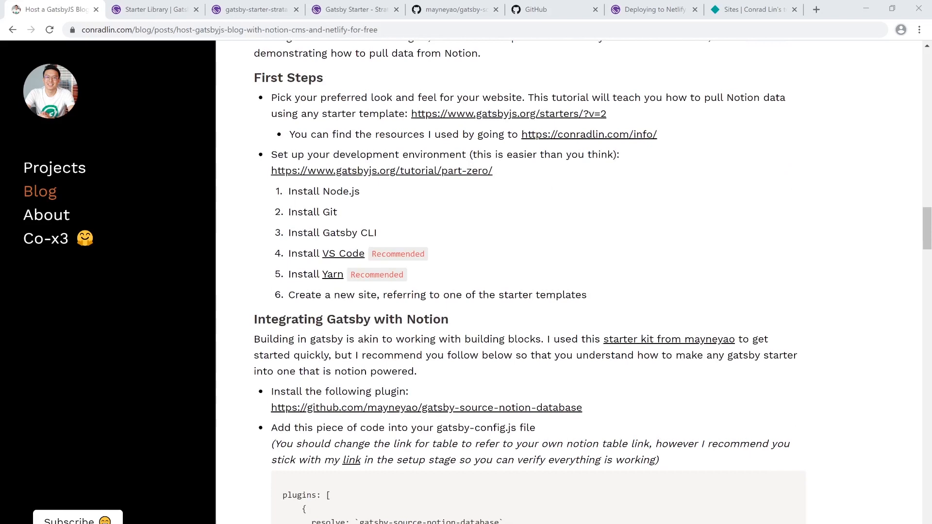
{"action": "mouse_move", "coordinate": [621, 129]}
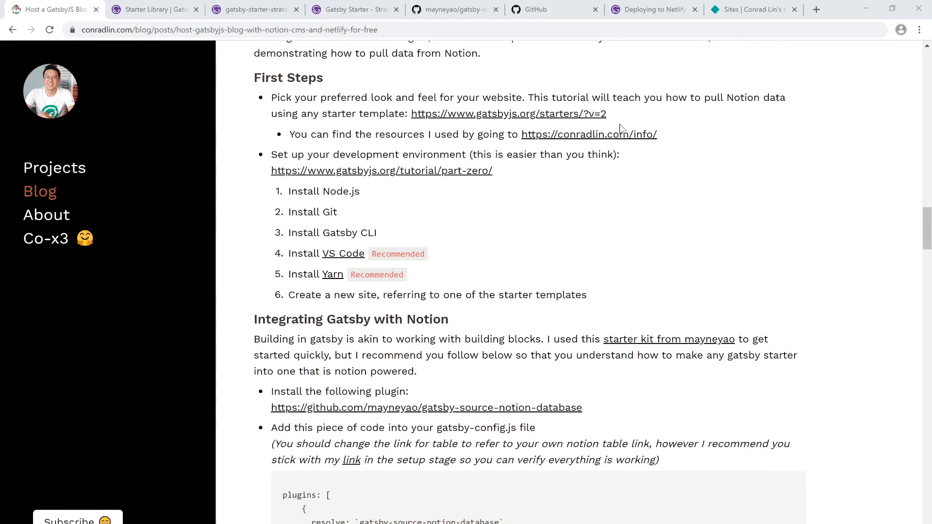
{"action": "mouse_move", "coordinate": [164, 41]}
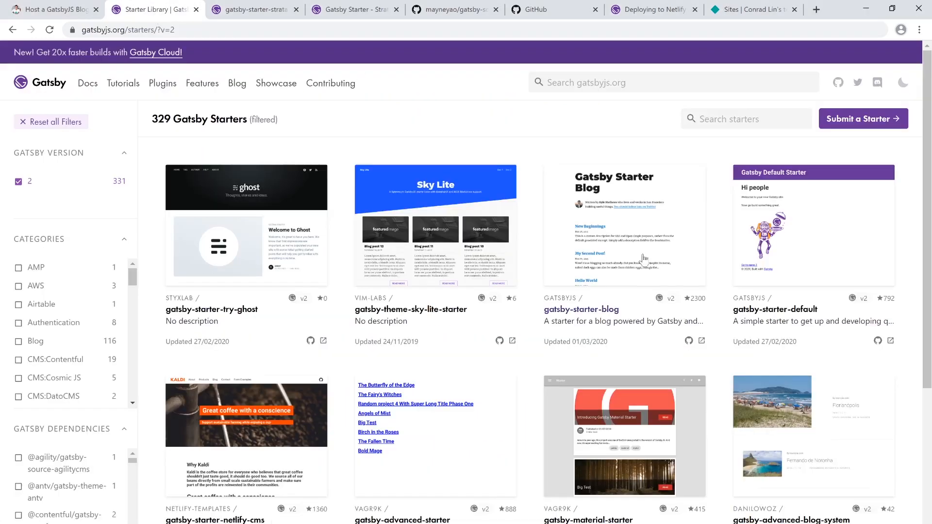
Load more starters and scroll down to the gatsby-starter-strata card
{"action": "scroll", "scroll_direction": "down", "scroll_amount": 3}
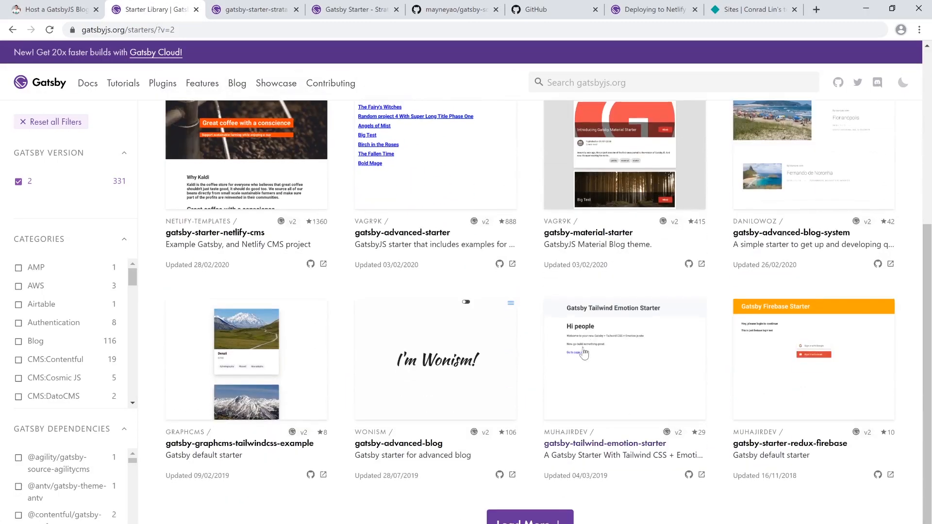
{"action": "scroll", "scroll_direction": "down", "scroll_amount": 3}
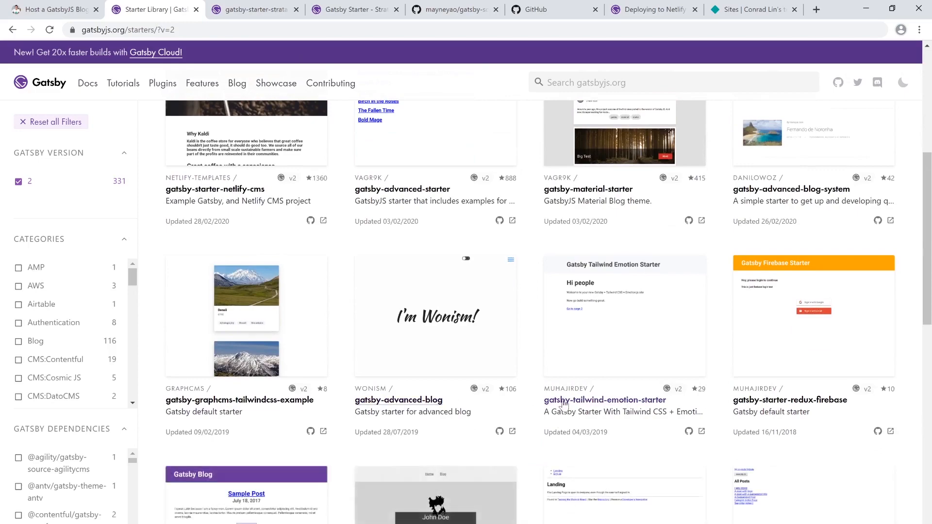
{"action": "scroll", "scroll_direction": "down", "scroll_amount": 3}
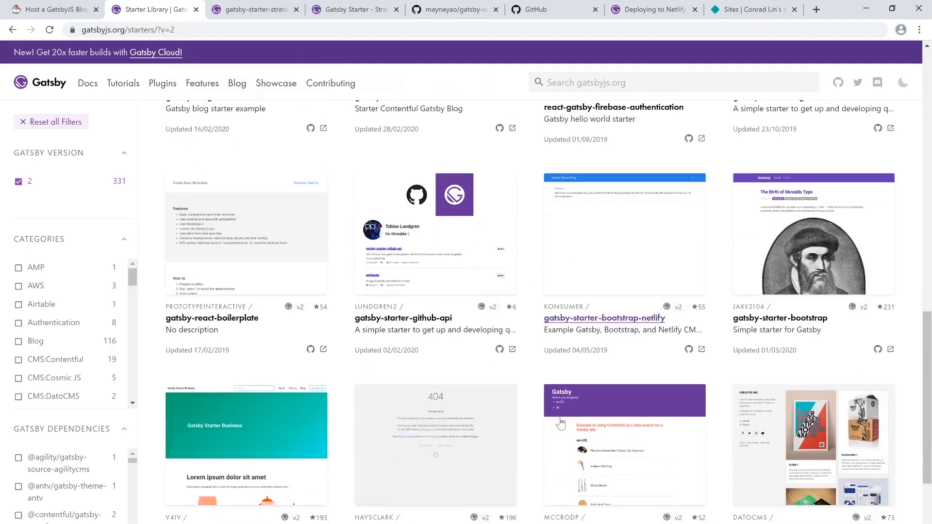
{"action": "scroll", "scroll_direction": "down", "scroll_amount": 3}
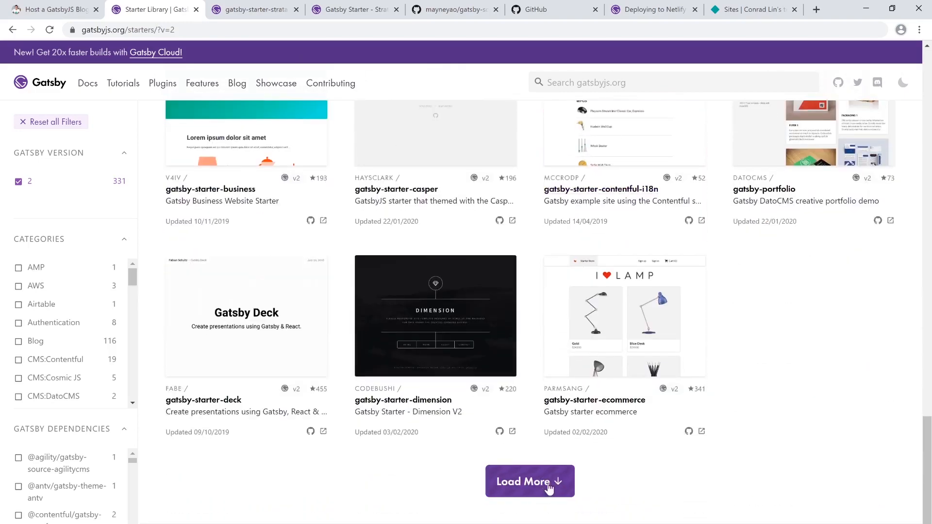
{"action": "left_click", "coordinate": [529, 481]}
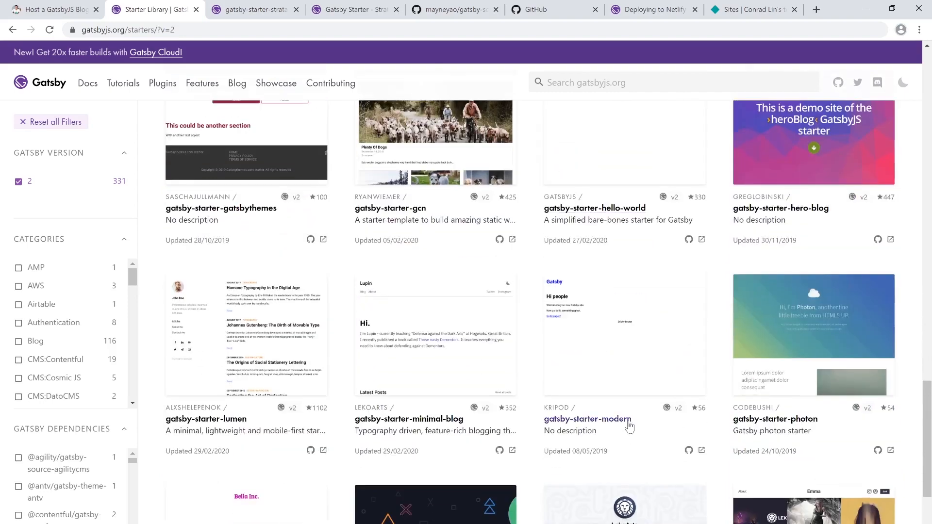
{"action": "scroll", "scroll_direction": "down", "scroll_amount": 3}
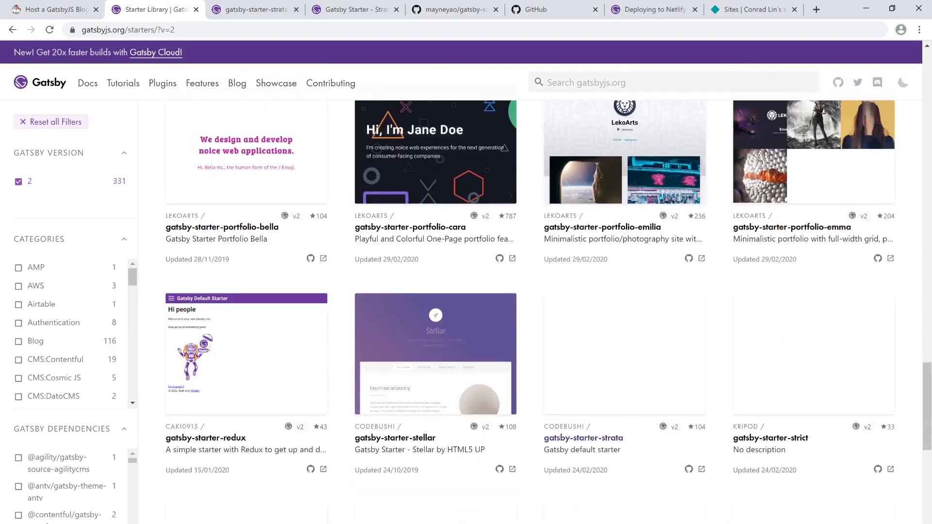
{"action": "scroll", "scroll_direction": "down", "scroll_amount": 3}
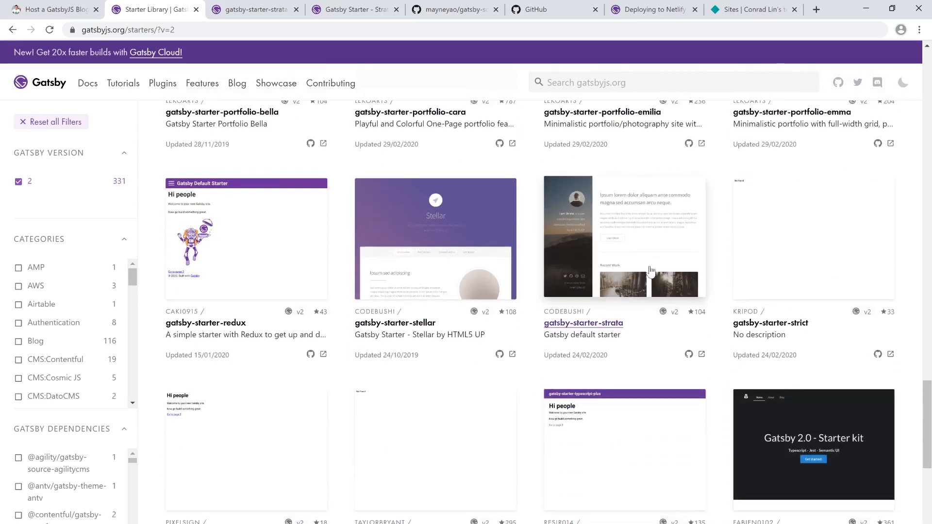
Open the gatsby-starter-strata details page and view its live demo
{"action": "left_click", "coordinate": [582, 323]}
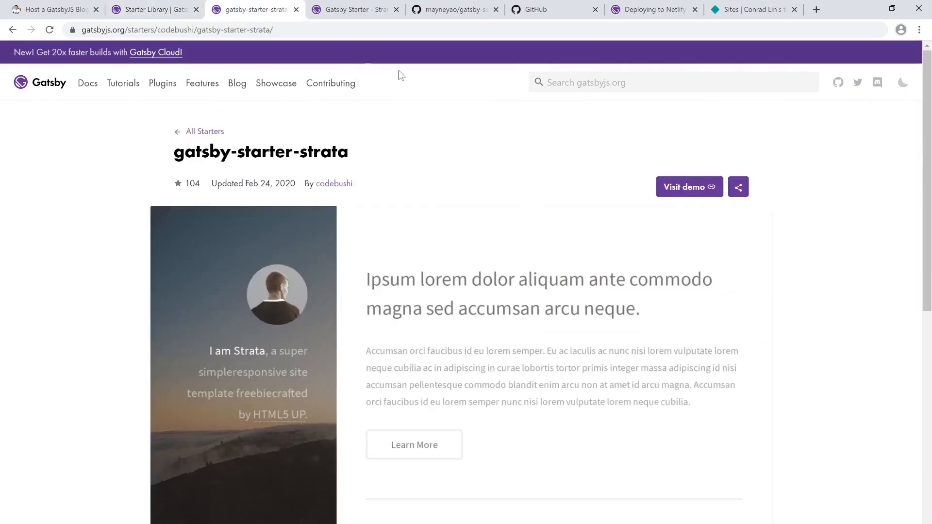
{"action": "scroll", "scroll_direction": "down", "scroll_amount": 3}
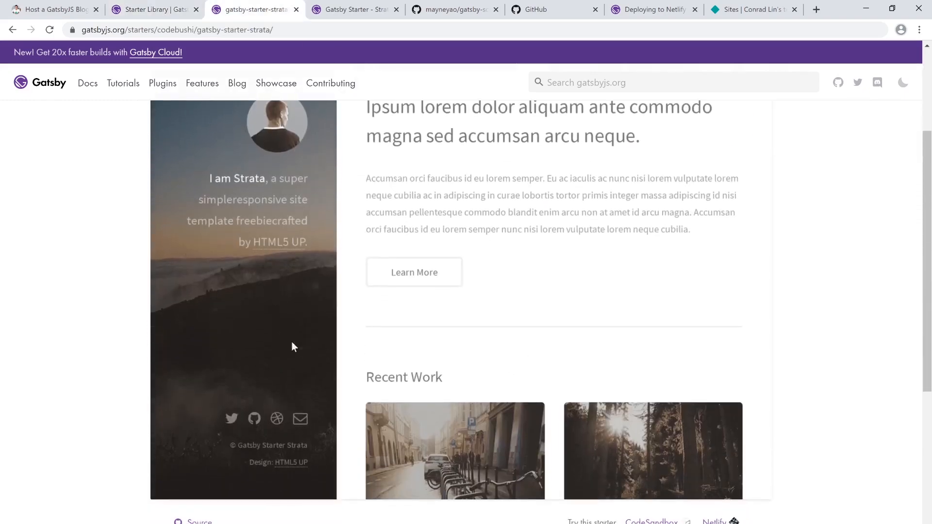
{"action": "scroll", "scroll_direction": "down", "scroll_amount": 3}
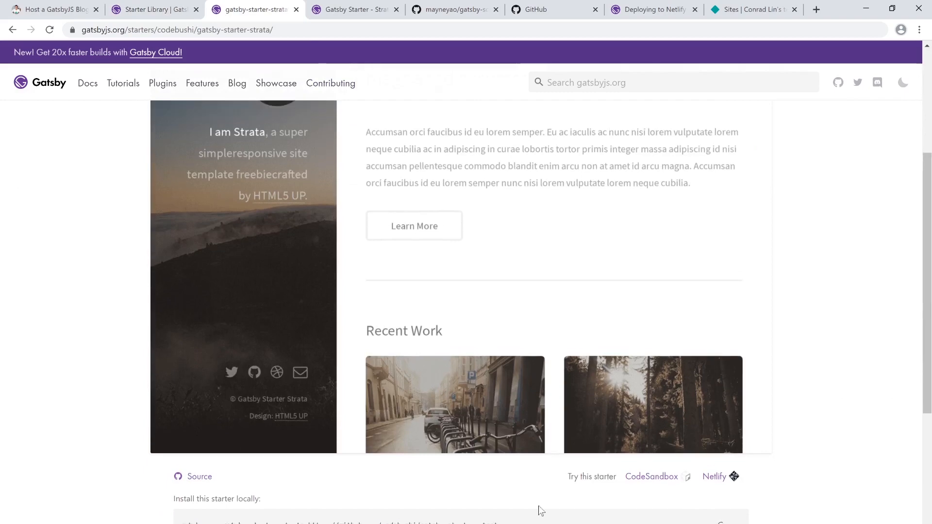
{"action": "scroll", "scroll_direction": "up", "scroll_amount": 3}
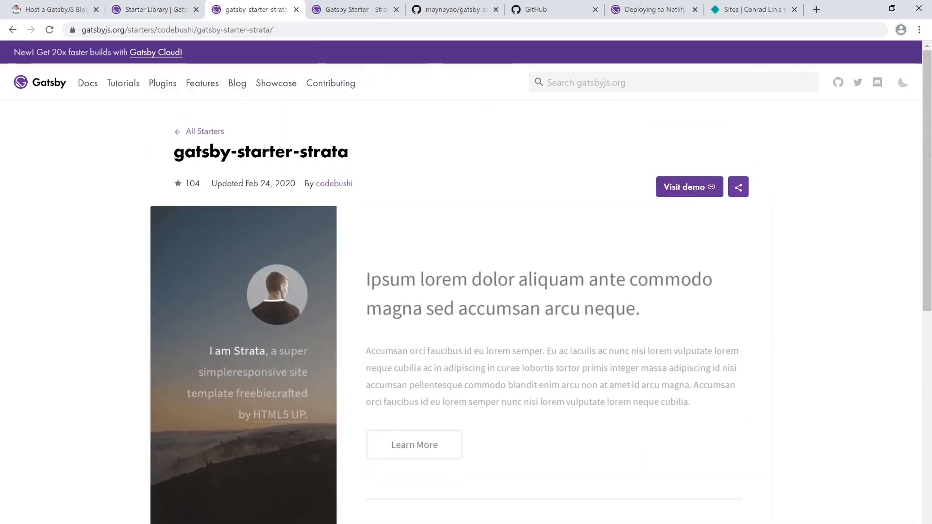
{"action": "left_click", "coordinate": [683, 186]}
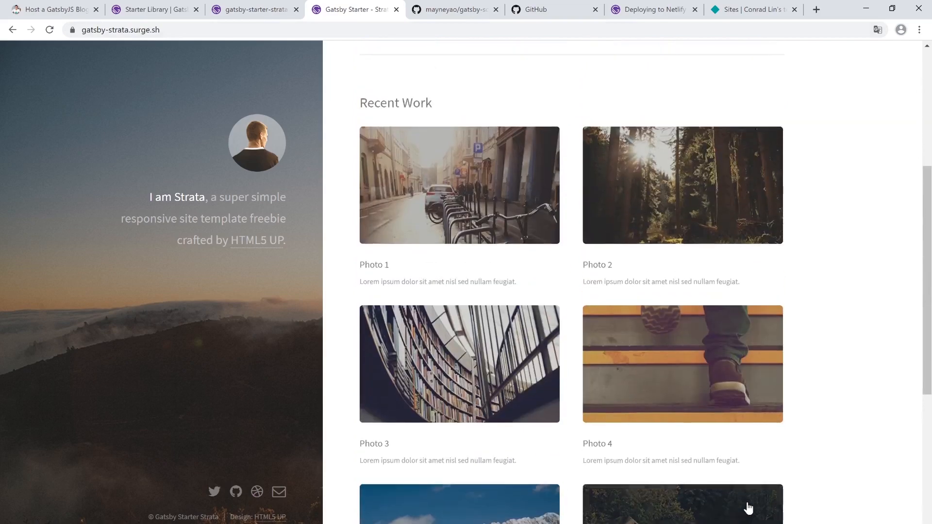
Copy the starter's gatsby new install command
{"action": "scroll", "scroll_direction": "up", "scroll_amount": 3}
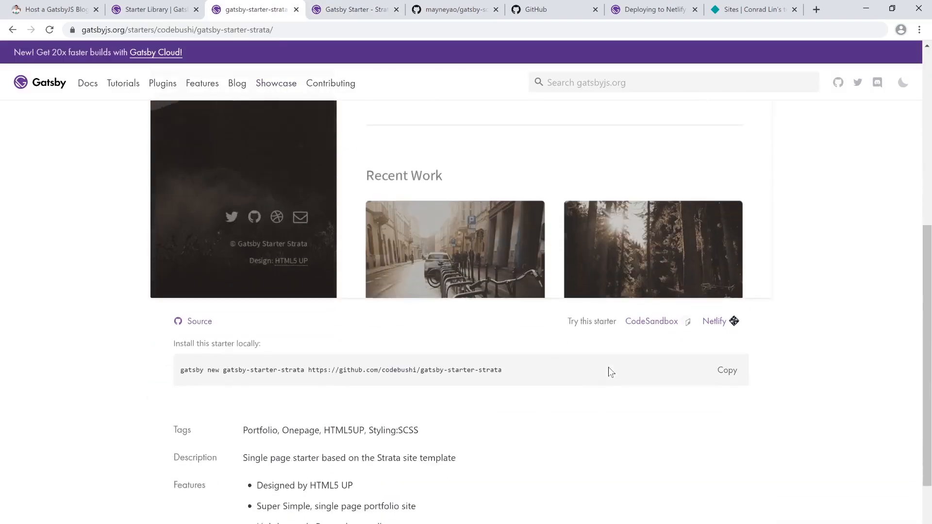
{"action": "scroll", "scroll_direction": "down", "scroll_amount": 3}
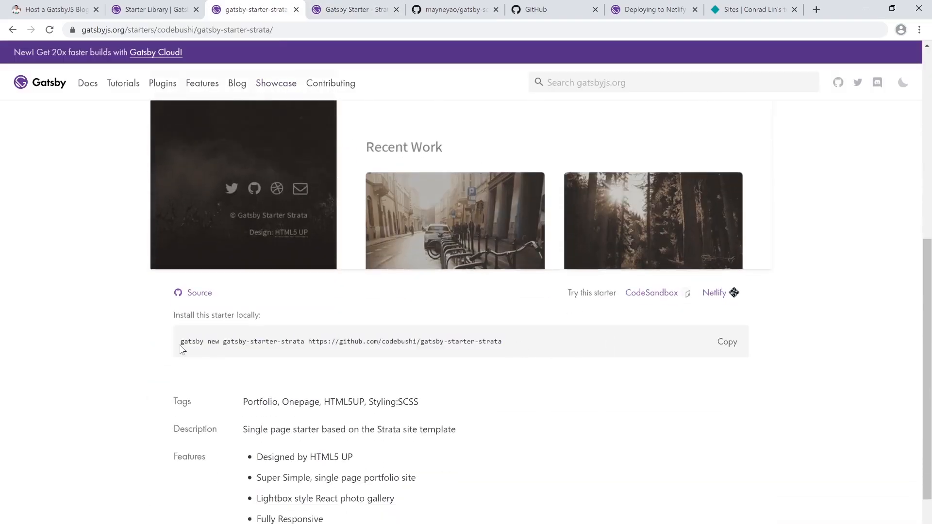
{"action": "left_click", "coordinate": [726, 341]}
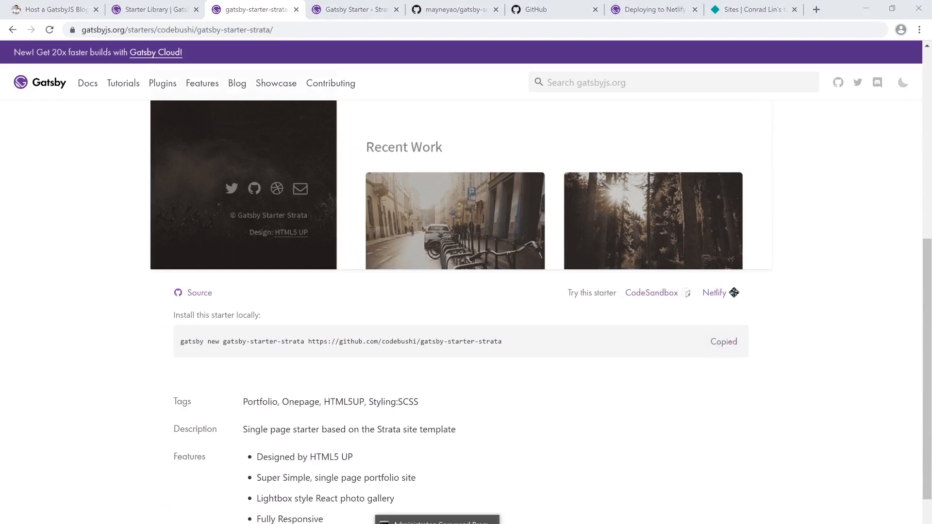
In the admin Command Prompt, run gatsby new with the Strata repo, renaming the site gatsby-starter-strata-notion
{"action": "left_click", "coordinate": [437, 522]}
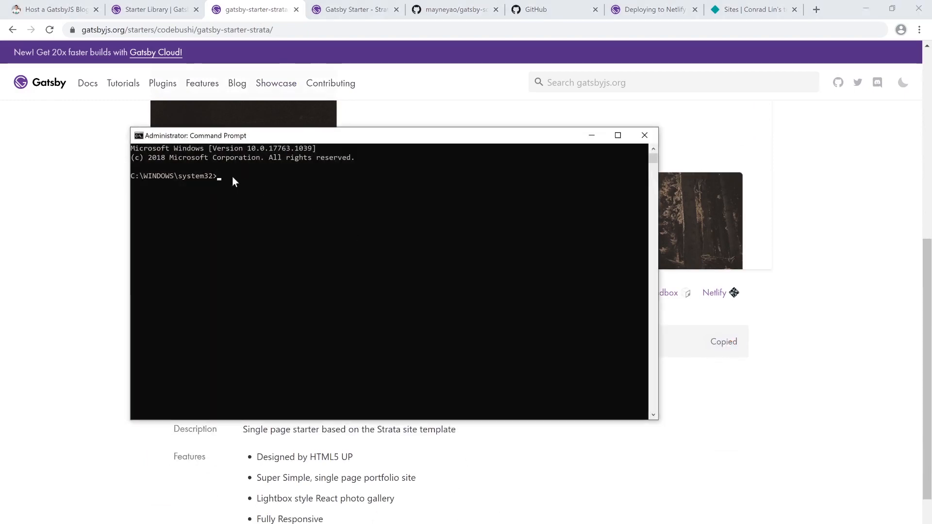
{"action": "type", "text": "gatsby new gatsby-starter-strata https://github.com/codebushi/gatsby-starter-strata"}
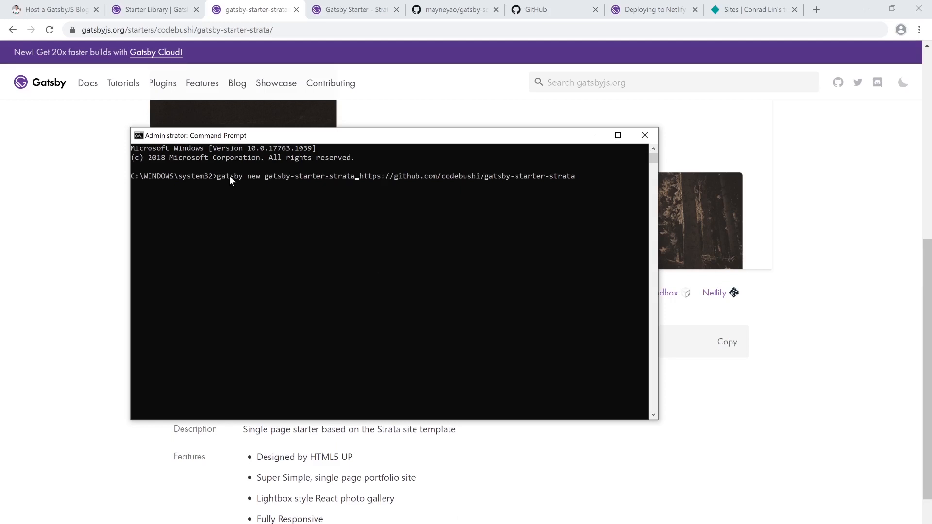
{"action": "type", "text": "-noyion"}
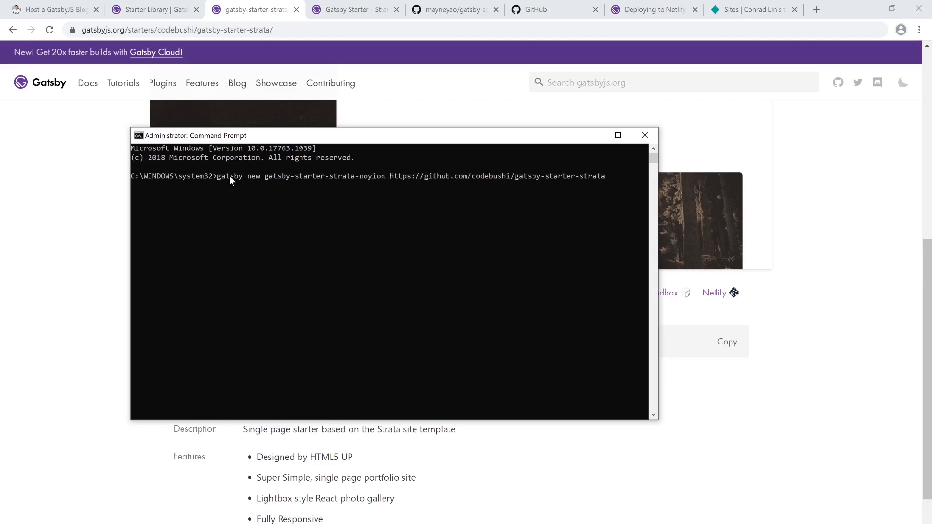
{"action": "type", "text": "notion"}
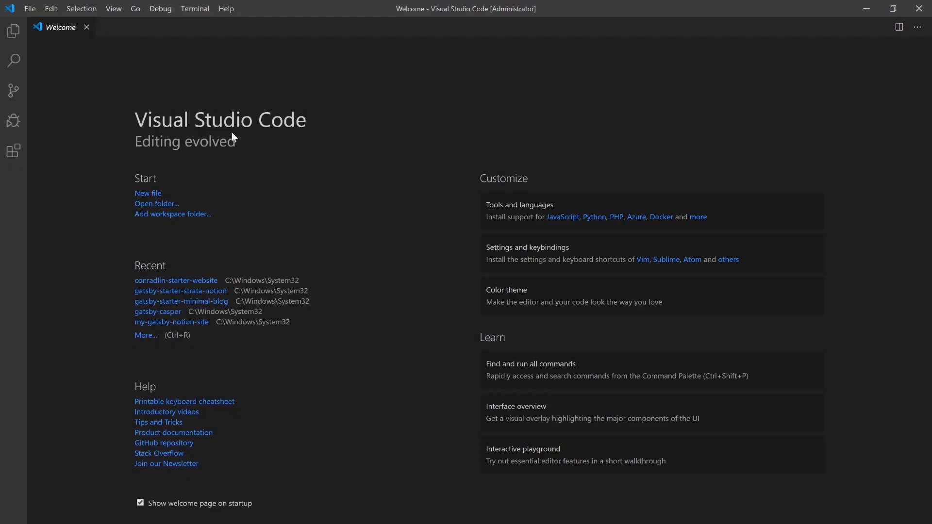
Open the gatsby-starter-strata-notion folder via File > Open Folder
{"action": "left_click", "coordinate": [29, 8]}
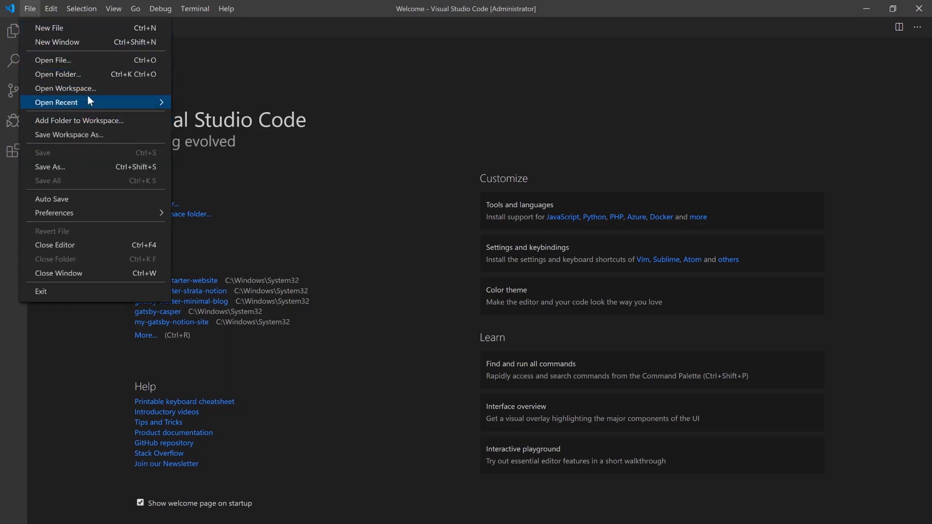
{"action": "left_click", "coordinate": [57, 74]}
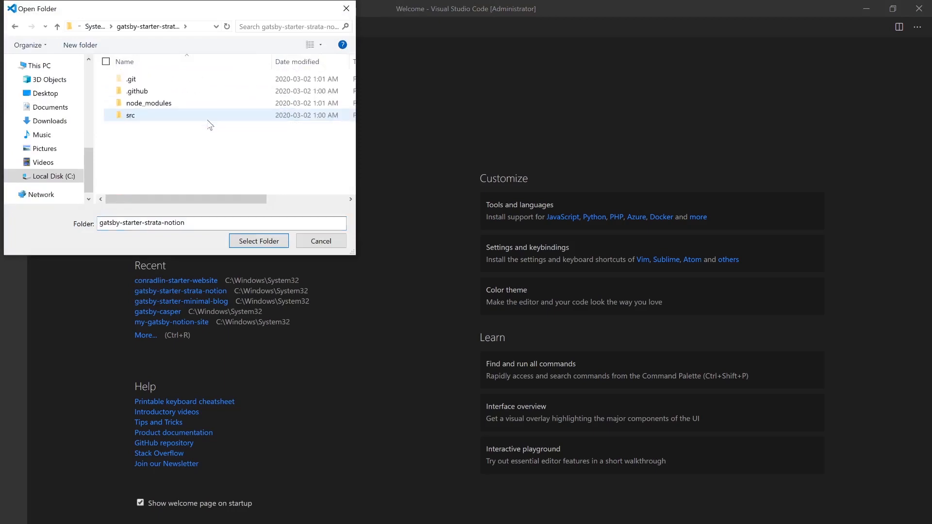
{"action": "left_click", "coordinate": [258, 241]}
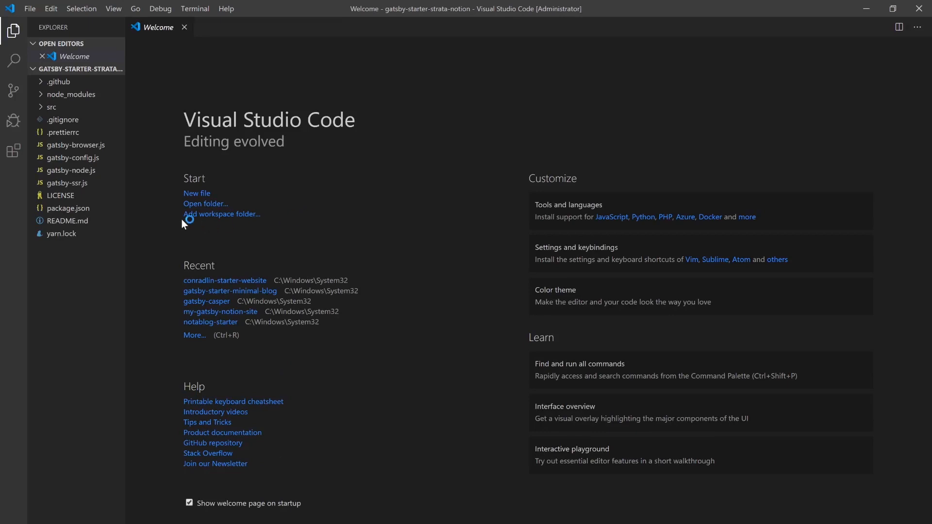
Run yarn develop in a new terminal to start the Gatsby dev server
{"action": "left_click", "coordinate": [194, 8]}
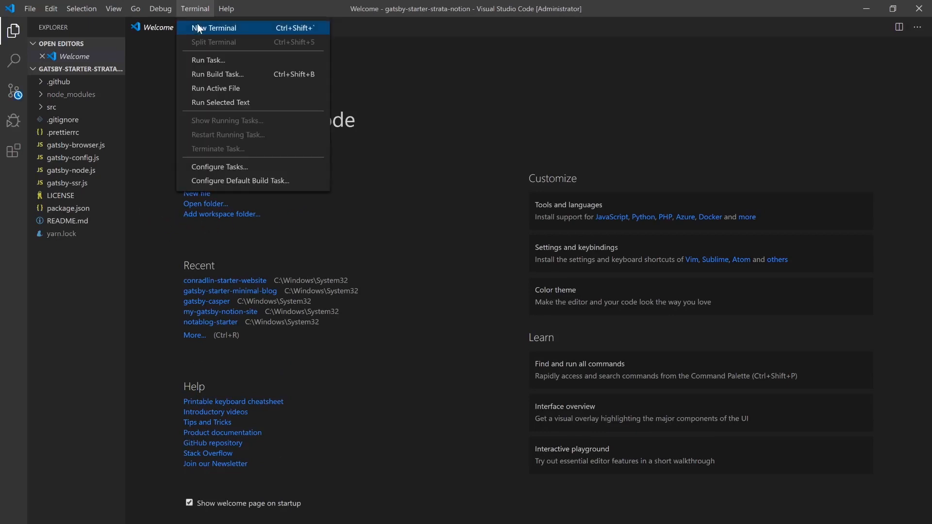
{"action": "left_click", "coordinate": [214, 27]}
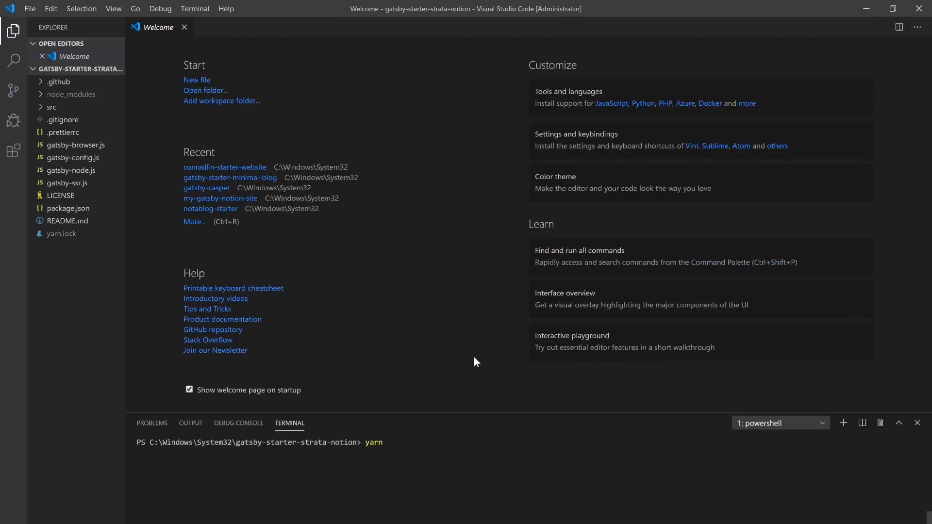
{"action": "type", "text": "develop"}
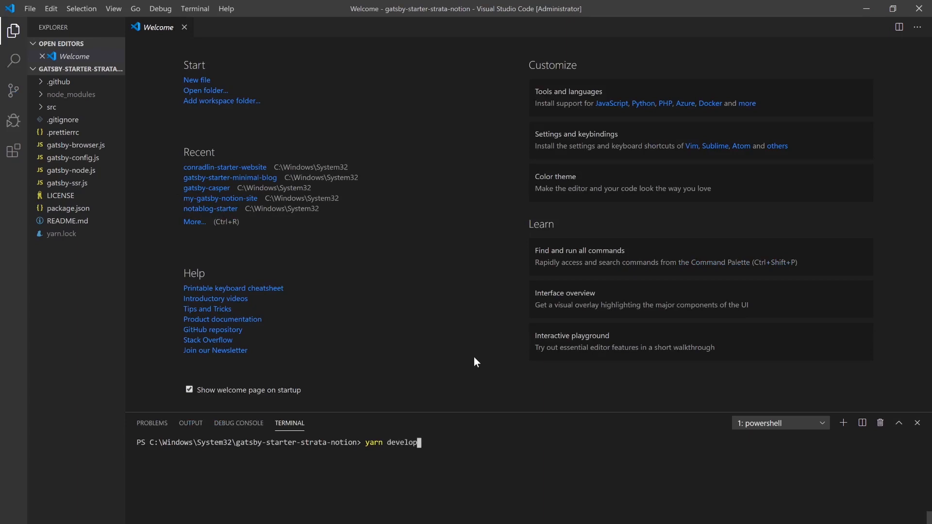
{"action": "key", "text": "Return"}
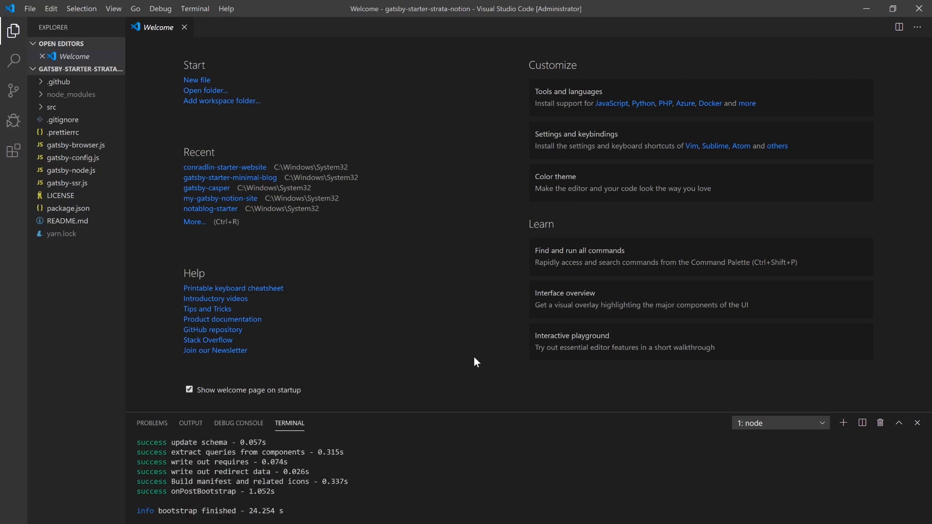
{"action": "scroll", "scroll_direction": "down", "scroll_amount": 3}
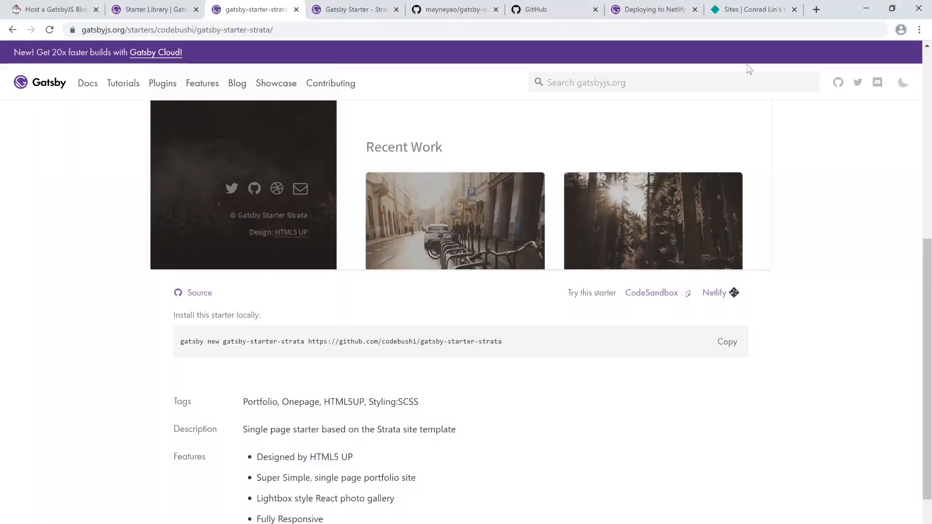
Open localhost:8000 in a new tab and scroll through the Strata preview
{"action": "left_click", "coordinate": [816, 8]}
{"action": "type", "text": "localhost:8000"}
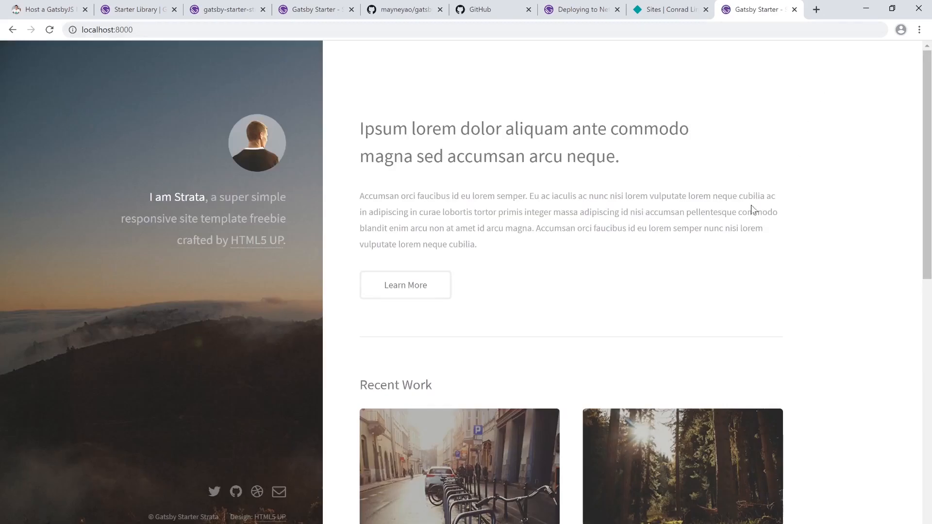
{"action": "mouse_move", "coordinate": [626, 320]}
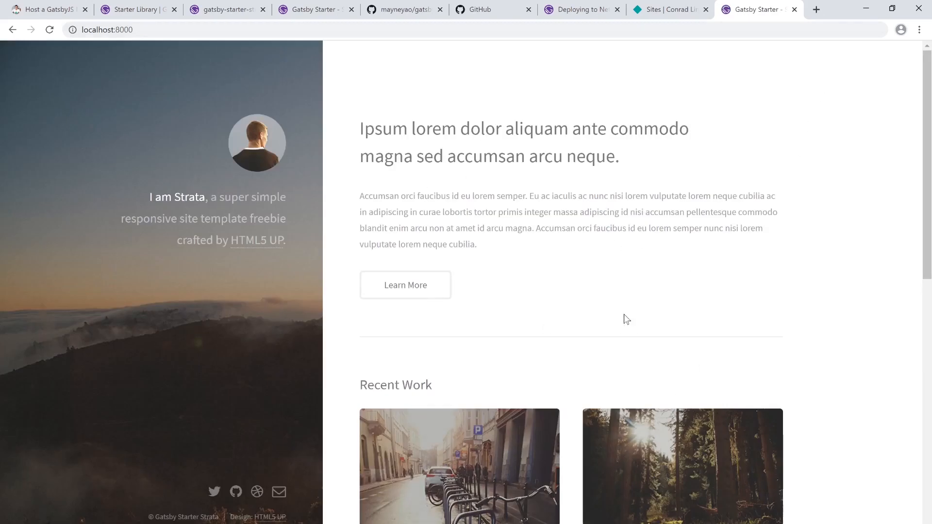
{"action": "scroll", "scroll_direction": "down", "scroll_amount": 3}
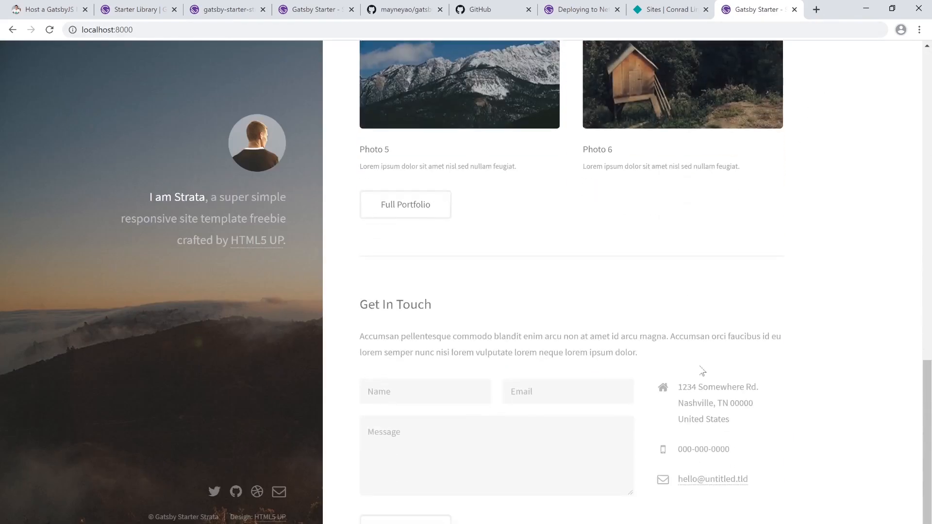
{"action": "scroll", "scroll_direction": "up", "scroll_amount": 3}
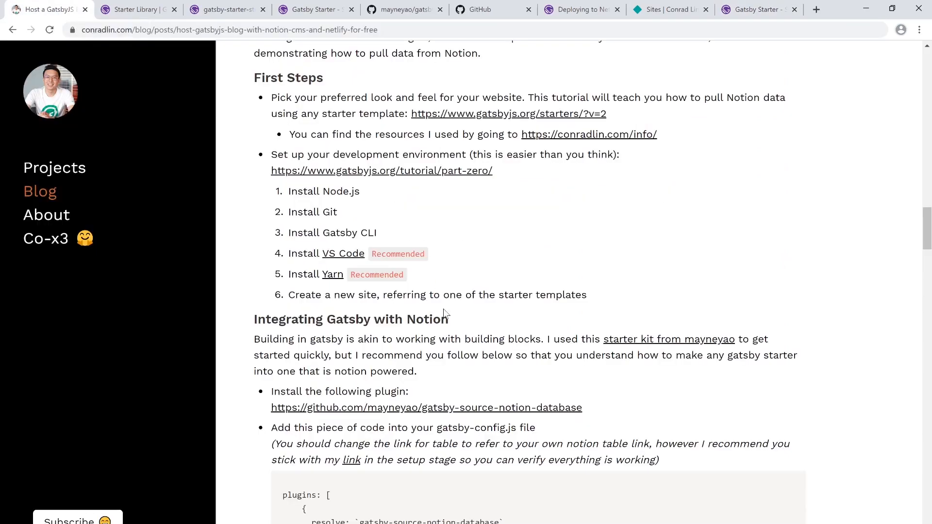
Scroll the guide post to the Integrating Gatsby with Notion section
{"action": "scroll", "scroll_direction": "down", "scroll_amount": 3}
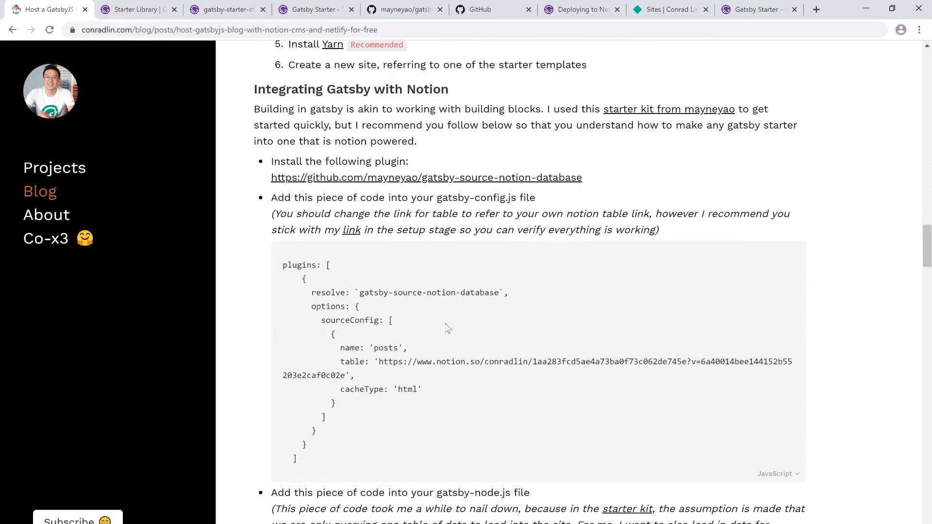
{"action": "mouse_move", "coordinate": [397, 181]}
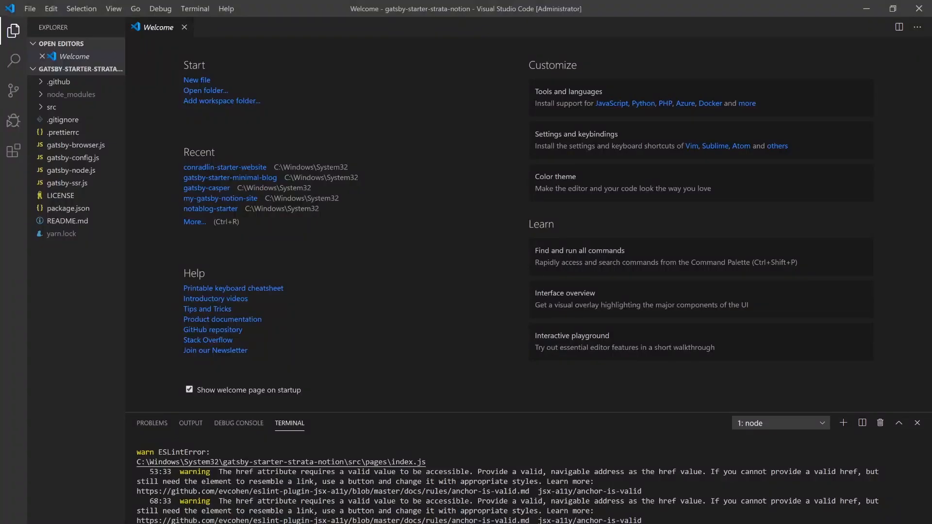
Stop the dev server and run yarn add gatsby-source-notion-database
{"action": "left_click", "coordinate": [916, 423]}
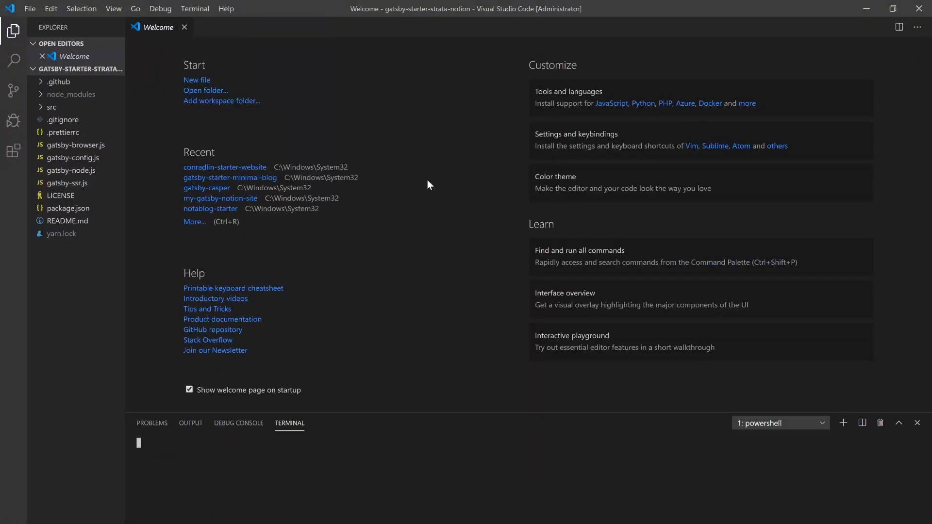
{"action": "type", "text": "yarn add gatsby-source-notion-database"}
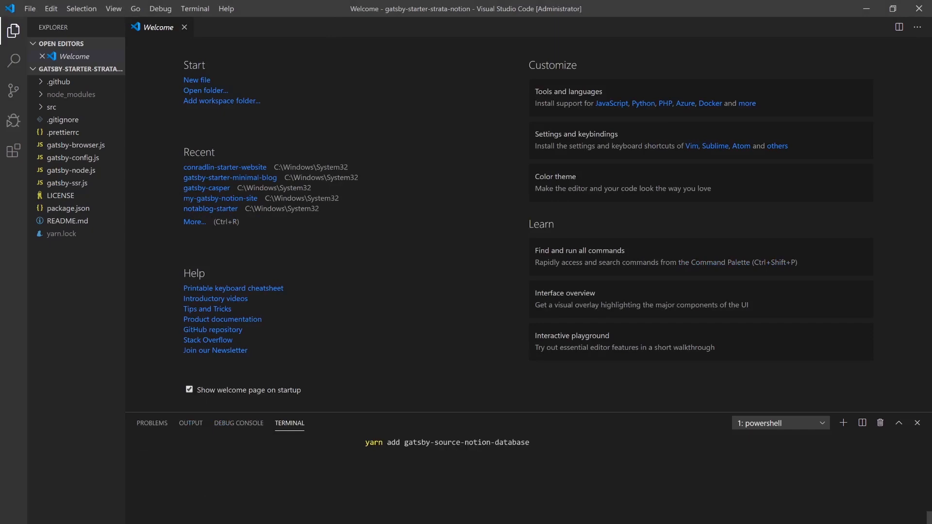
{"action": "key", "text": "Return"}
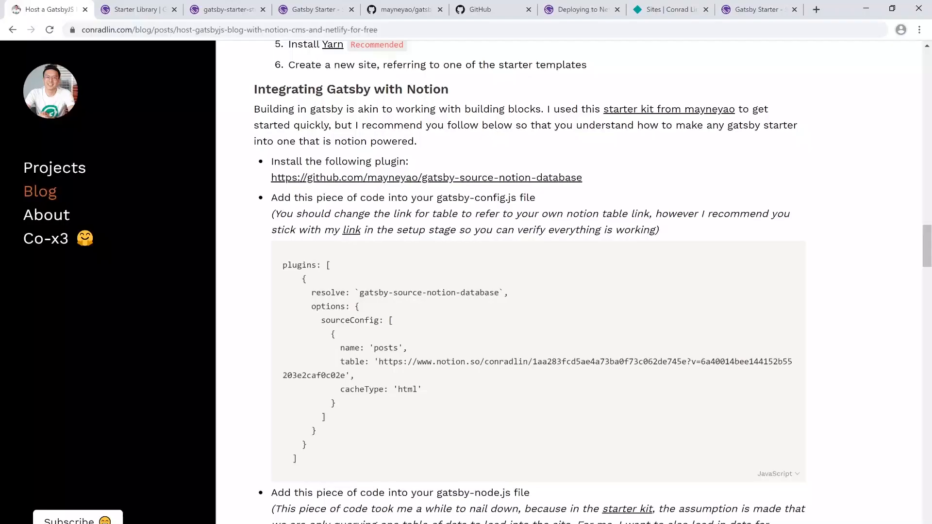
Scroll to the gatsby-config.js code block and select the Notion plugin snippet
{"action": "scroll", "scroll_direction": "down", "scroll_amount": 3}
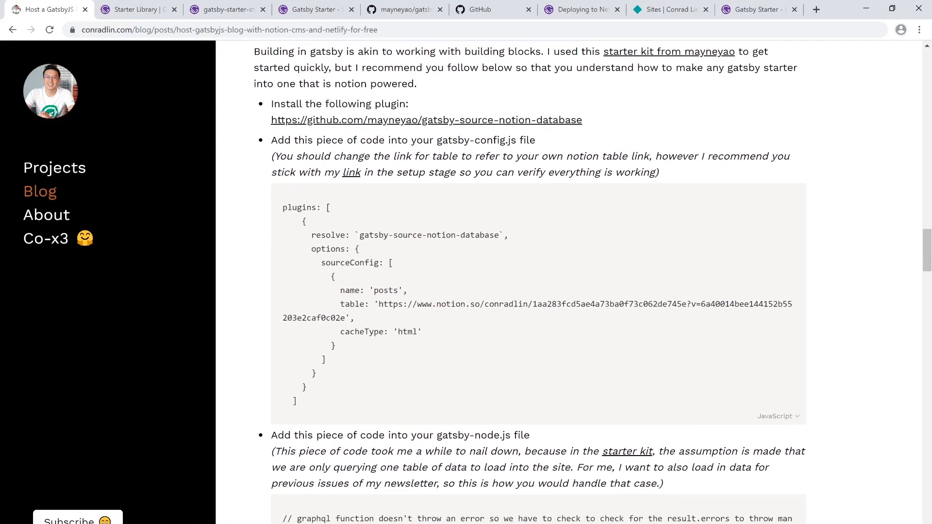
{"action": "mouse_move", "coordinate": [363, 159]}
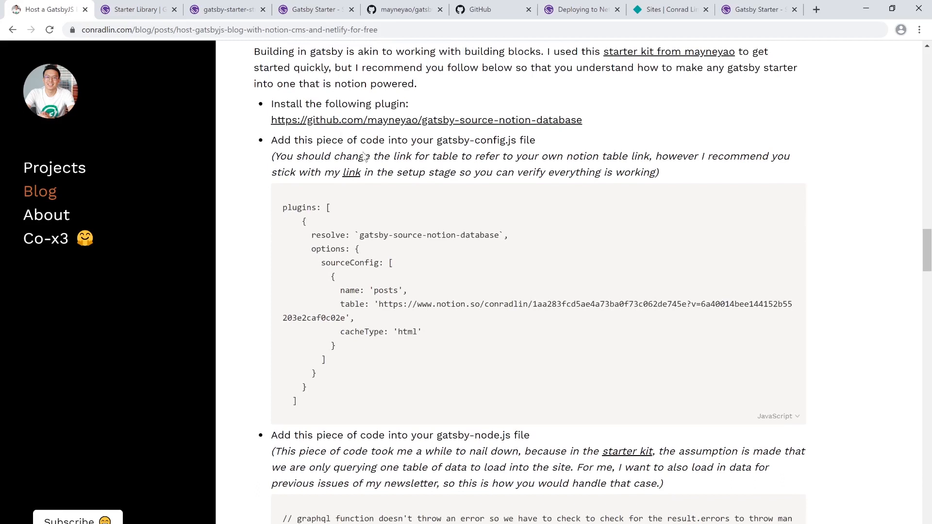
{"action": "double_click", "coordinate": [475, 139]}
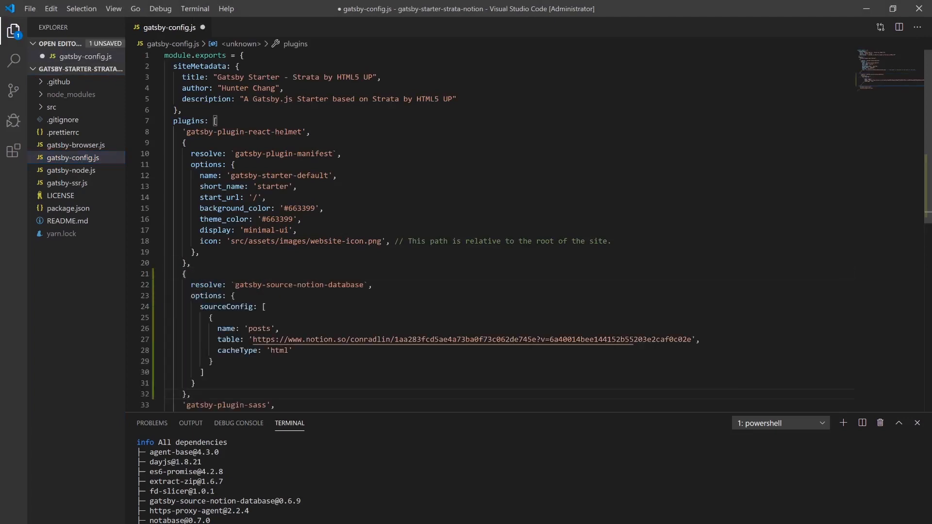
Save gatsby-config.js with the gatsby-source-notion-database posts entry and start a new terminal
{"action": "key", "text": "ctrl+s"}
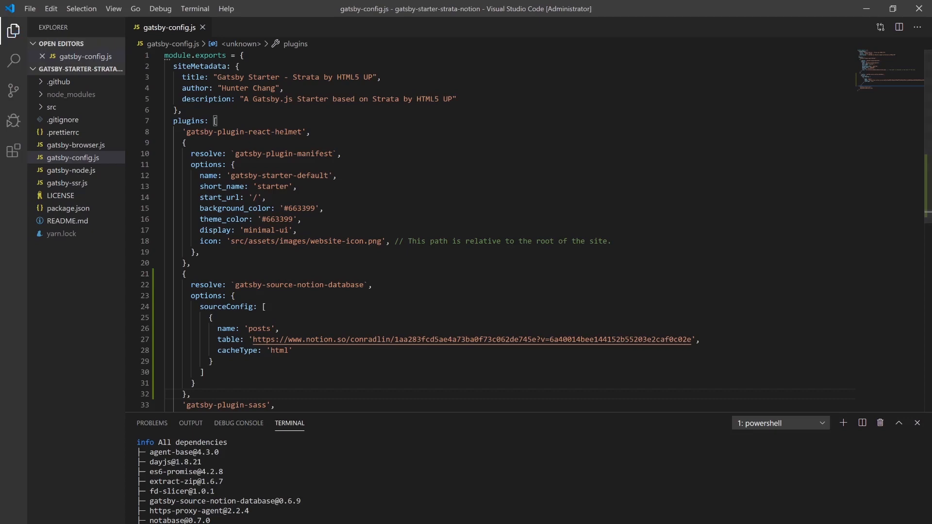
{"action": "left_click", "coordinate": [898, 422]}
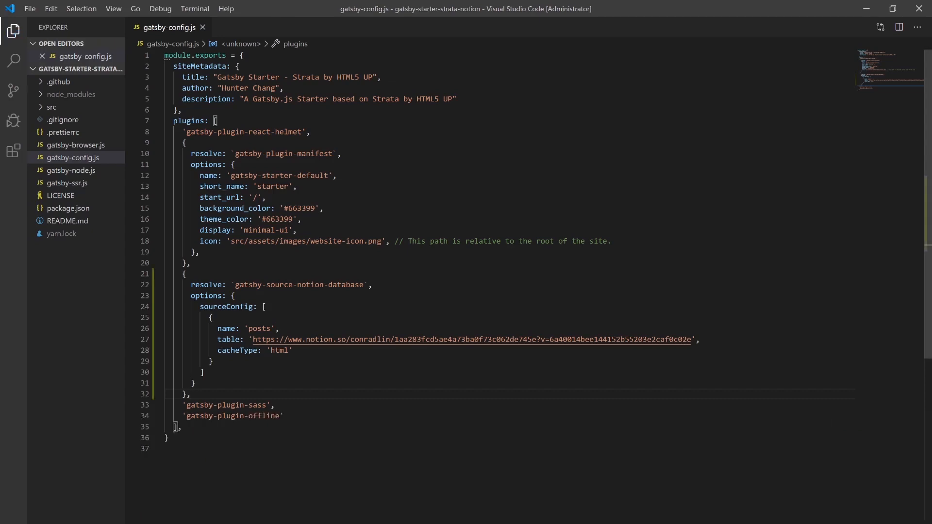
{"action": "left_click", "coordinate": [194, 8]}
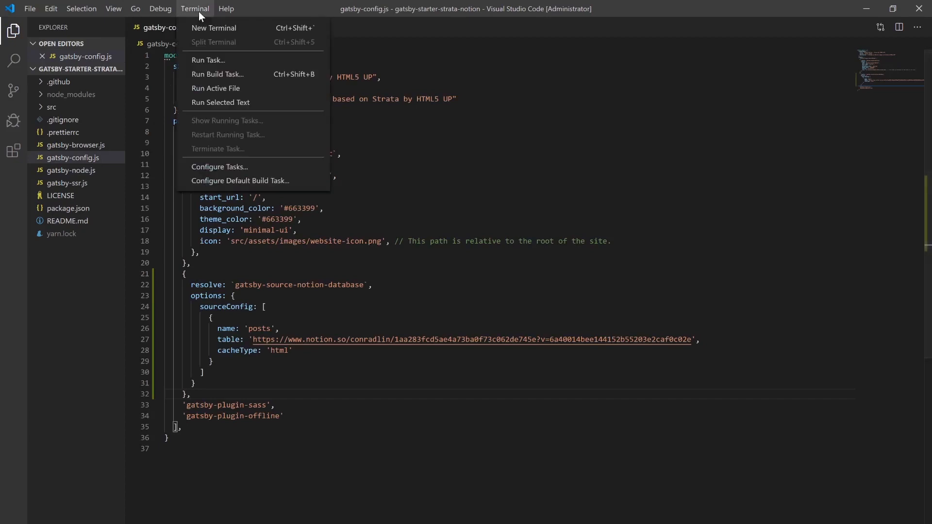
{"action": "left_click", "coordinate": [213, 27]}
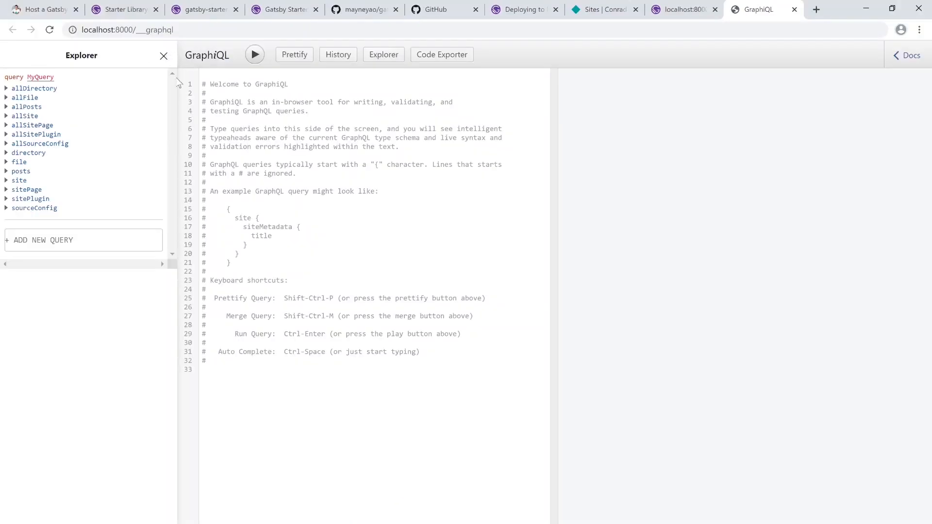
Build MyQuery requesting title and desc for every allPosts node in GraphiQL
{"action": "left_click", "coordinate": [26, 106]}
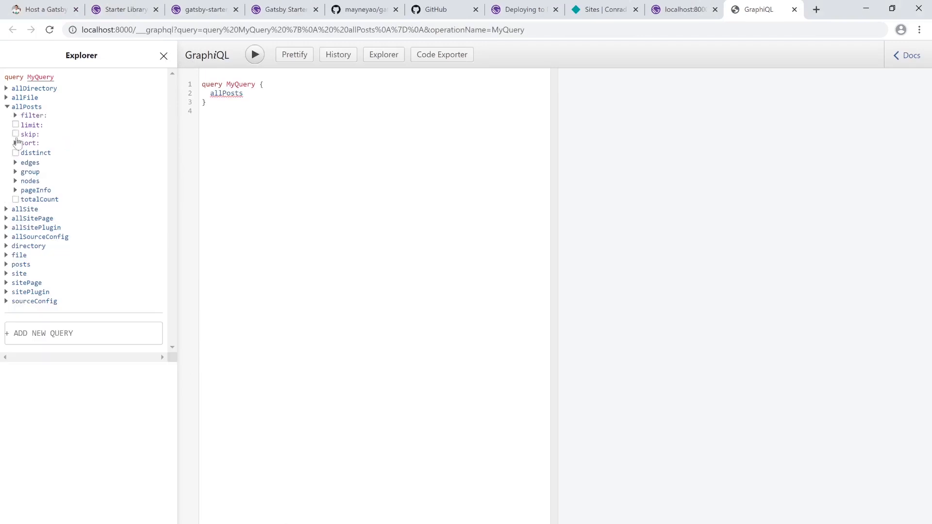
{"action": "left_click", "coordinate": [15, 180]}
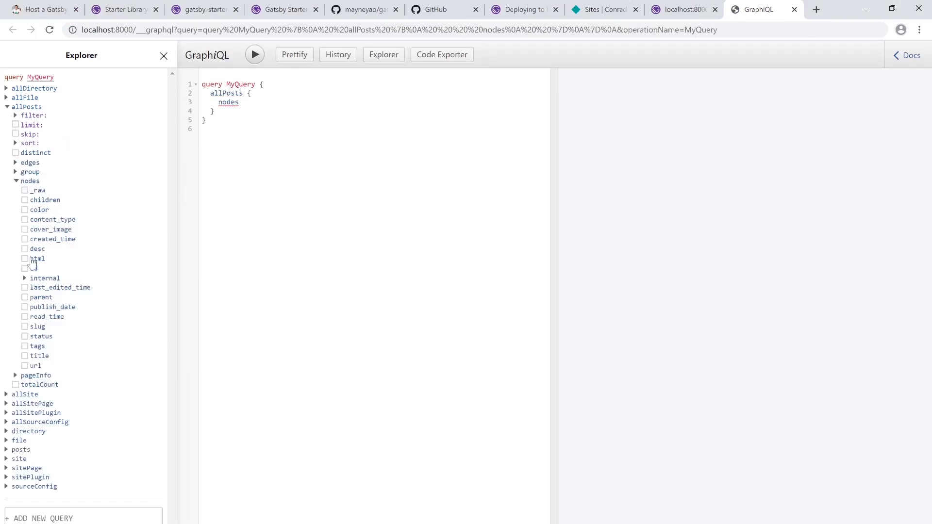
{"action": "left_click", "coordinate": [25, 355]}
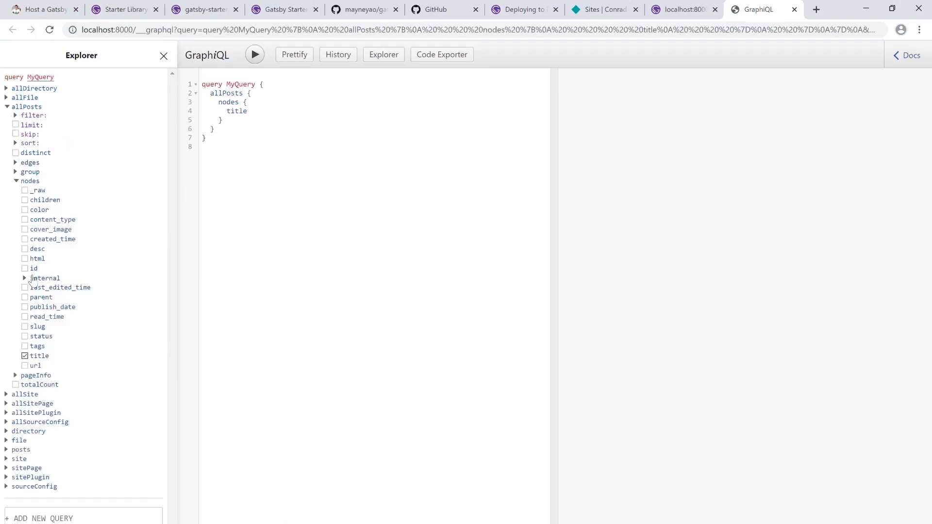
{"action": "left_click", "coordinate": [25, 248]}
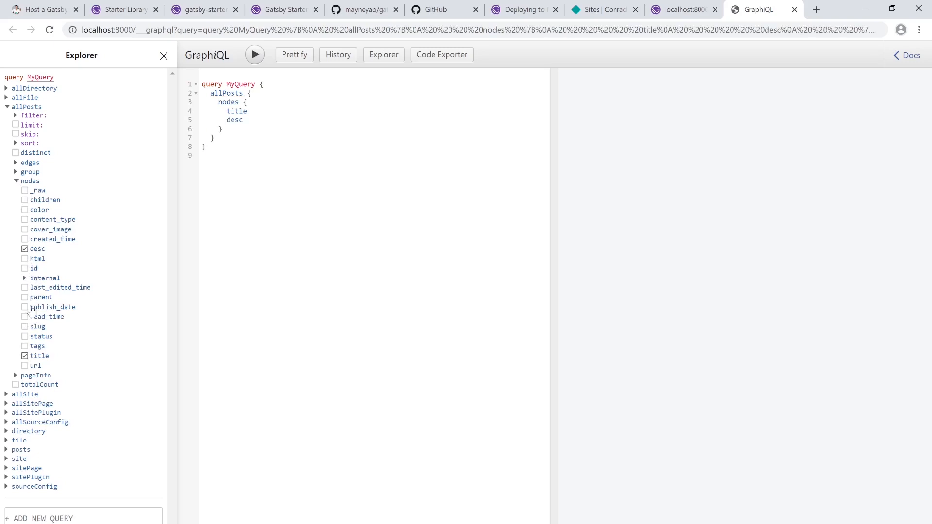
{"action": "left_click", "coordinate": [255, 54]}
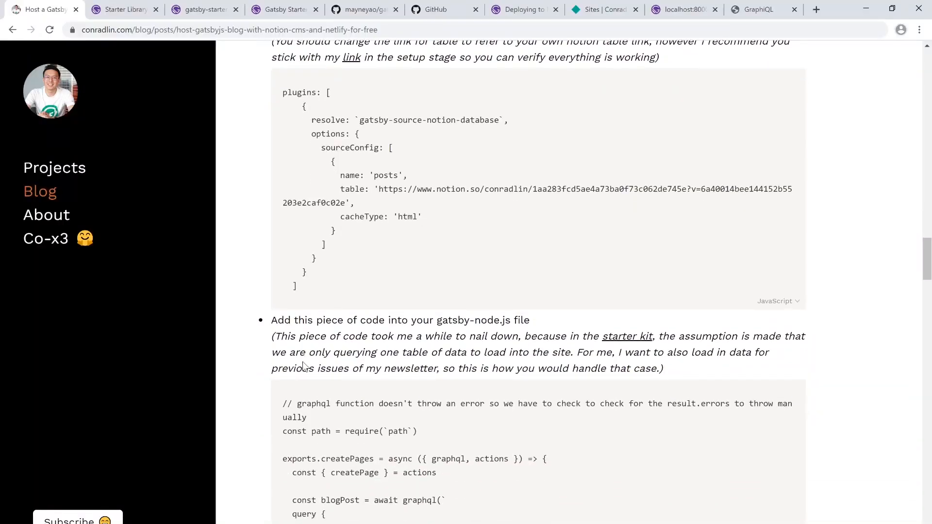
Scroll the tutorial to the gatsby-node.js createPages snippet and copy it
{"action": "scroll", "scroll_direction": "up", "scroll_amount": 3}
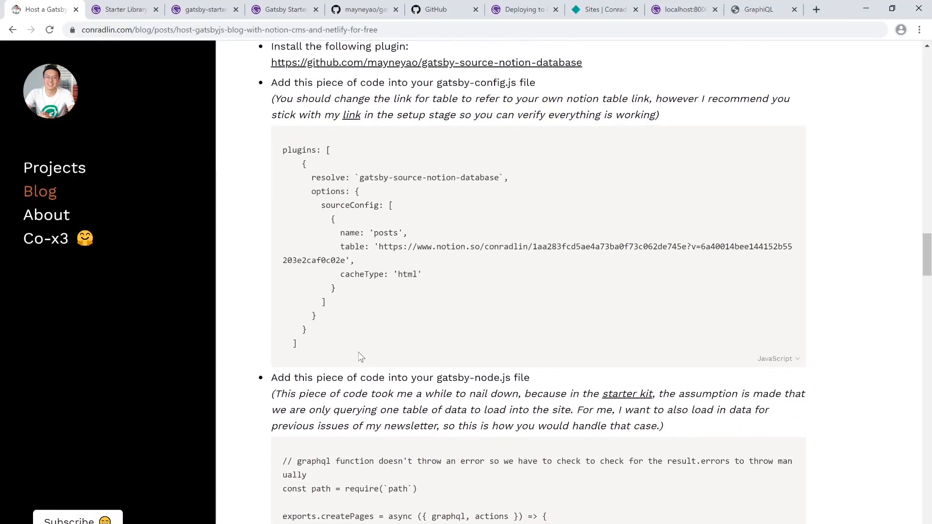
{"action": "scroll", "scroll_direction": "down", "scroll_amount": 3}
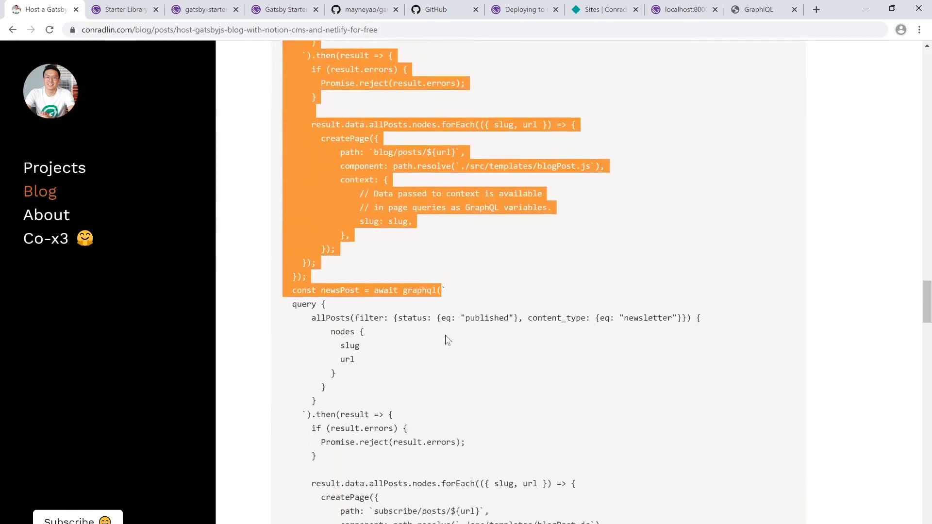
{"action": "scroll", "scroll_direction": "down", "scroll_amount": 3}
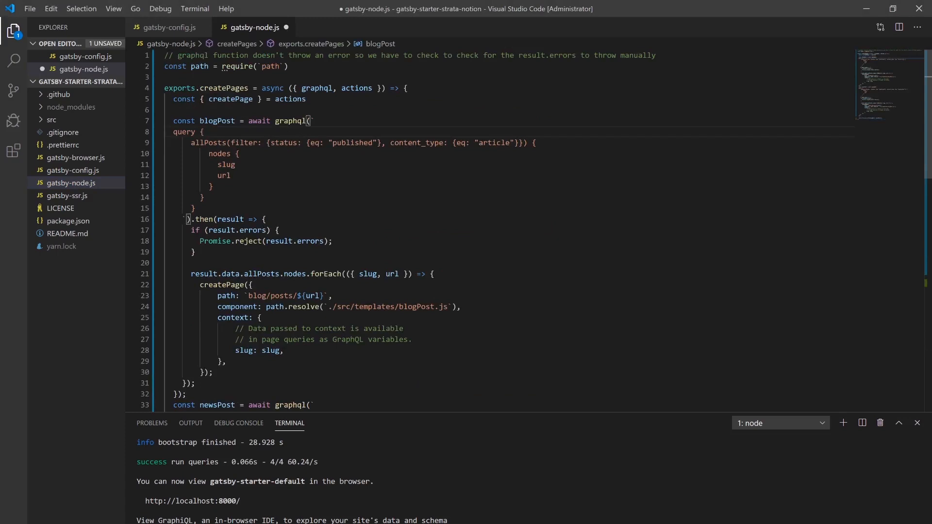
Save gatsby-node.js with the article and newsletter createPages code and stop the dev server
{"action": "key", "text": "ctrl+s"}
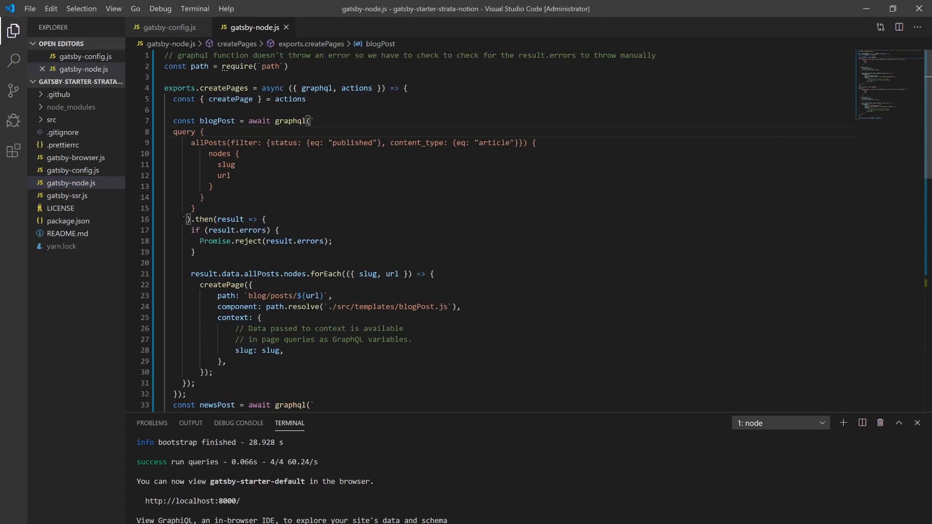
{"action": "mouse_move", "coordinate": [880, 423]}
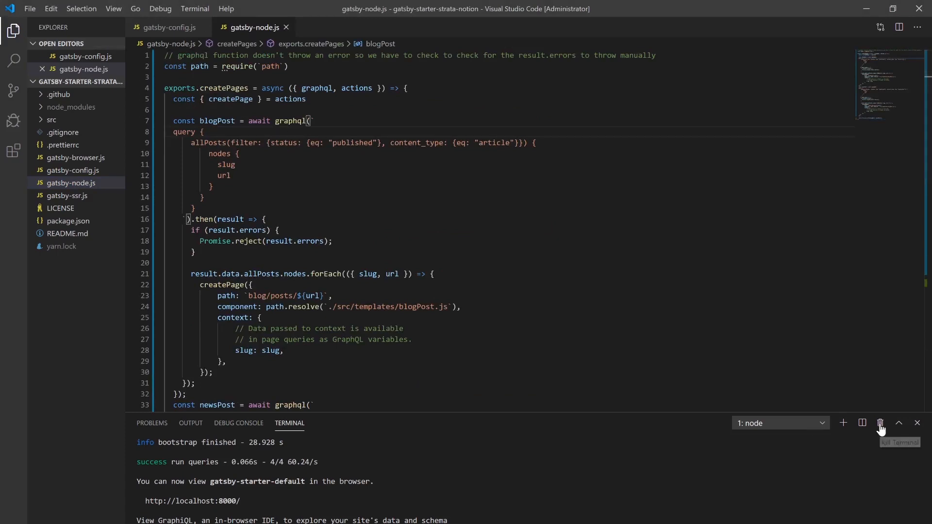
{"action": "left_click", "coordinate": [879, 423]}
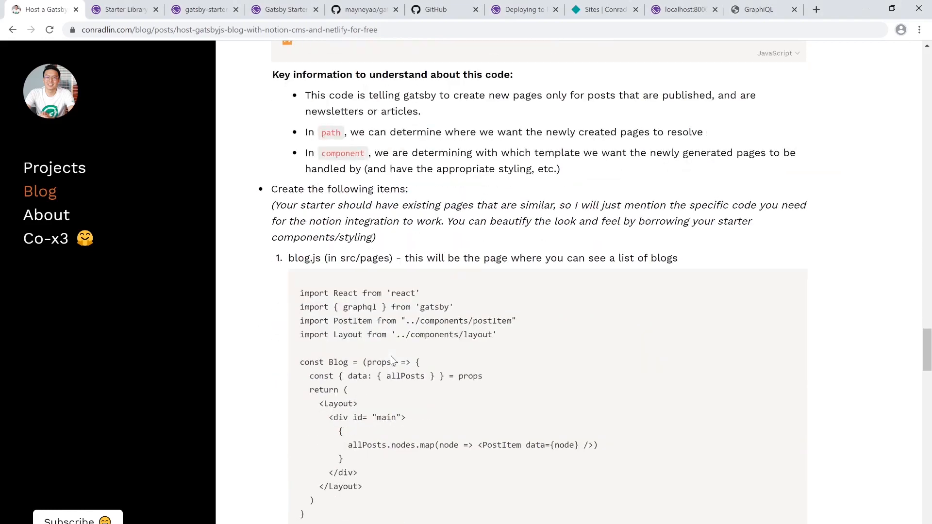
{"action": "scroll", "scroll_direction": "down", "scroll_amount": 3}
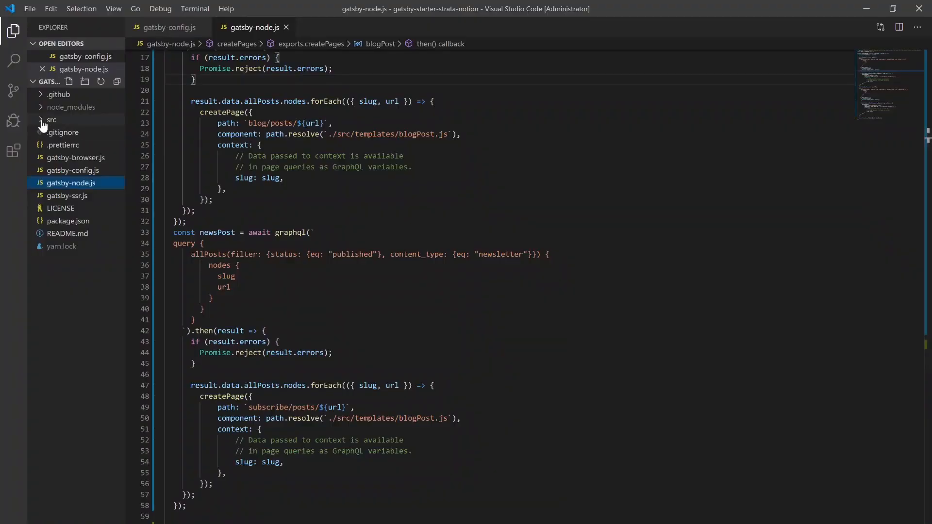
Create the blog, subscribe, templates/blogPost, postItem and newsItem files
{"action": "left_click", "coordinate": [52, 119]}
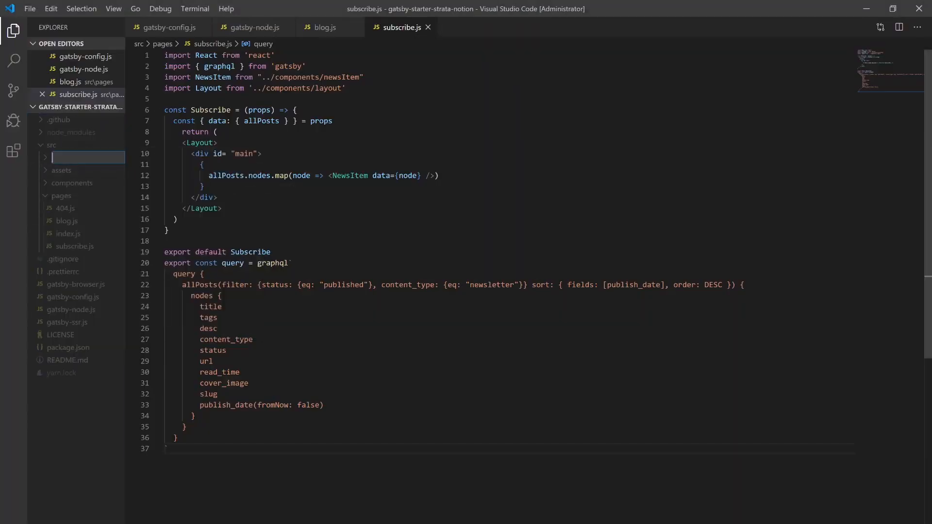
{"action": "right_click", "coordinate": [64, 246]}
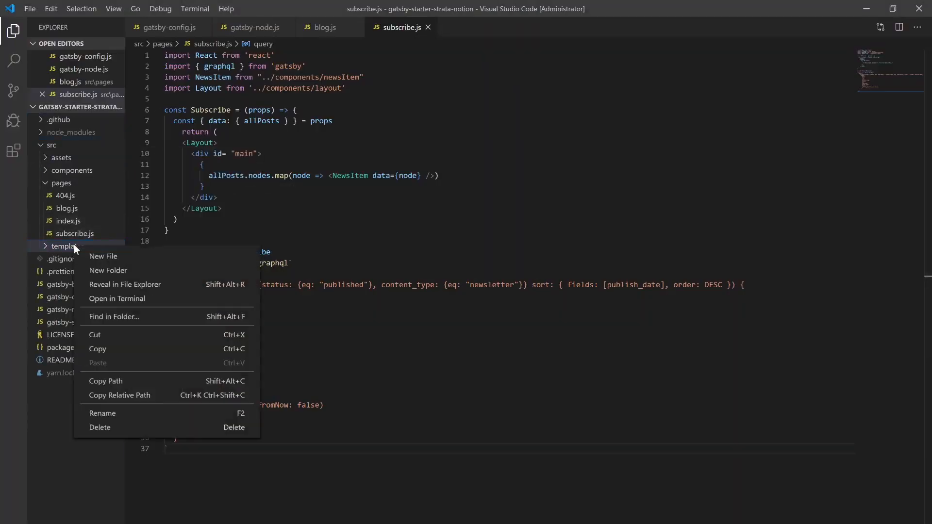
{"action": "left_click", "coordinate": [103, 256]}
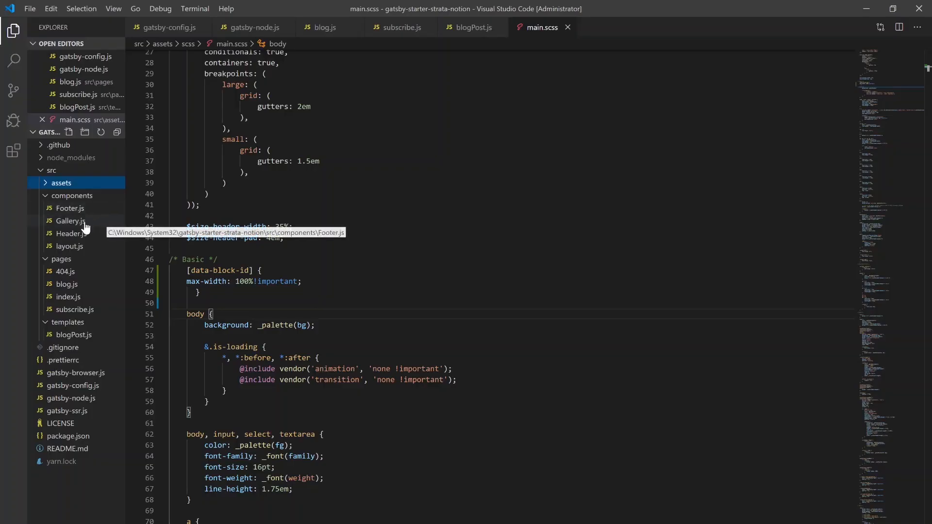
{"action": "left_click", "coordinate": [68, 129]}
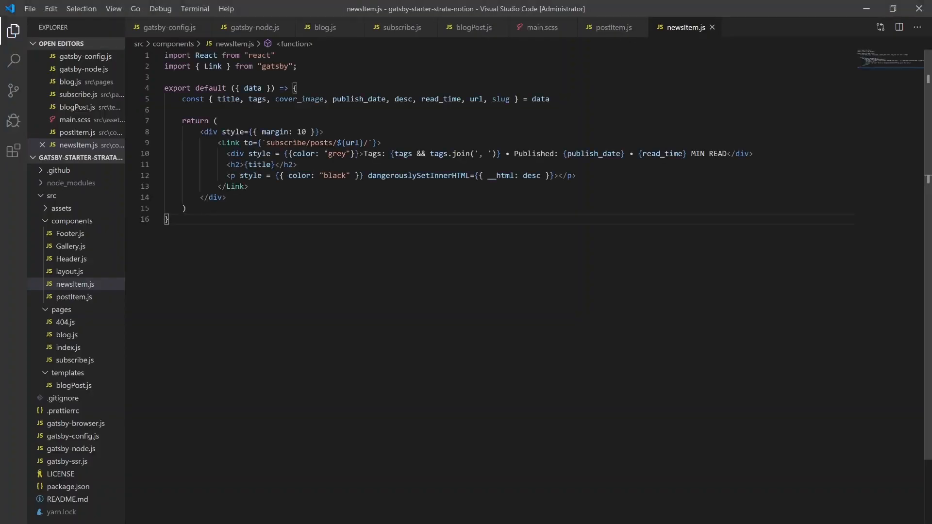
Add the [data-block-id] mobile-width rule to main.scss and save it
{"action": "left_click", "coordinate": [61, 195]}
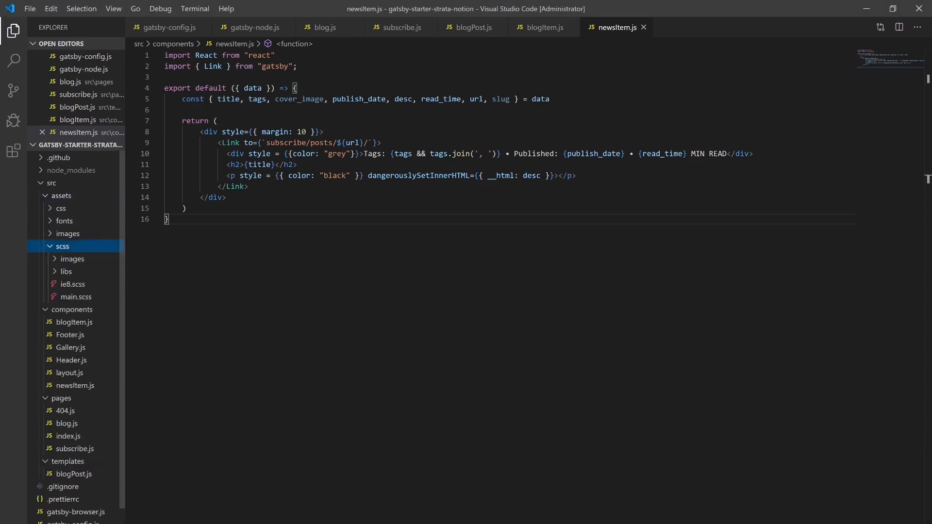
{"action": "left_click", "coordinate": [76, 296]}
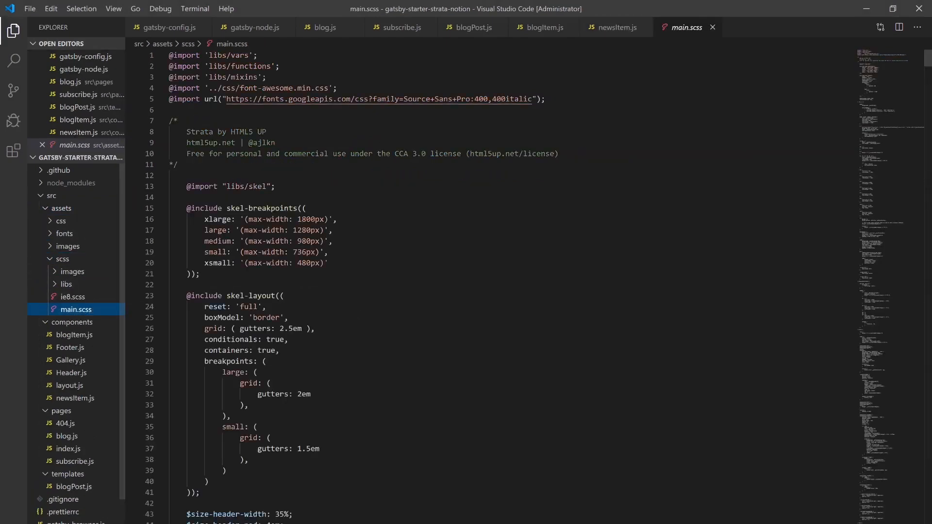
{"action": "scroll", "scroll_direction": "down", "scroll_amount": 3}
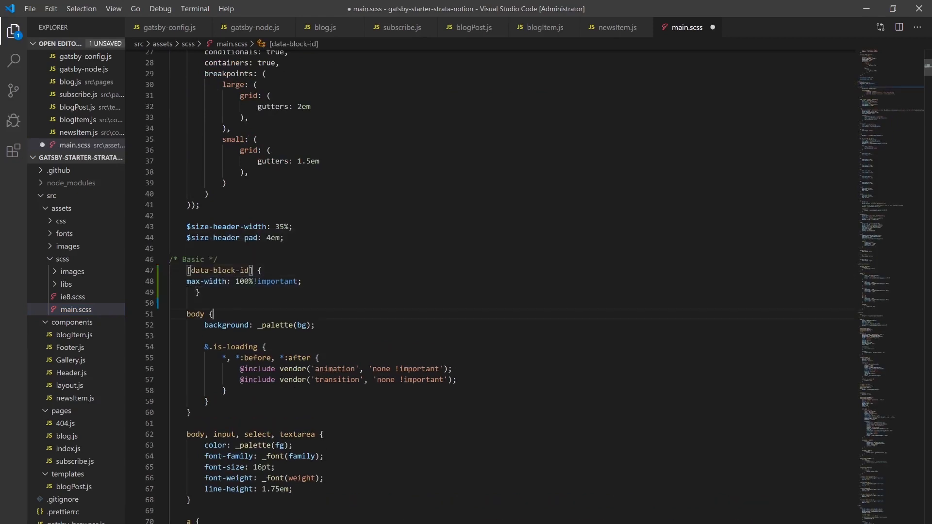
{"action": "key", "text": "ctrl+s"}
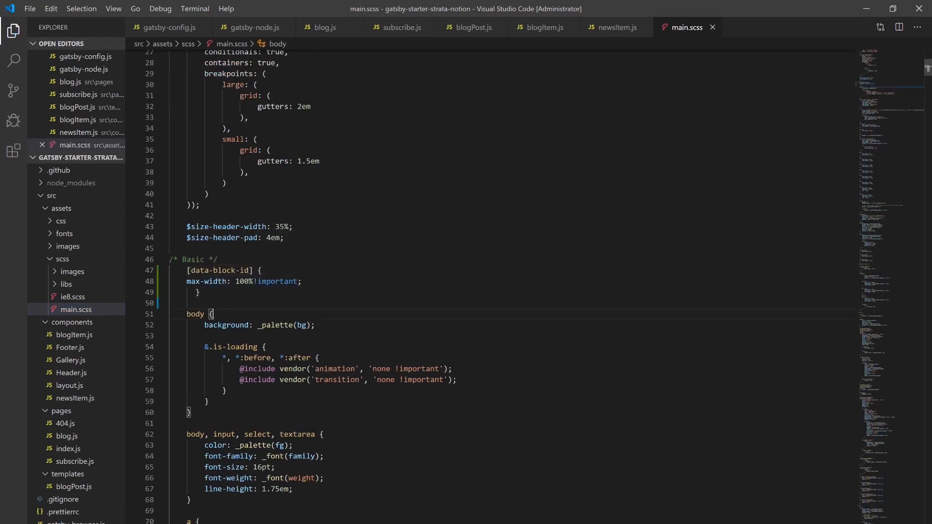
Run yarn develop in a new terminal to restart the development server
{"action": "left_click", "coordinate": [612, 27]}
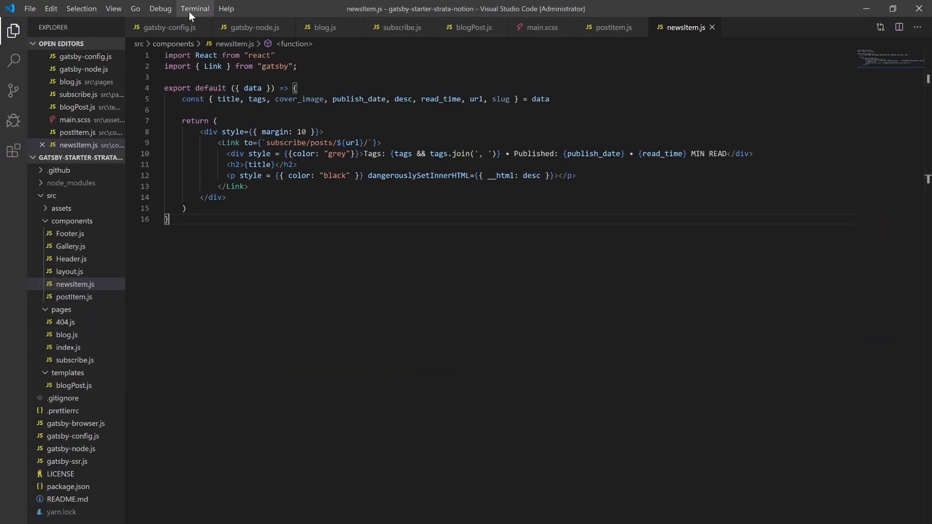
{"action": "left_click", "coordinate": [194, 8]}
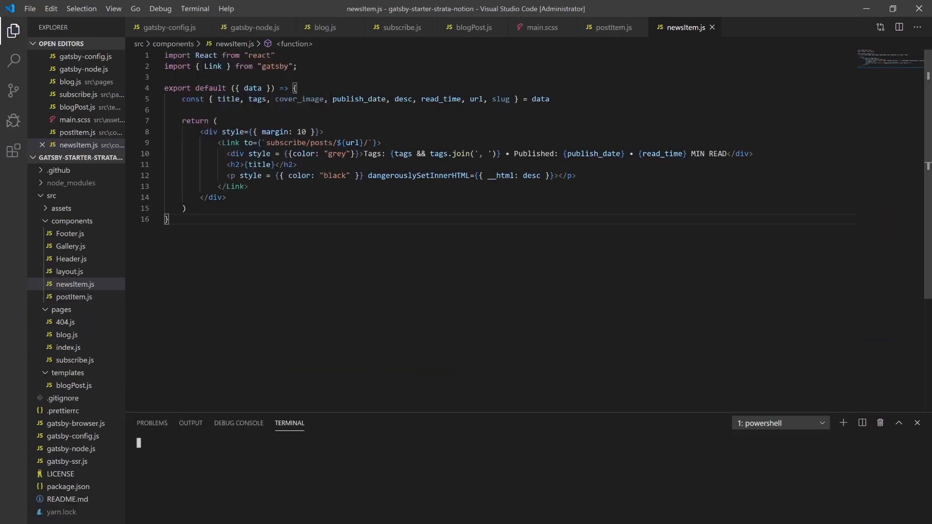
{"action": "type", "text": "yarn develop"}
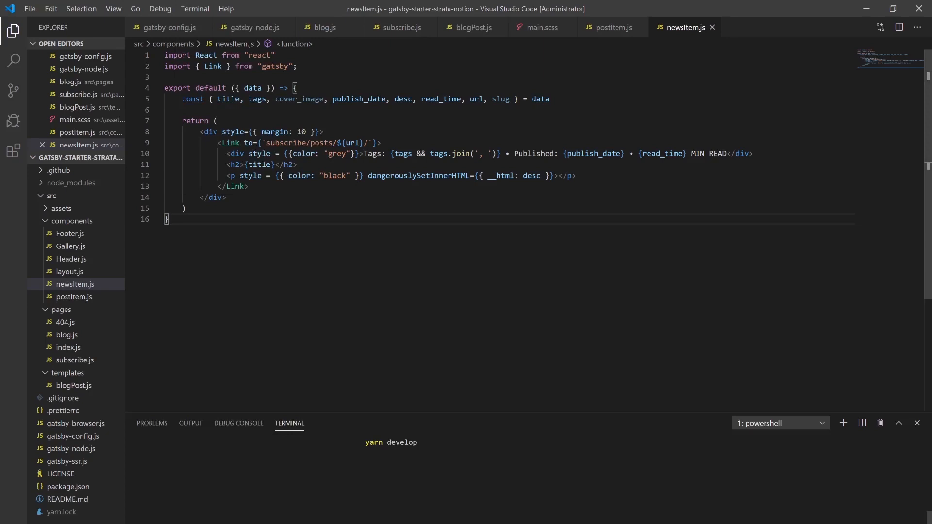
{"action": "key", "text": "Return"}
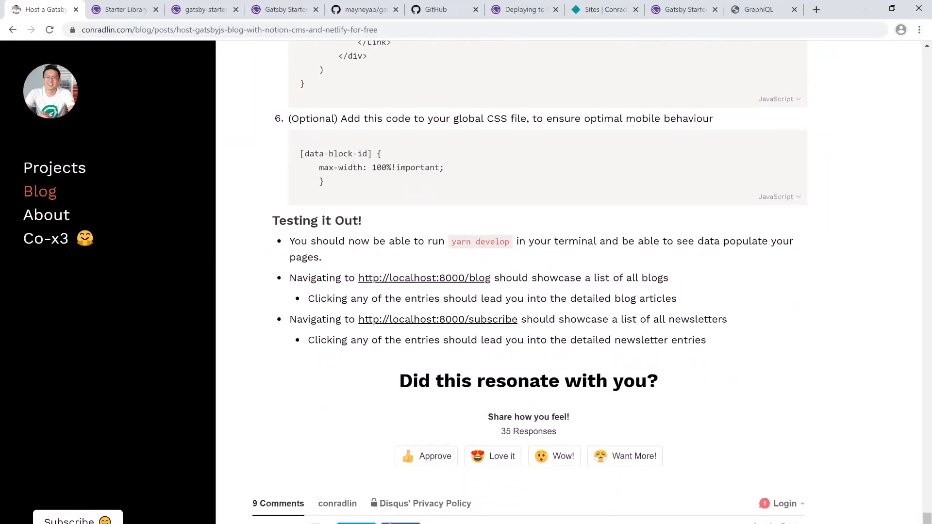
Open the local site from the guide and scroll through the home page gallery
{"action": "left_click", "coordinate": [424, 277]}
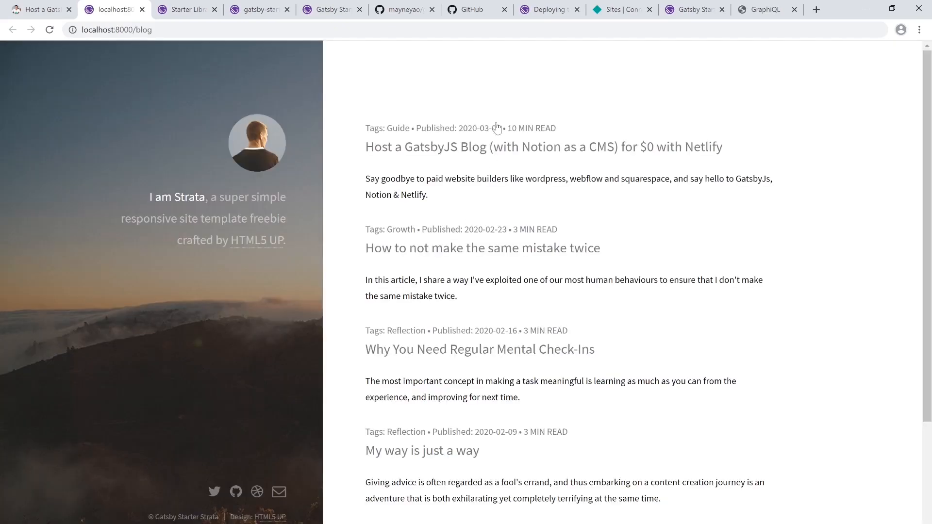
{"action": "mouse_move", "coordinate": [508, 517]}
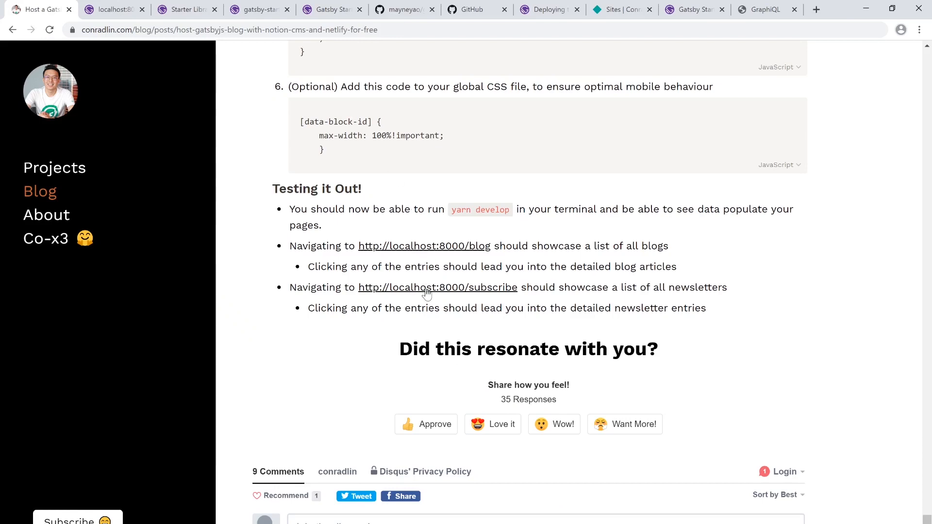
{"action": "left_click", "coordinate": [437, 287]}
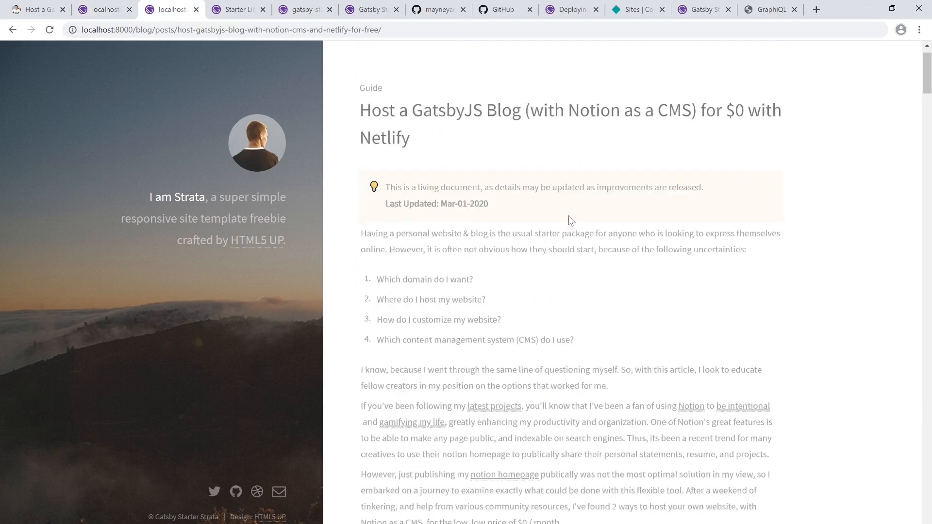
{"action": "scroll", "scroll_direction": "up", "scroll_amount": 3}
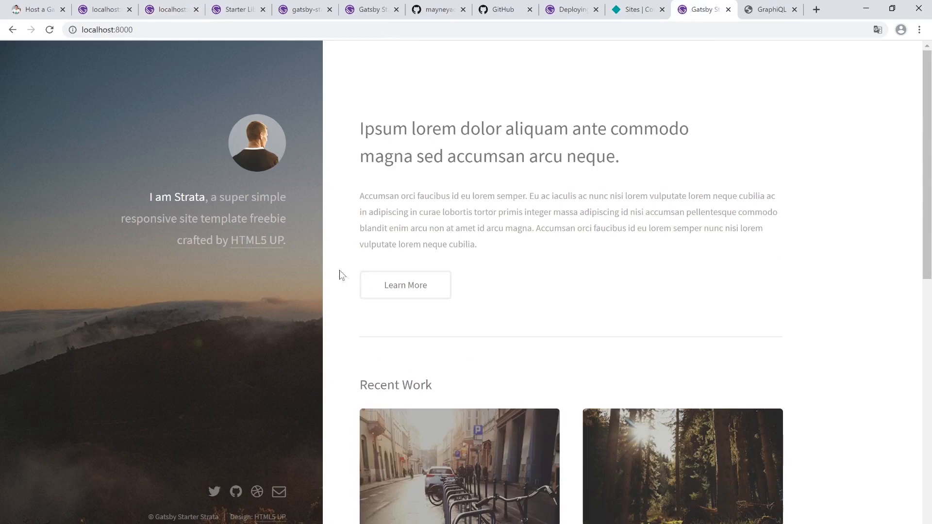
{"action": "scroll", "scroll_direction": "down", "scroll_amount": 3}
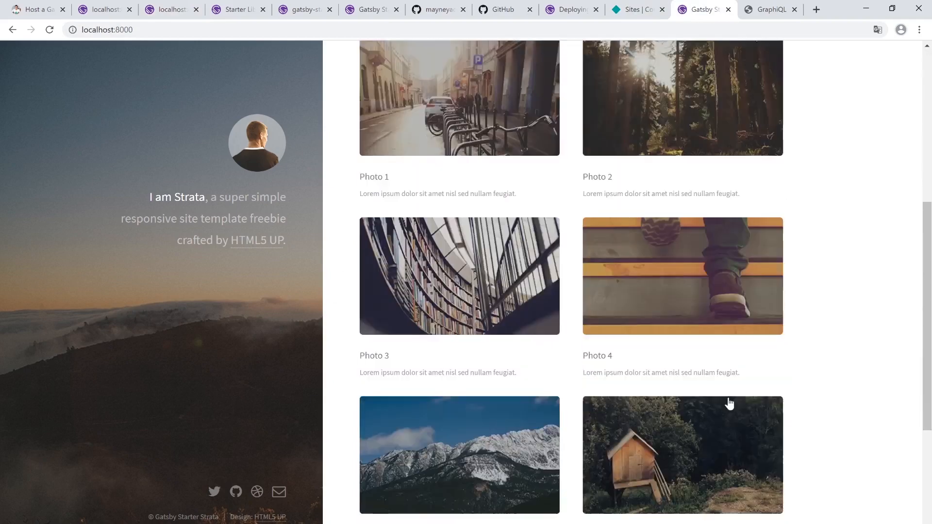
{"action": "scroll", "scroll_direction": "up", "scroll_amount": 3}
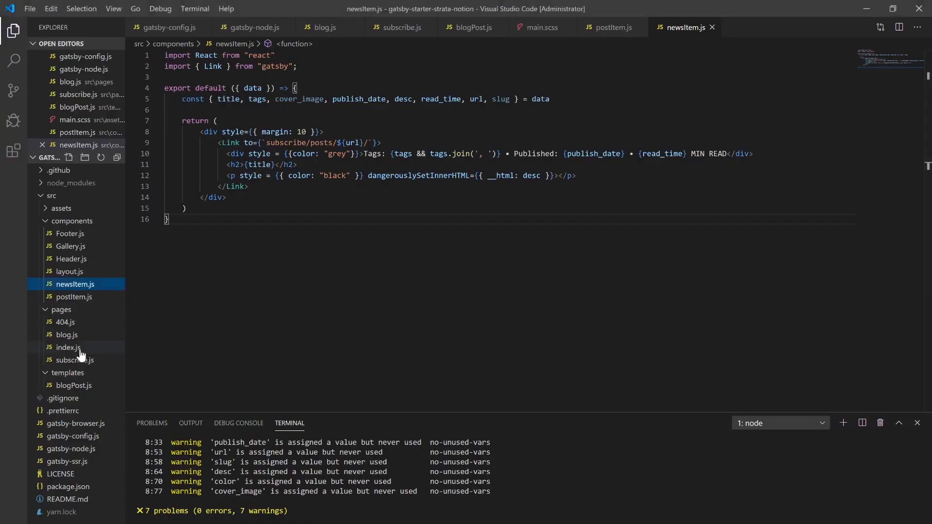
Remove Gallery imports, DEFAULT_IMAGES and the Gallery component from index.js, add buttons, save
{"action": "left_click", "coordinate": [68, 347]}
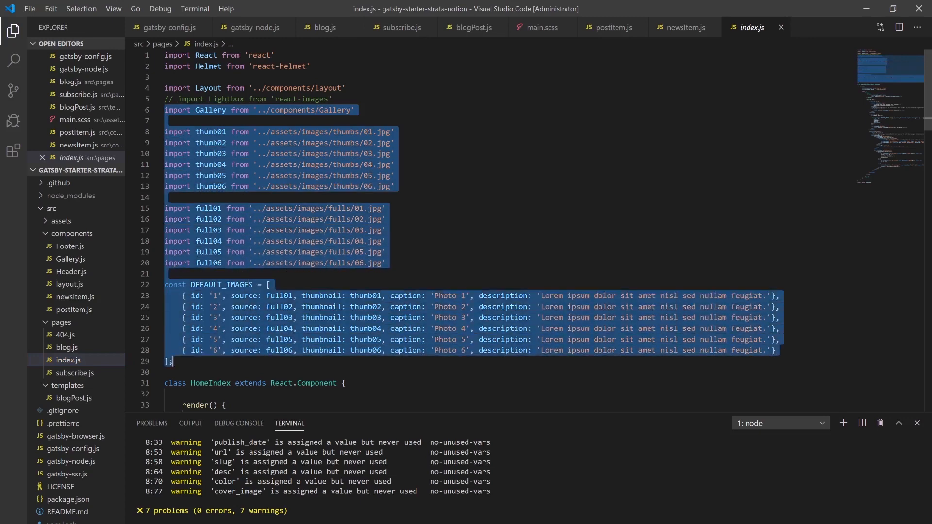
{"action": "key", "text": "Delete"}
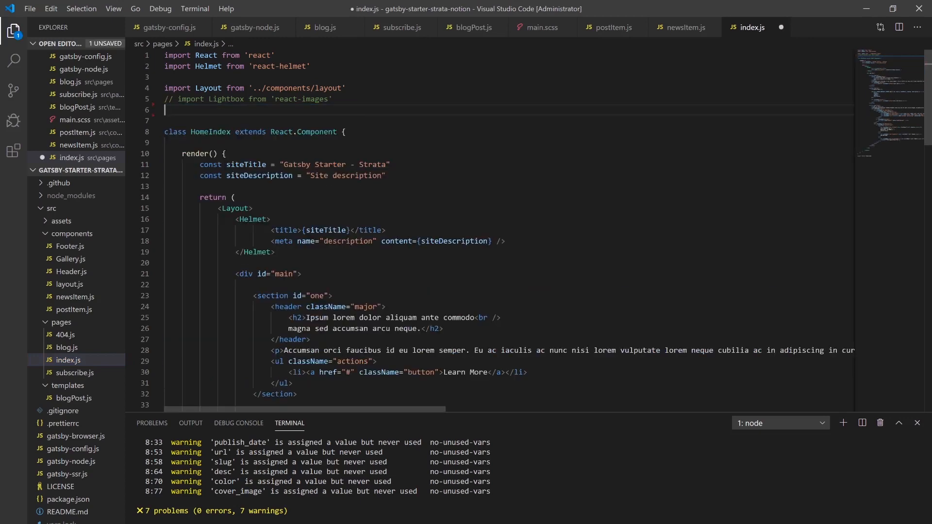
{"action": "key", "text": "Backspace"}
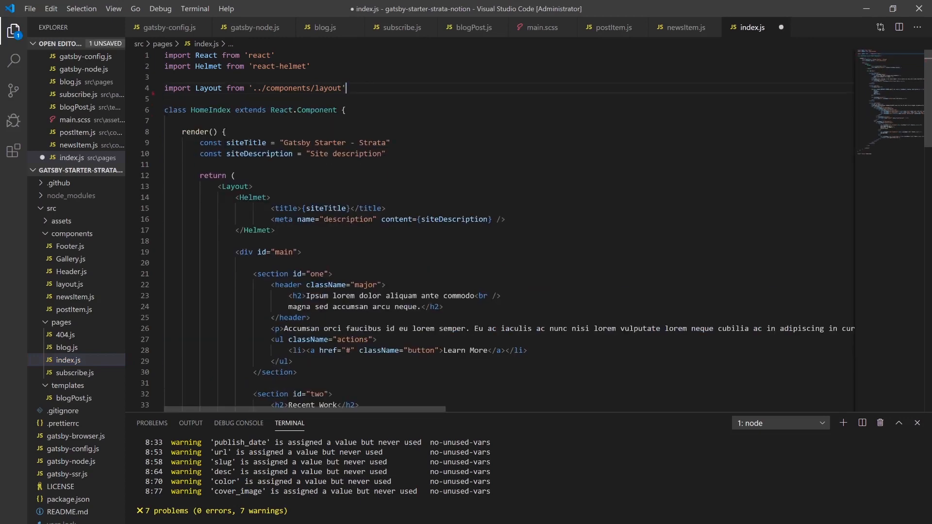
{"action": "scroll", "scroll_direction": "down", "scroll_amount": 3}
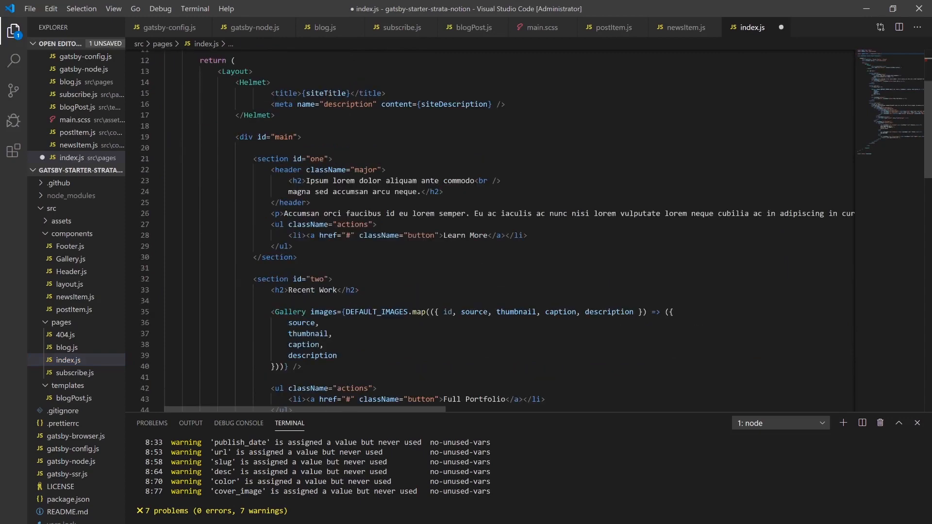
{"action": "scroll", "scroll_direction": "down", "scroll_amount": 3}
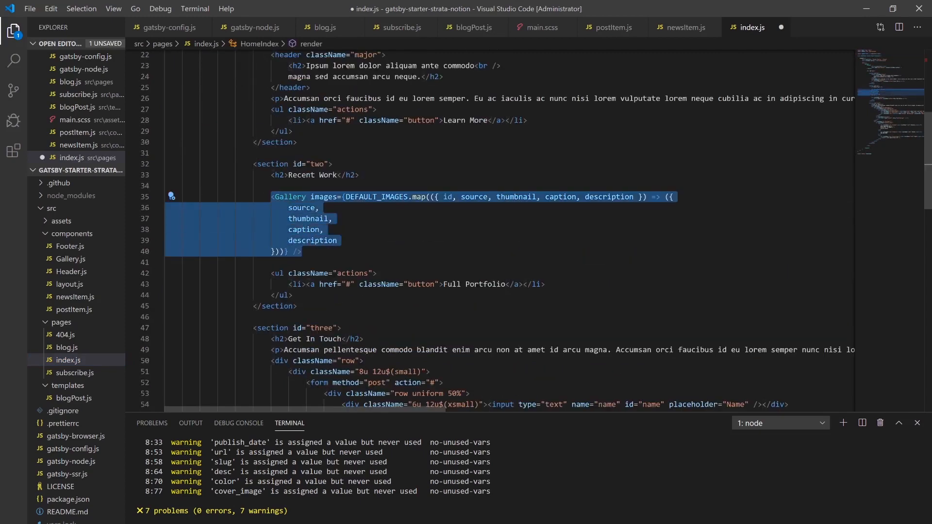
{"action": "key", "text": "Delete"}
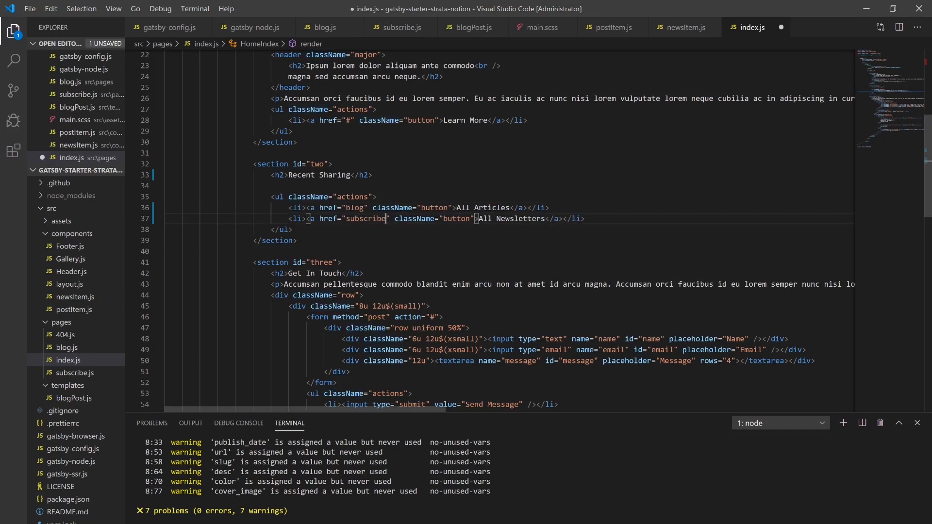
{"action": "key", "text": "ctrl+s"}
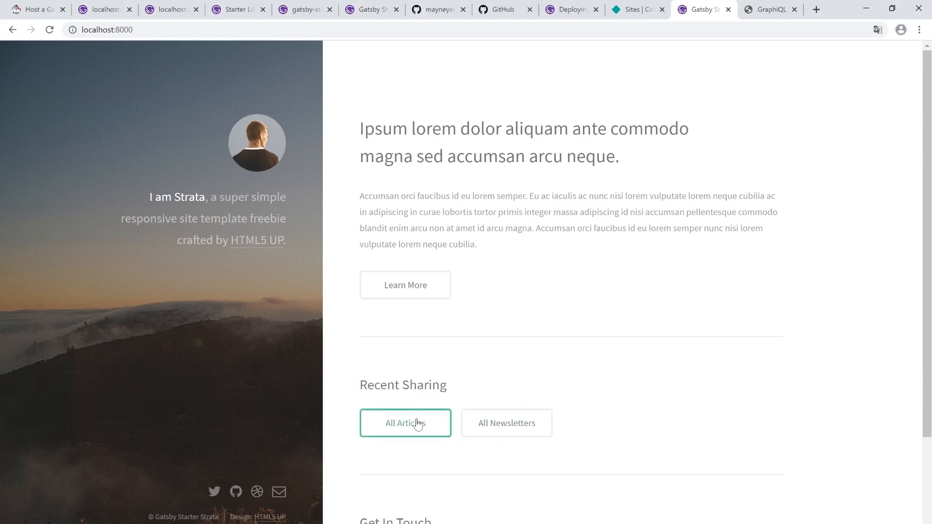
Check the All Articles page on the local site, then switch to GitHub
{"action": "left_click", "coordinate": [405, 423]}
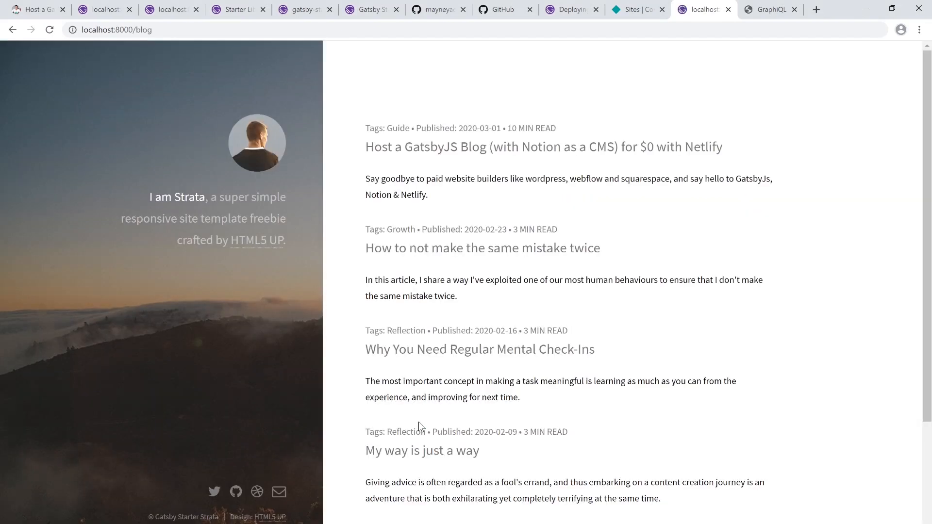
{"action": "mouse_move", "coordinate": [456, 163]}
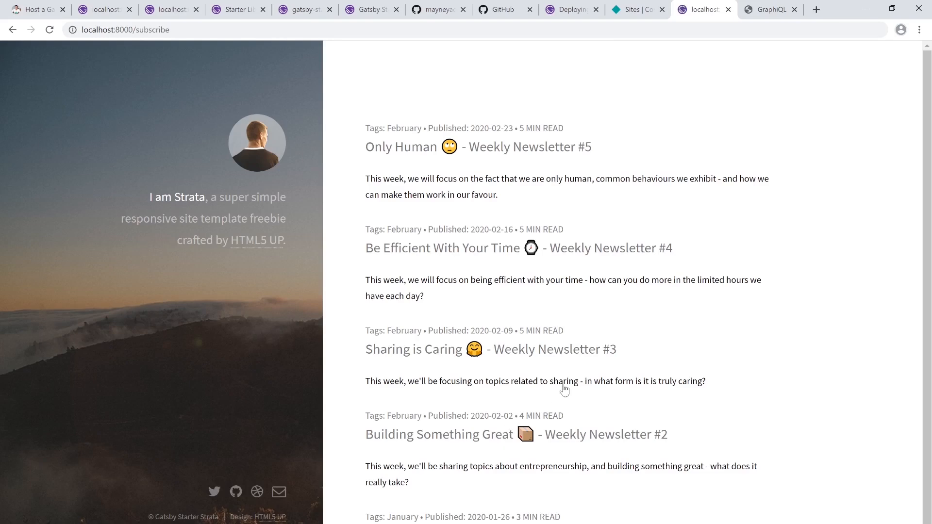
{"action": "left_click", "coordinate": [503, 9]}
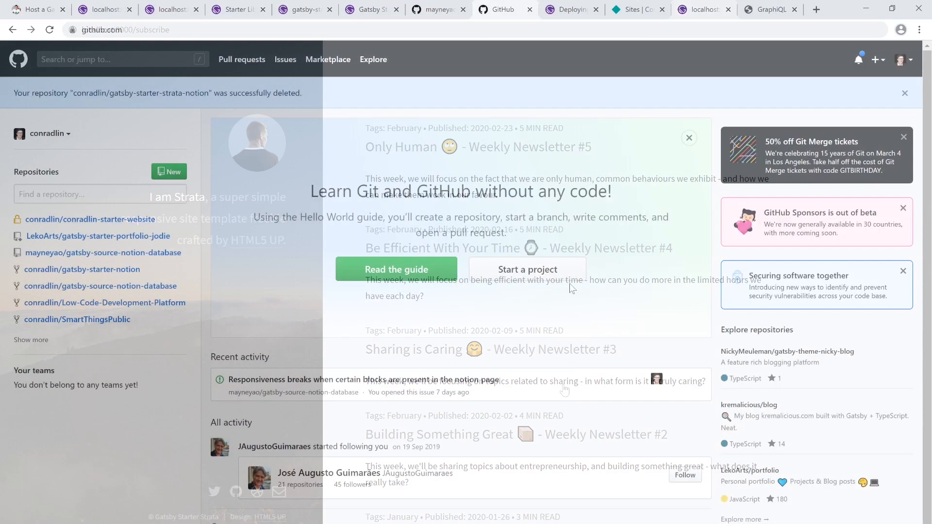
Create the public GitHub repository gatsby-starter-strata-notion and review its quick setup instructions
{"action": "left_click", "coordinate": [527, 269]}
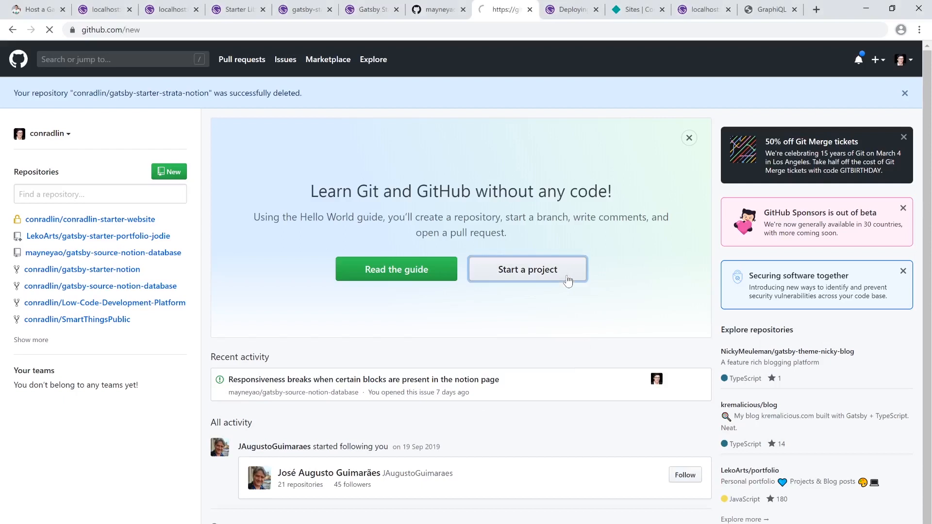
{"action": "left_click", "coordinate": [526, 270]}
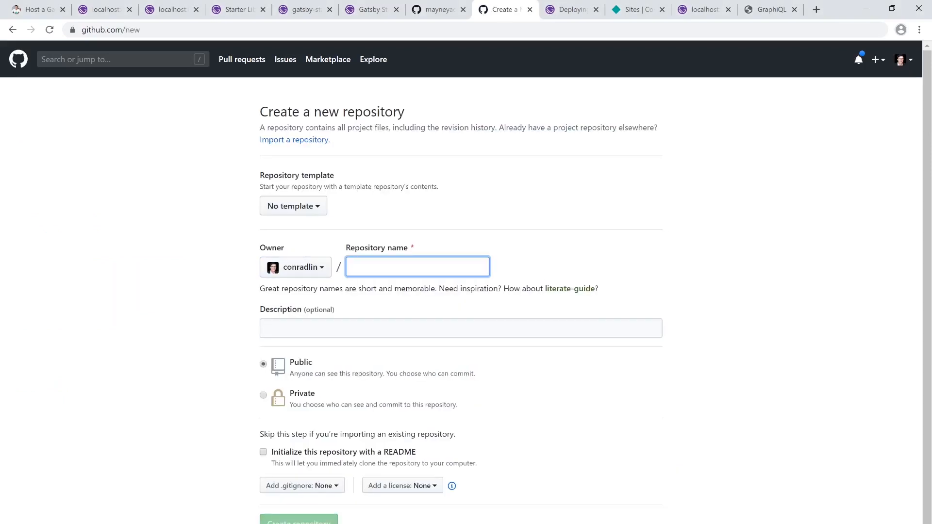
{"action": "type", "text": "gatsby-"}
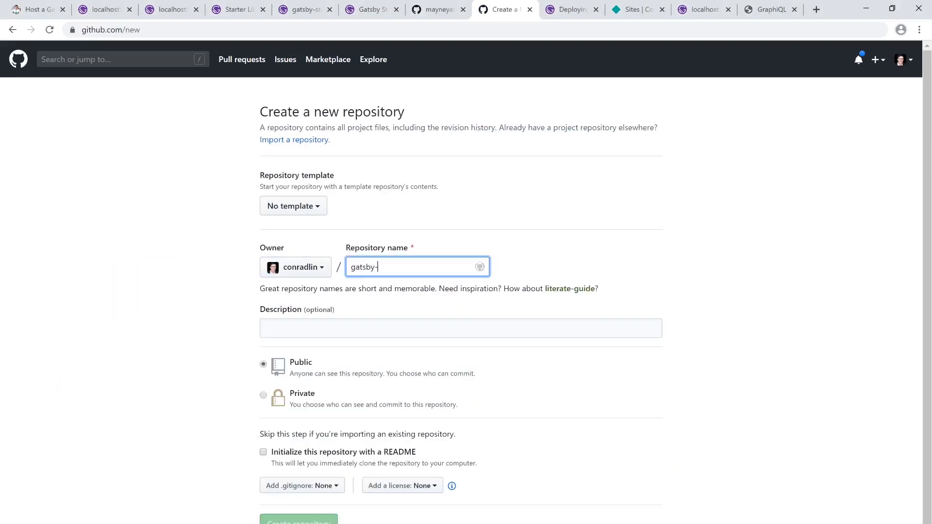
{"action": "type", "text": "starter-strata-"}
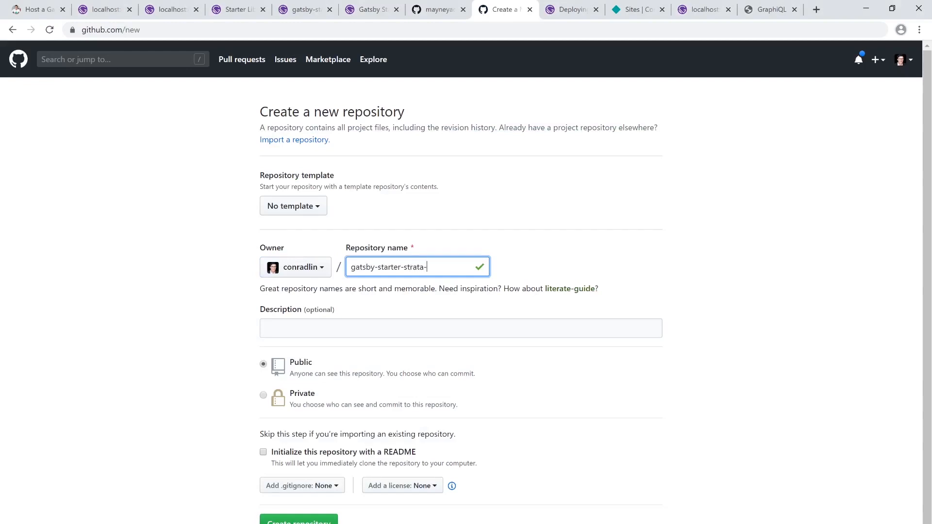
{"action": "type", "text": "notion"}
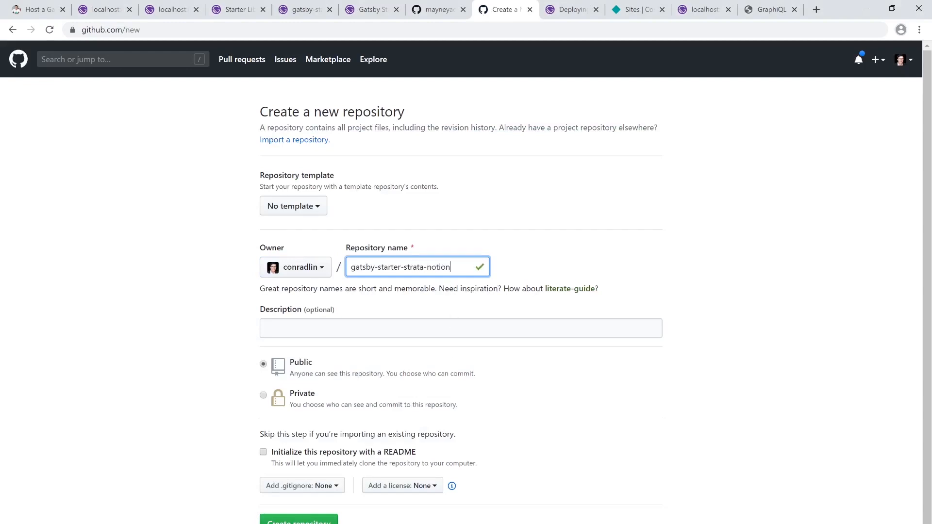
{"action": "left_click", "coordinate": [299, 521]}
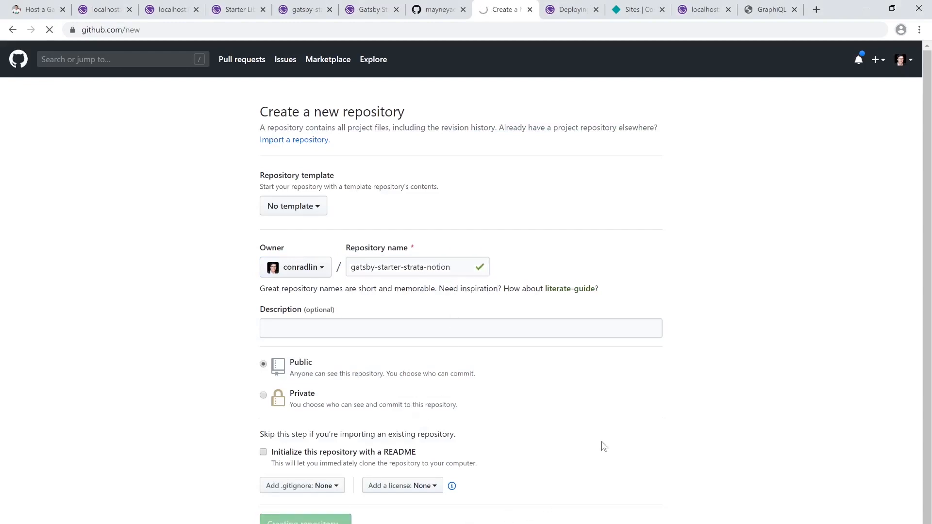
{"action": "left_click", "coordinate": [304, 522]}
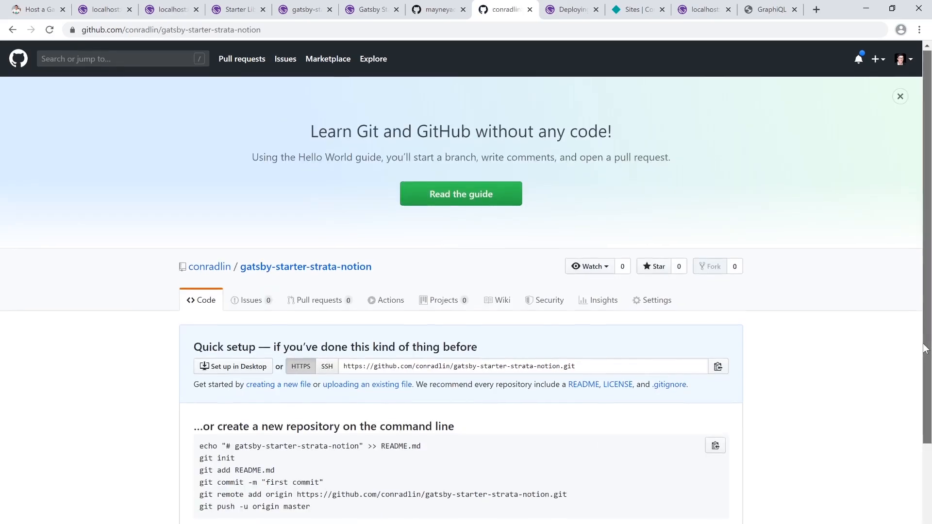
{"action": "scroll", "scroll_direction": "down", "scroll_amount": 3}
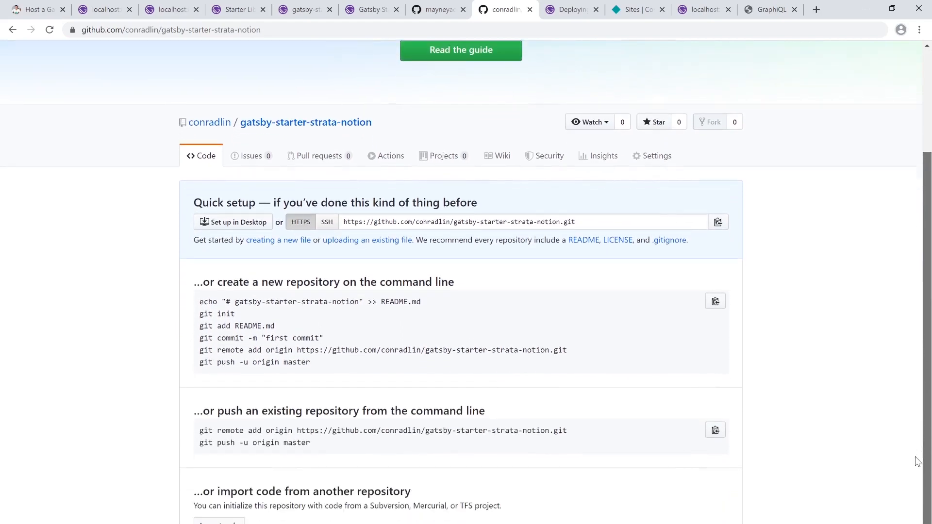
{"action": "scroll", "scroll_direction": "down", "scroll_amount": 3}
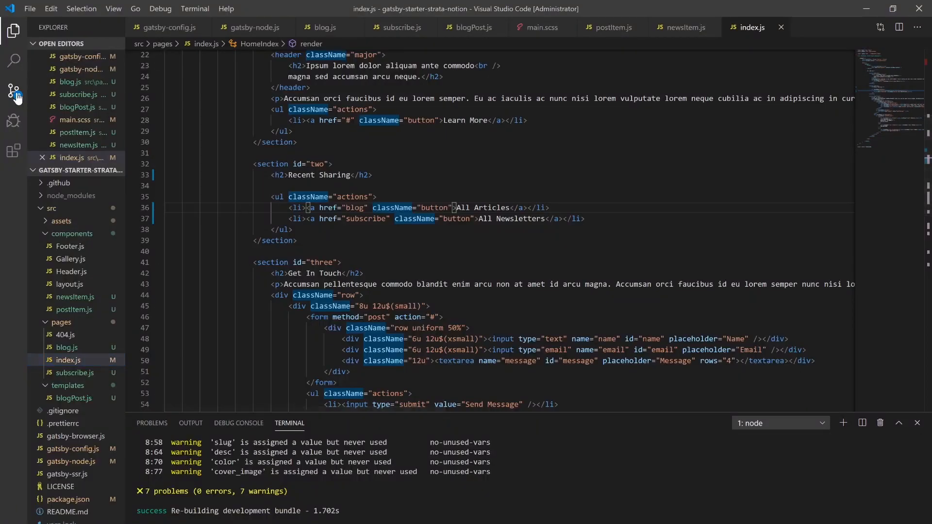
Commit all ten changed files with the message 'initial commit'
{"action": "left_click", "coordinate": [13, 90]}
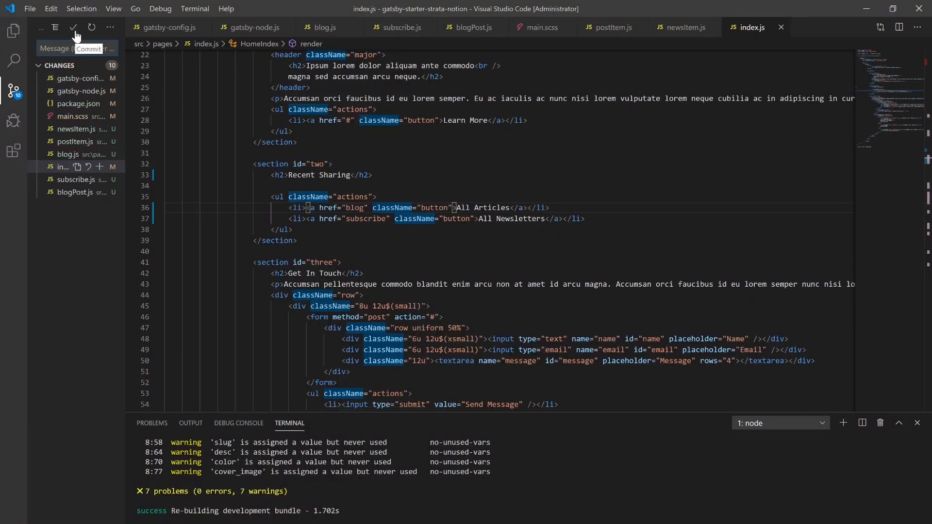
{"action": "left_click", "coordinate": [73, 28]}
{"action": "type", "text": "initial commit"}
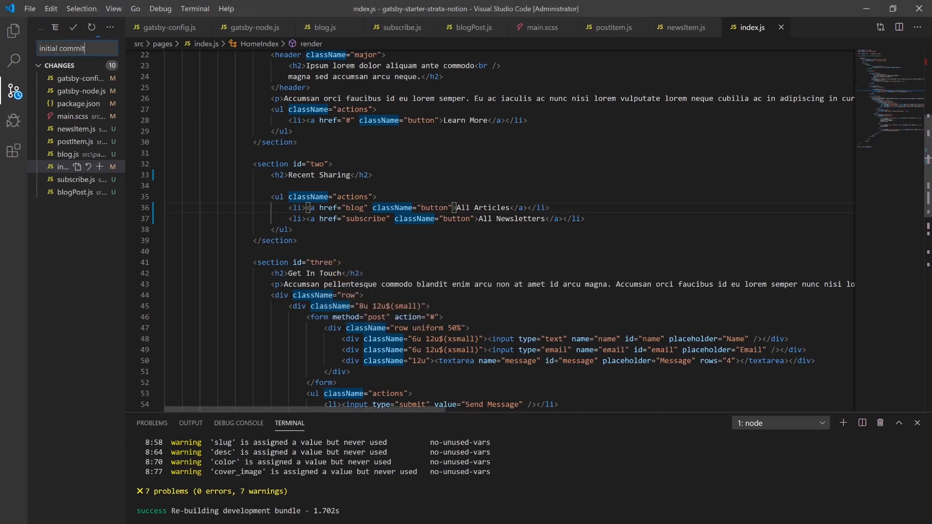
{"action": "left_click", "coordinate": [72, 28]}
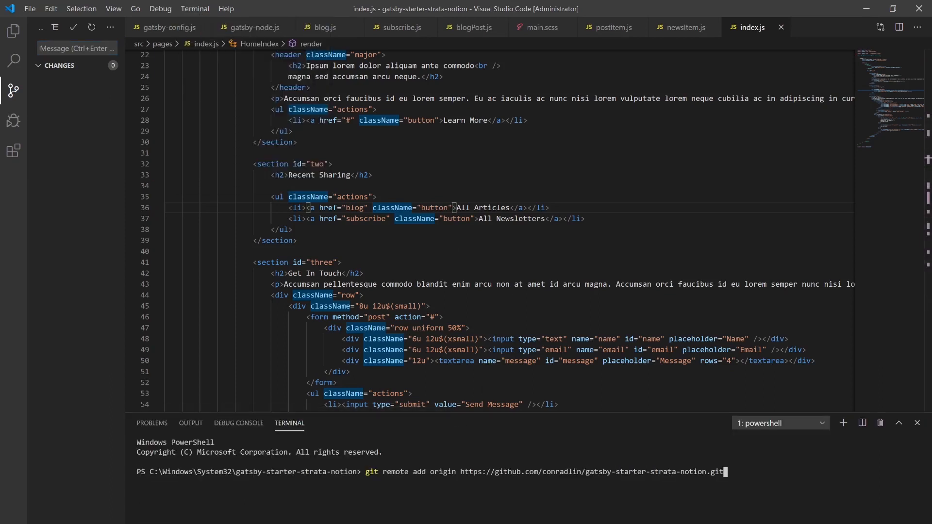
Add the GitHub remote, push, and check the repository's uploaded files
{"action": "key", "text": "Return"}
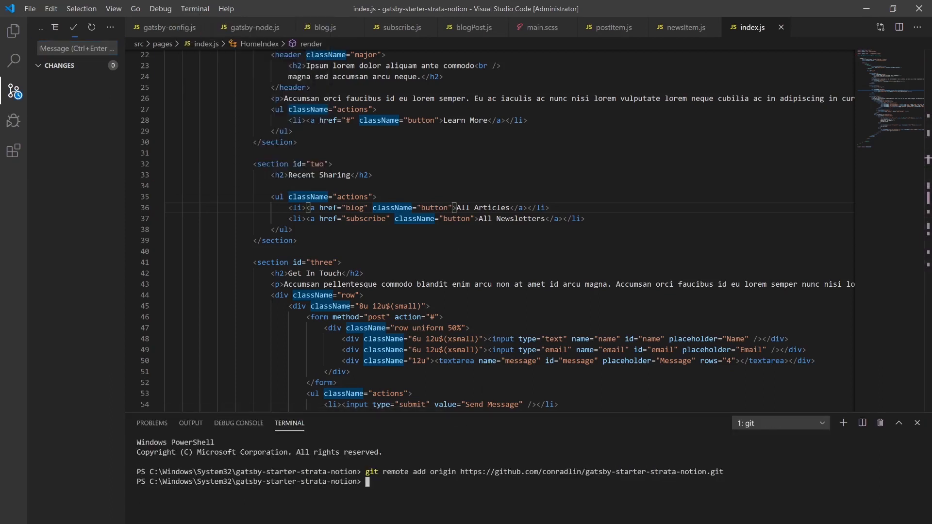
{"action": "right_click", "coordinate": [253, 423]}
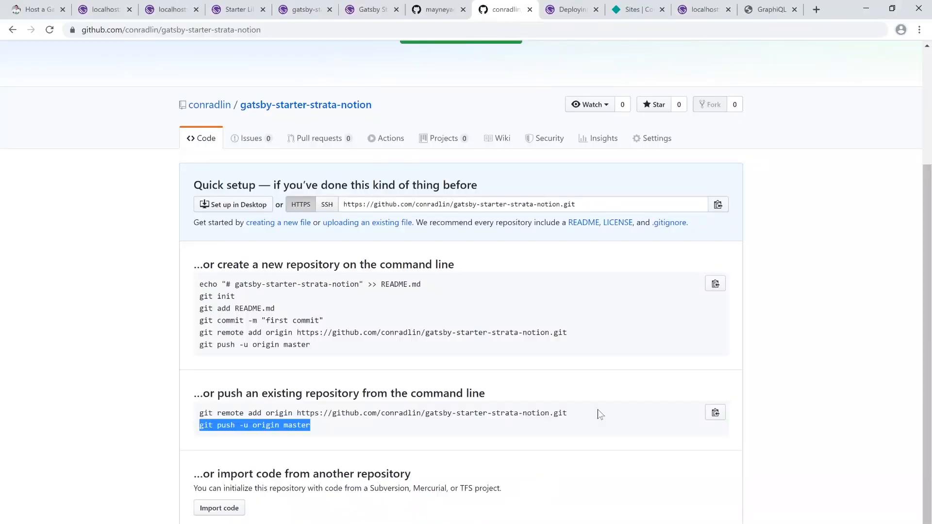
{"action": "scroll", "scroll_direction": "up", "scroll_amount": 3}
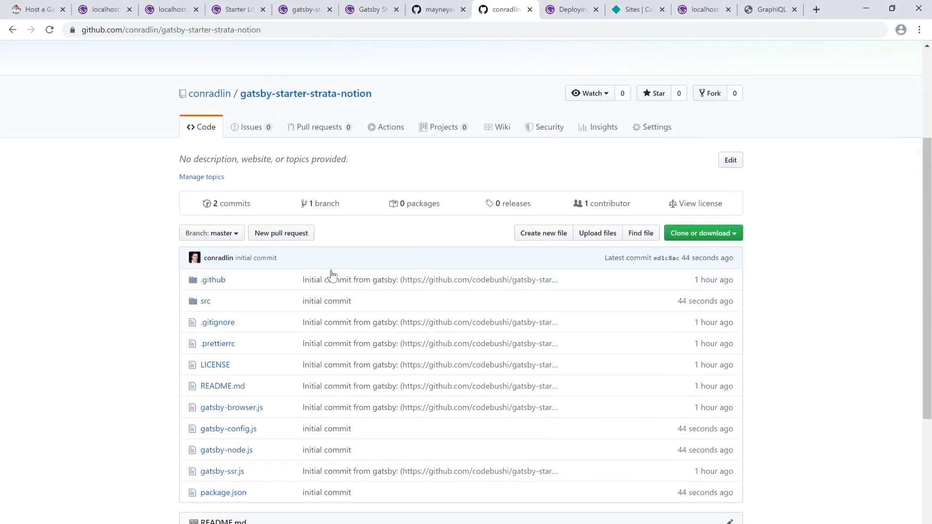
{"action": "scroll", "scroll_direction": "down", "scroll_amount": 3}
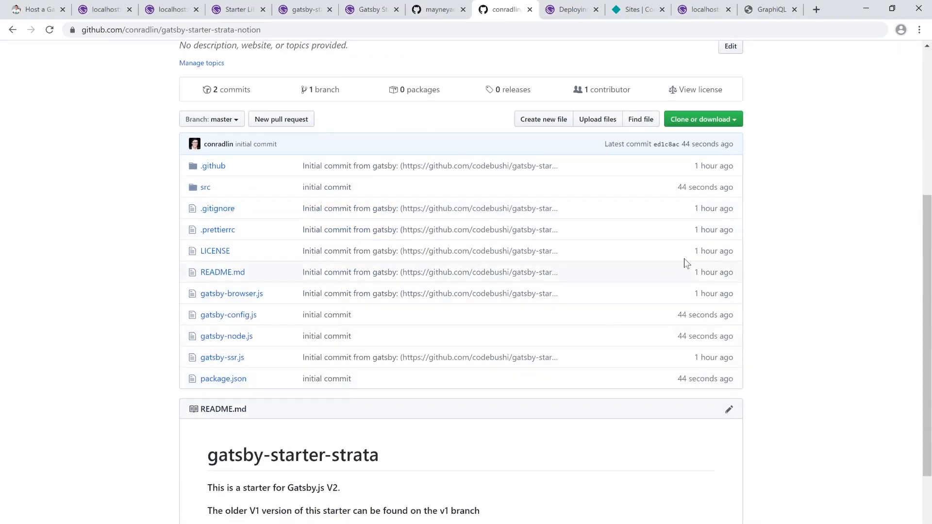
Start a new Netlify site from Git with GitHub as the provider
{"action": "left_click", "coordinate": [636, 8]}
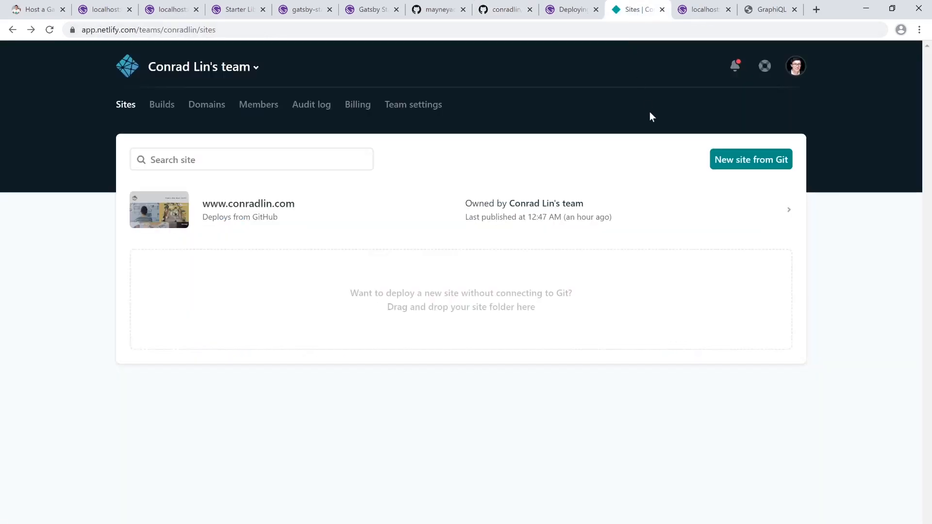
{"action": "left_click", "coordinate": [751, 159]}
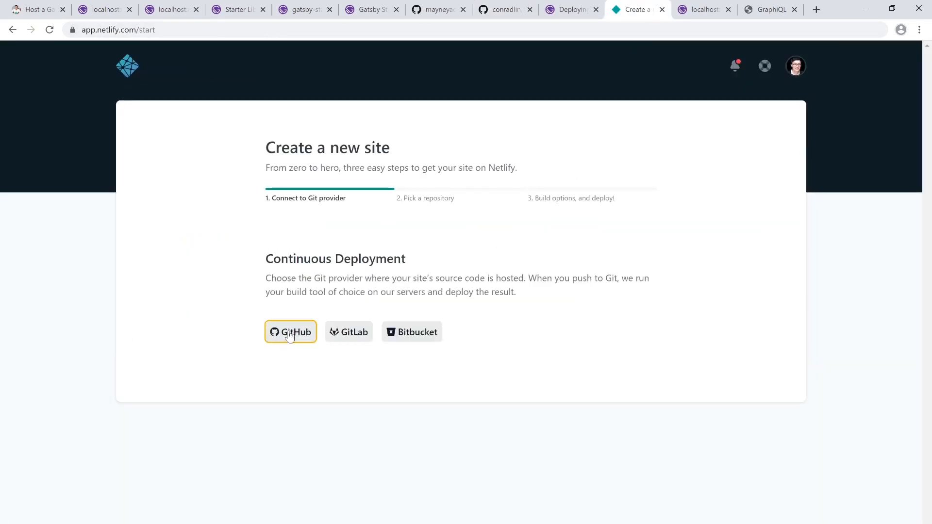
{"action": "left_click", "coordinate": [291, 332]}
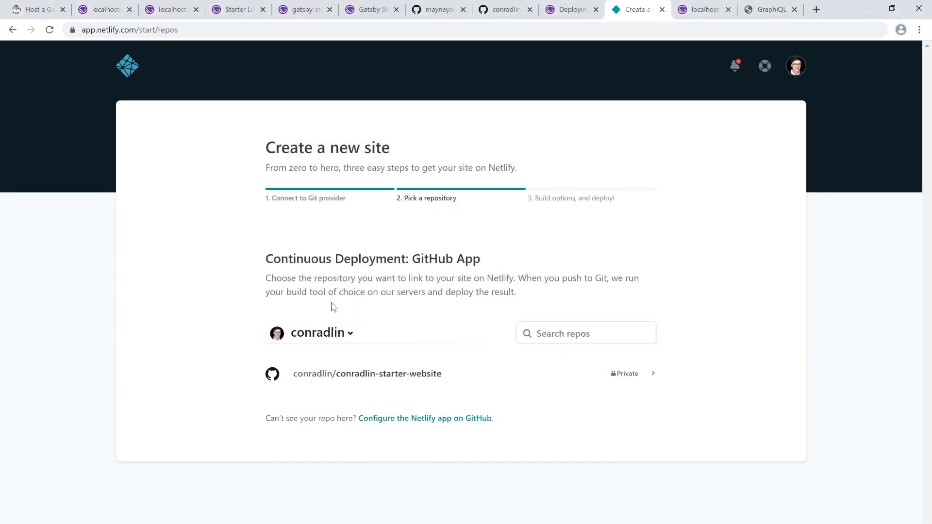
Grant the Netlify GitHub app access to gatsby-starter-strata-notion and save
{"action": "left_click", "coordinate": [424, 418]}
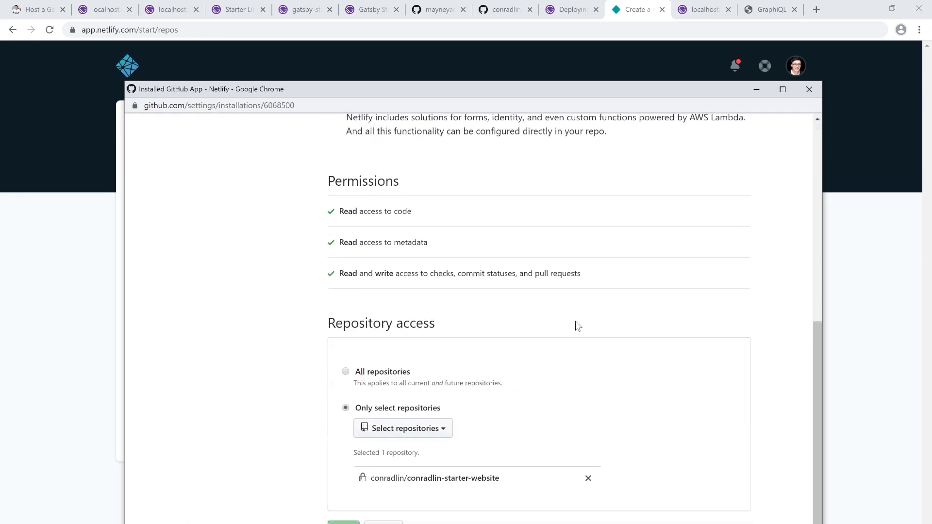
{"action": "left_click", "coordinate": [402, 428]}
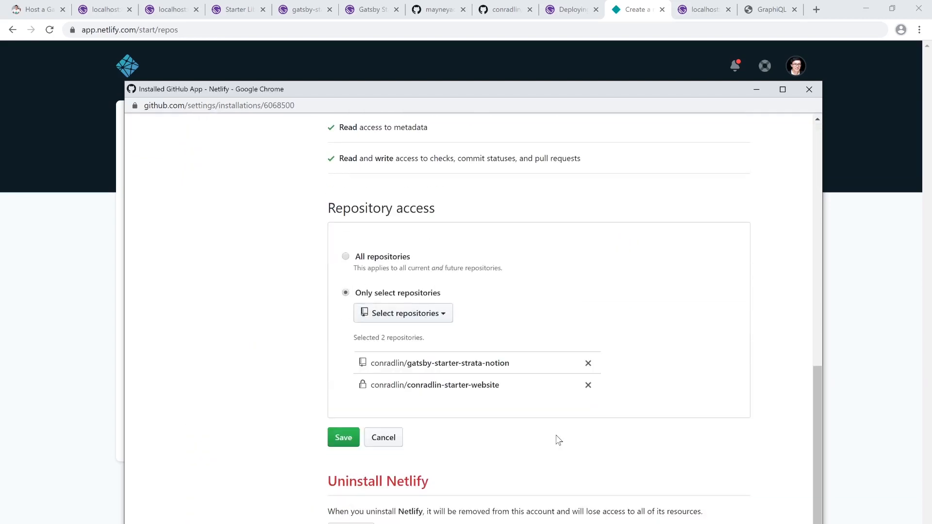
{"action": "left_click", "coordinate": [343, 437]}
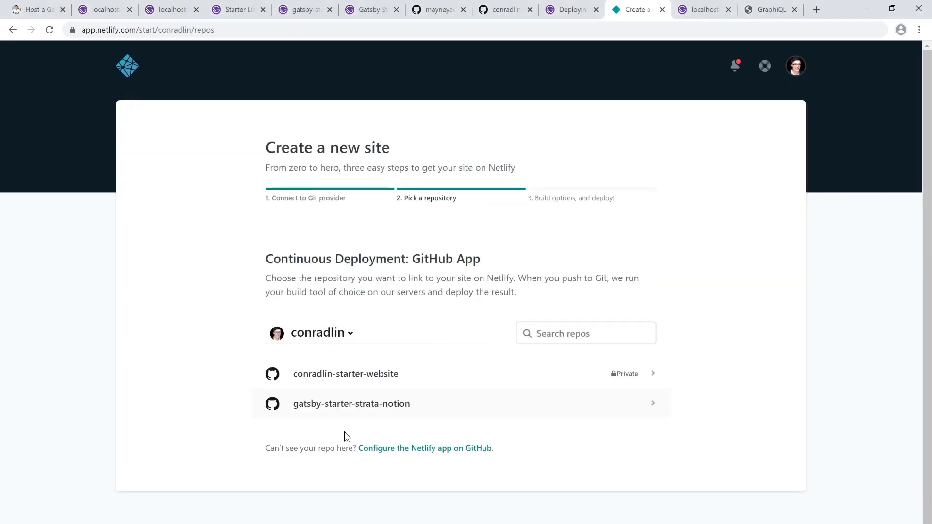
Deploy gatsby-starter-strata-notion from master, then view the default subdomain's domain options
{"action": "left_click", "coordinate": [351, 402]}
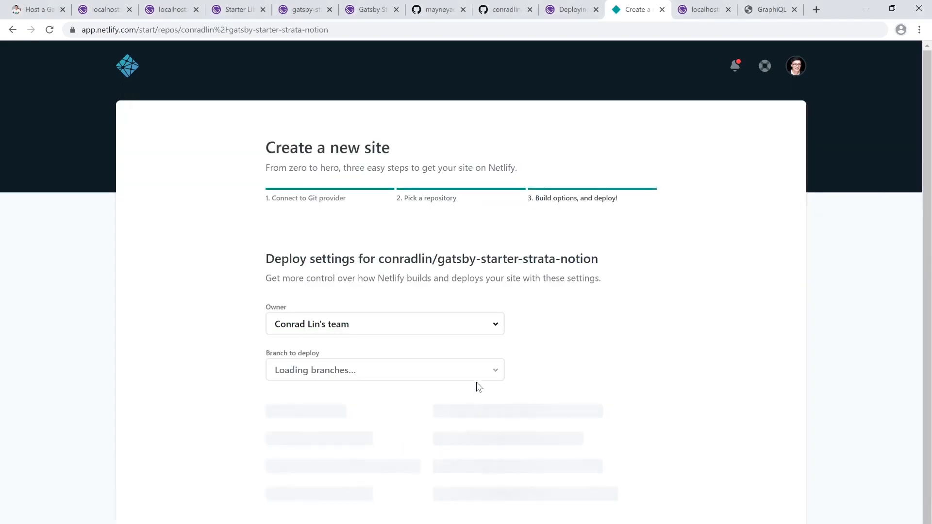
{"action": "scroll", "scroll_direction": "down", "scroll_amount": 3}
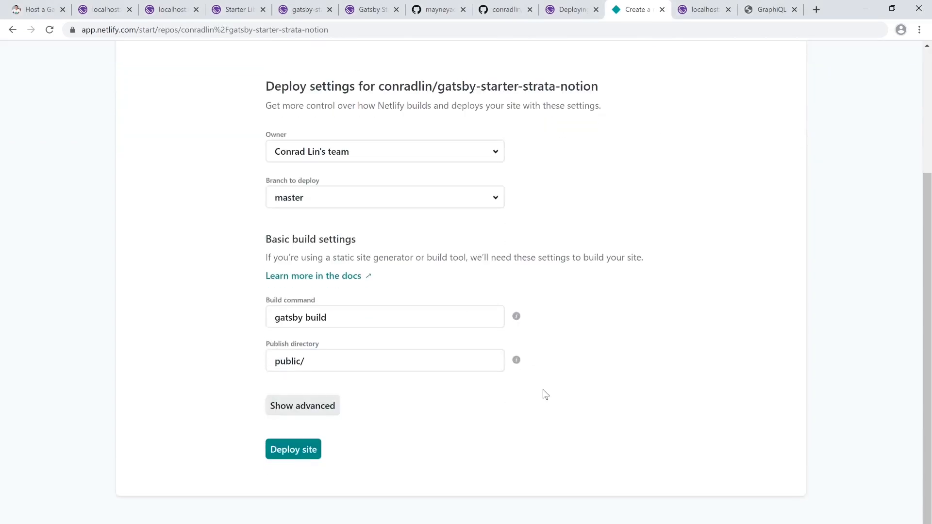
{"action": "left_click", "coordinate": [293, 448]}
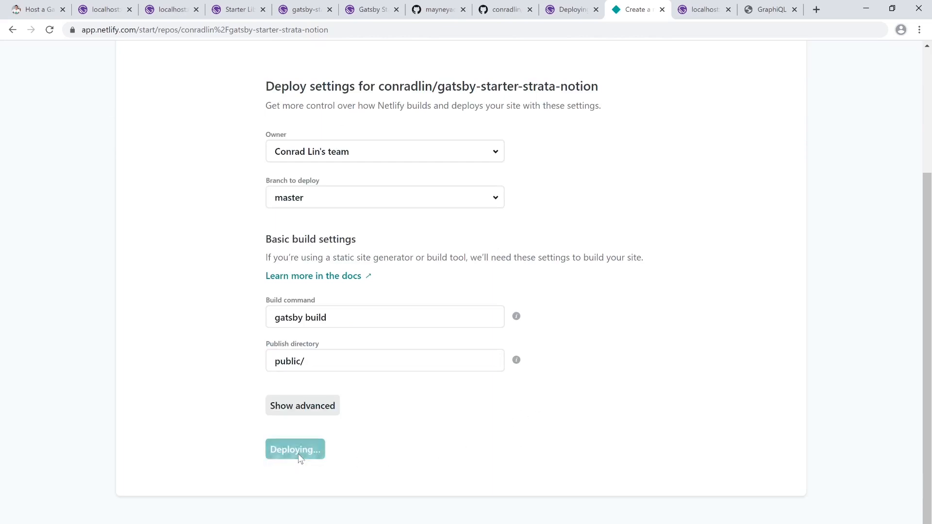
{"action": "left_click", "coordinate": [294, 448]}
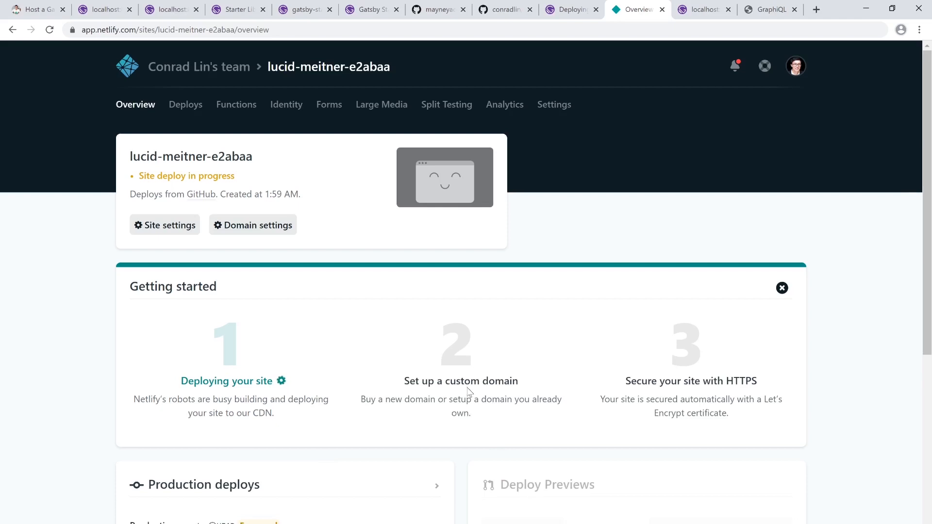
{"action": "mouse_move", "coordinate": [280, 224]}
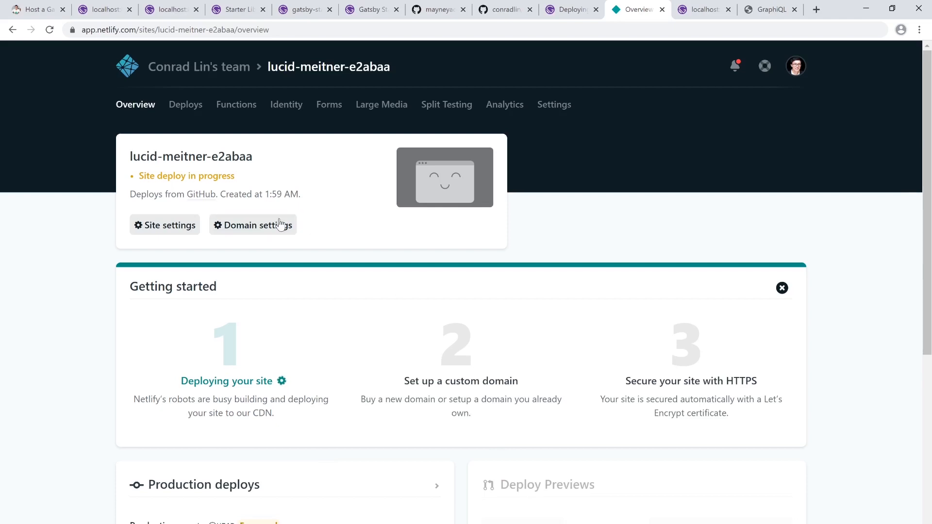
{"action": "left_click", "coordinate": [253, 225]}
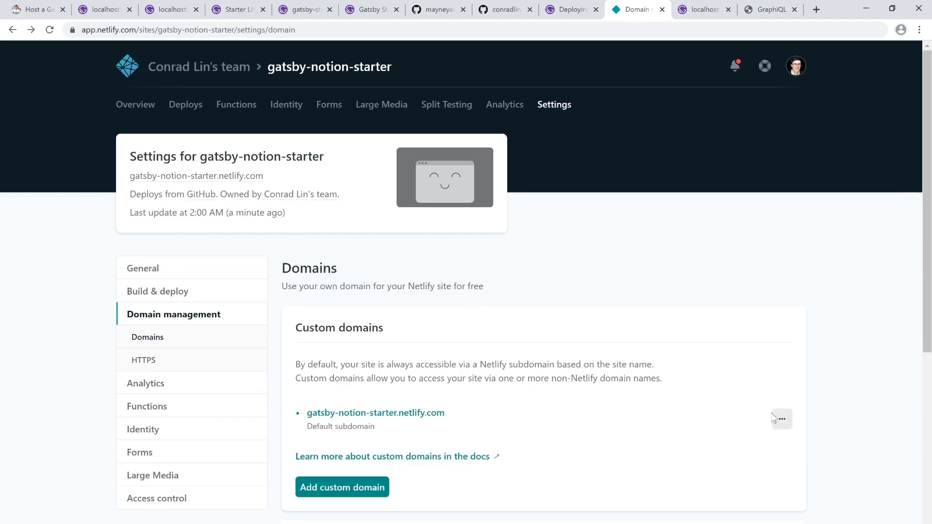
{"action": "left_click", "coordinate": [781, 419]}
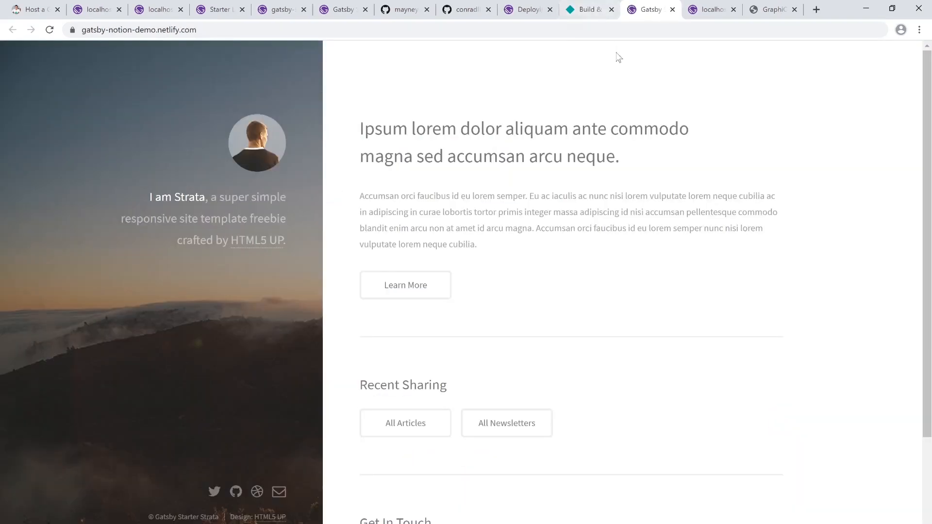
{"action": "mouse_move", "coordinate": [405, 423]}
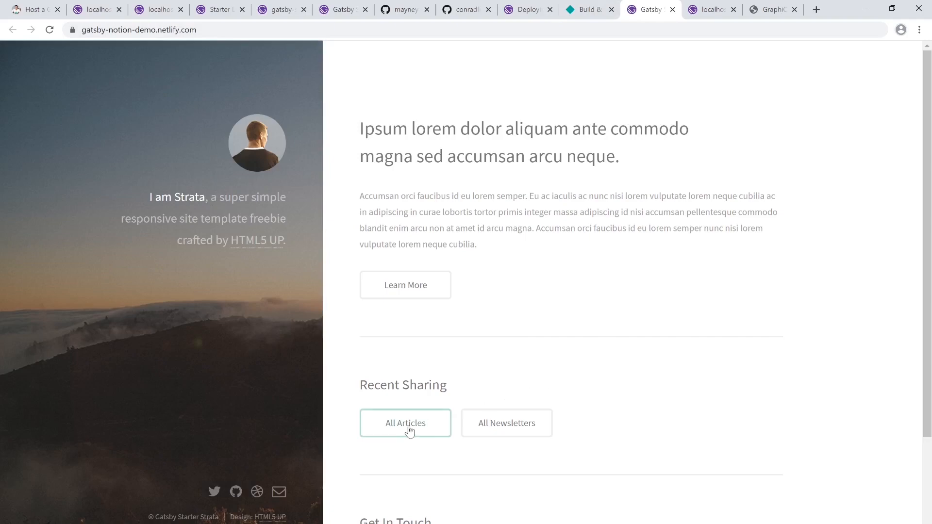
Browse the live site's All Articles list, then open All Newsletters
{"action": "left_click", "coordinate": [405, 423]}
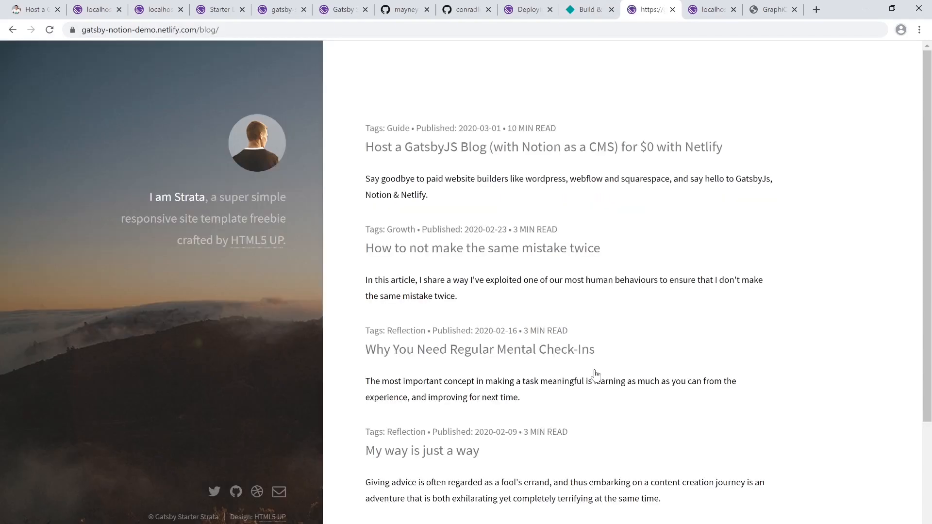
{"action": "scroll", "scroll_direction": "down", "scroll_amount": 3}
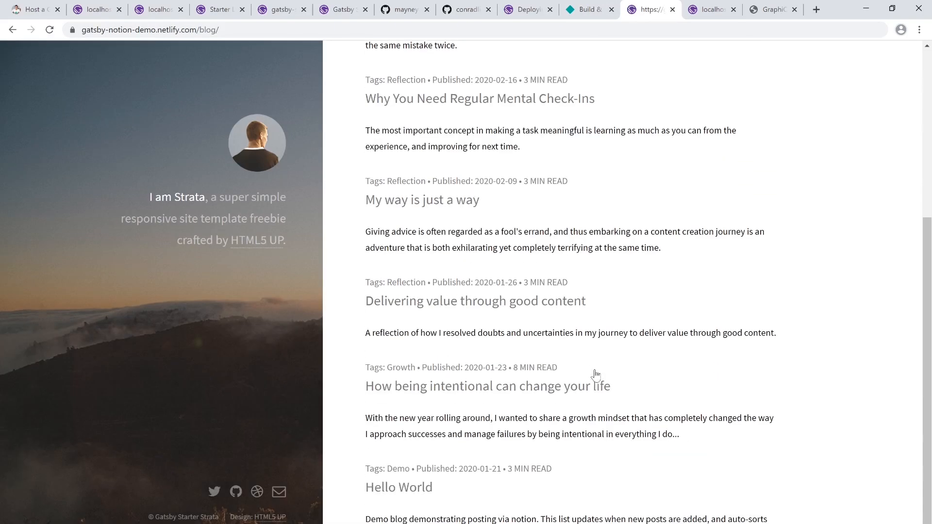
{"action": "scroll", "scroll_direction": "up", "scroll_amount": 3}
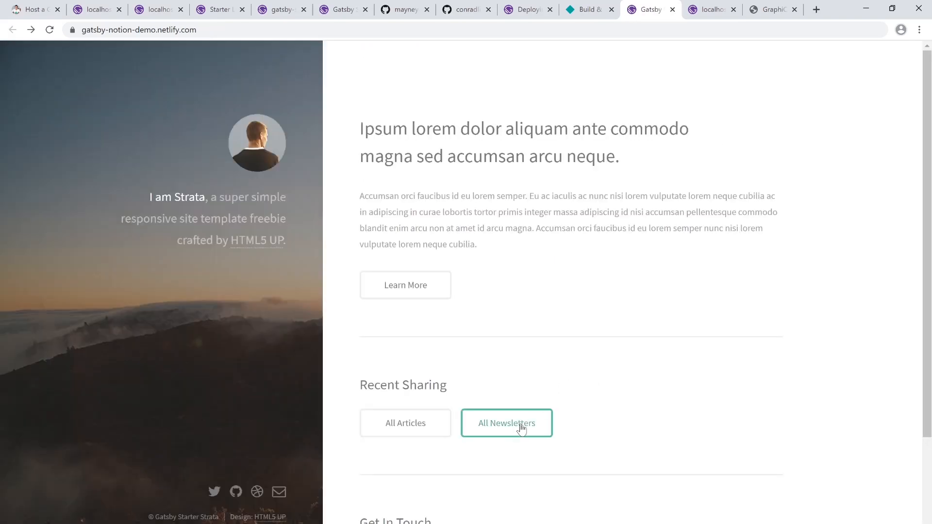
{"action": "left_click", "coordinate": [505, 424]}
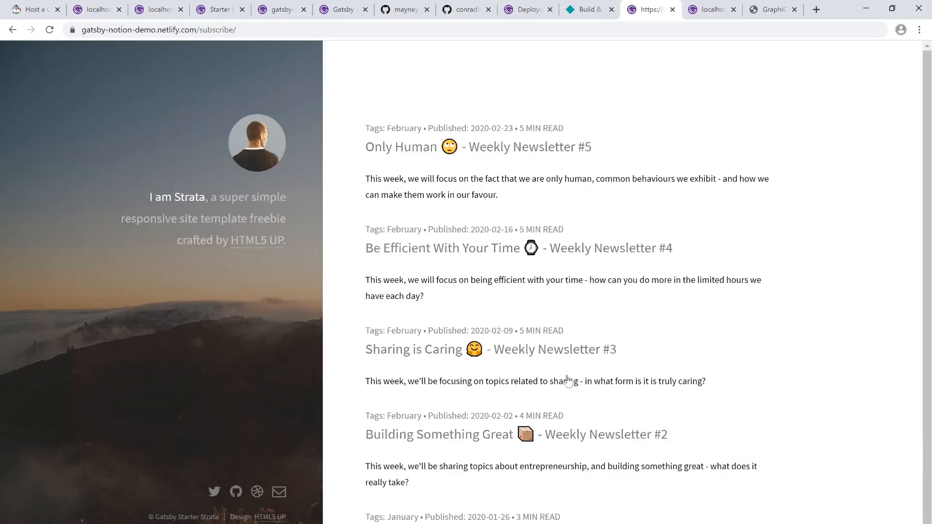
{"action": "mouse_move", "coordinate": [575, 361]}
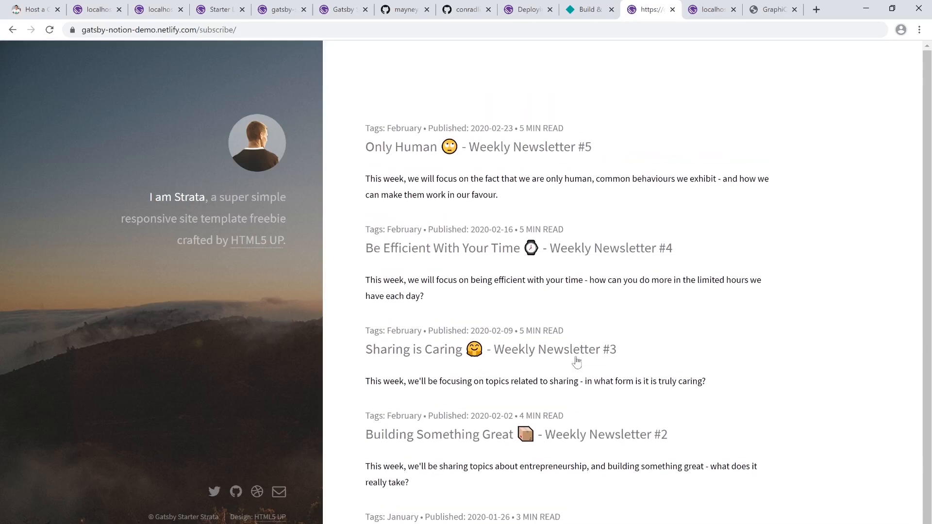
{"action": "left_click", "coordinate": [443, 248]}
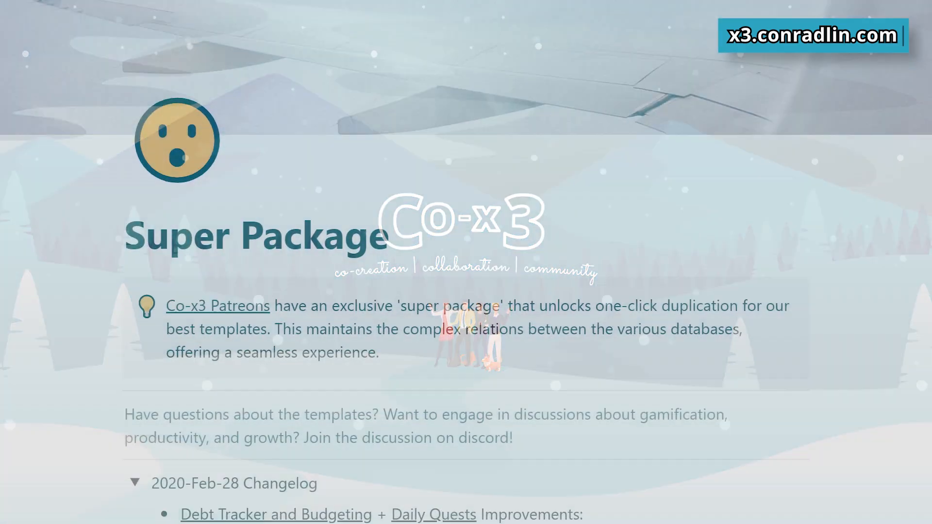
{"action": "scroll", "scroll_direction": "down", "scroll_amount": 3}
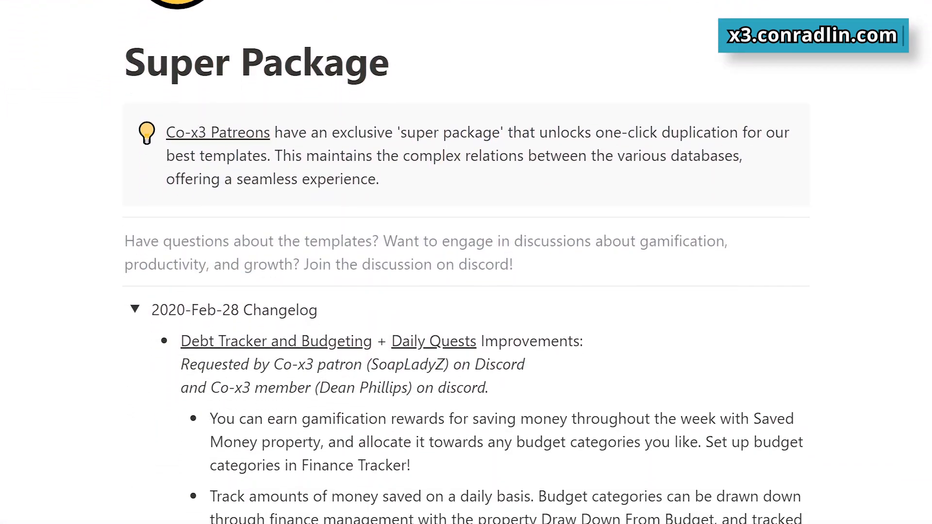
{"action": "scroll", "scroll_direction": "down", "scroll_amount": 3}
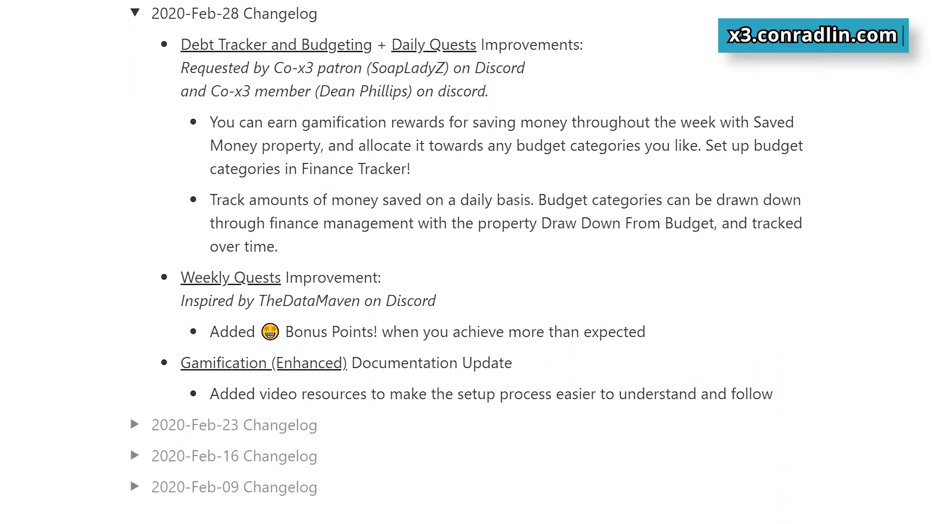
{"action": "scroll", "scroll_direction": "down", "scroll_amount": 3}
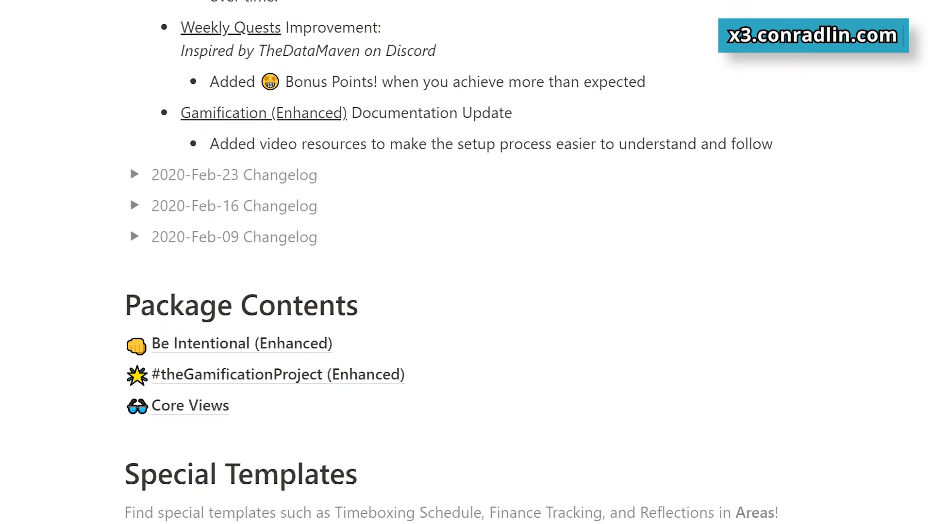